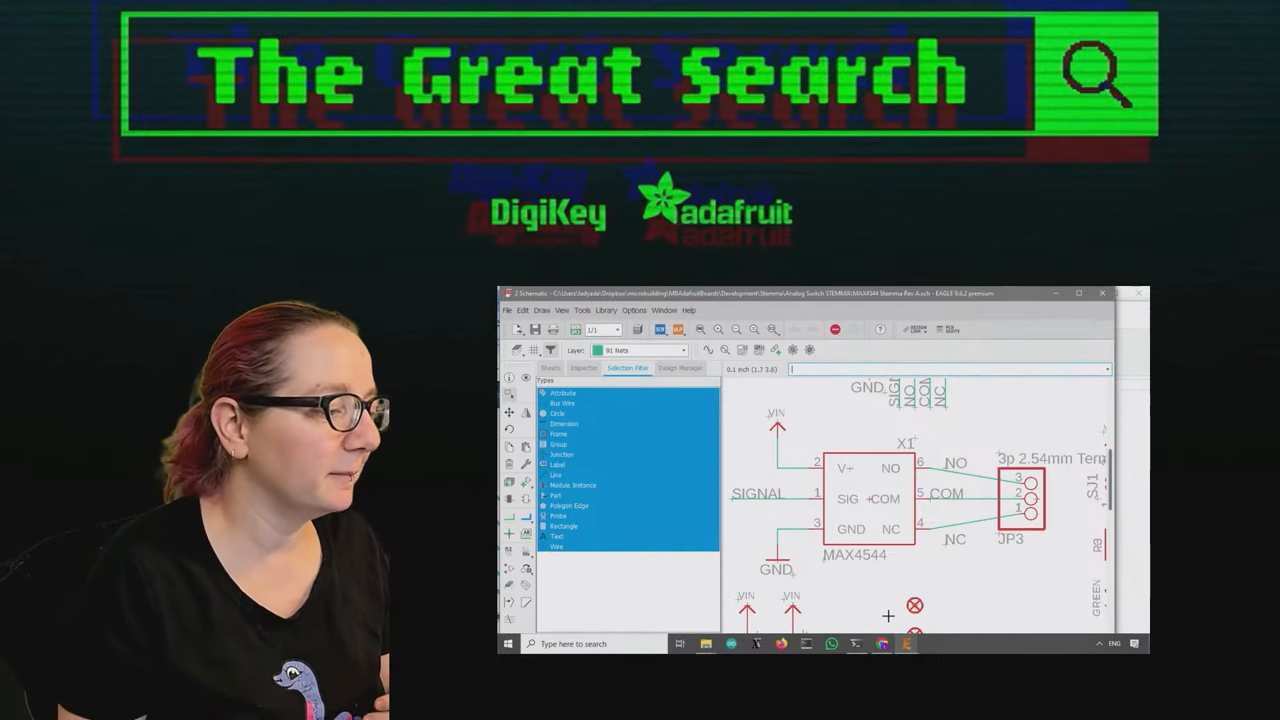
mouse_move(705, 643)
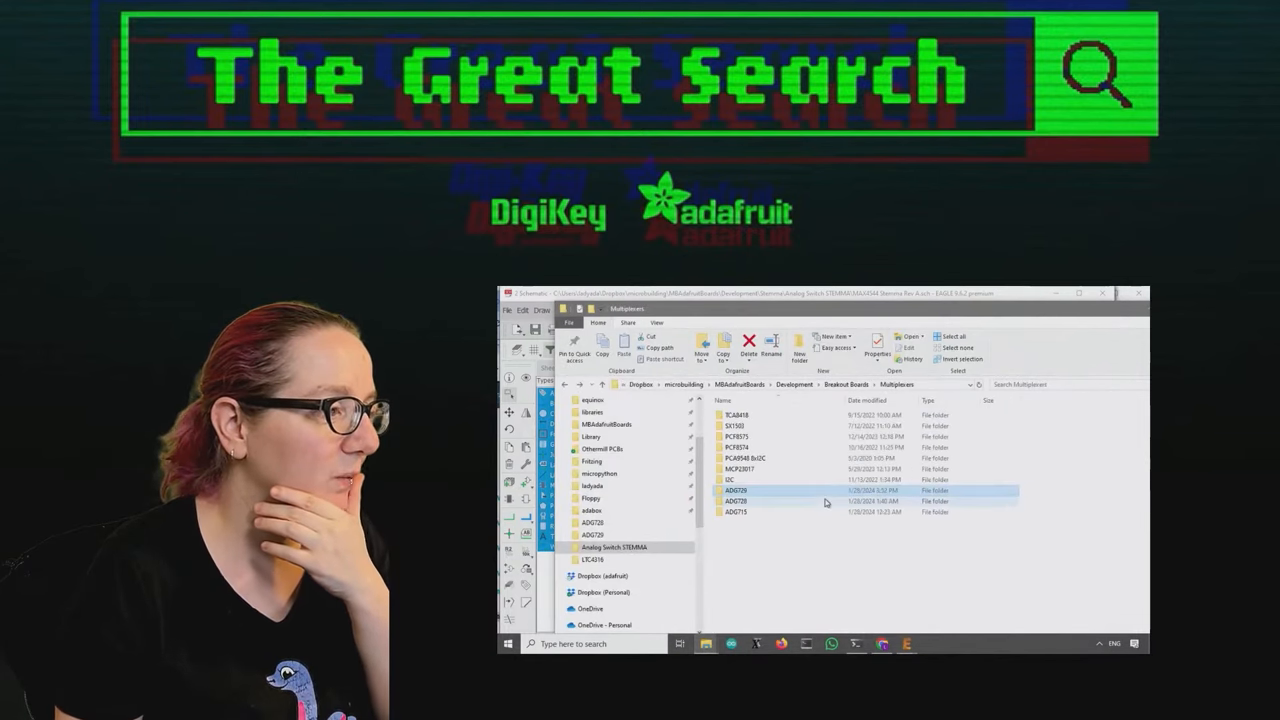
Step: Bring the analog.com 16-part single-supply switch and multiplexer table to the front in Chrome
click(735, 501)
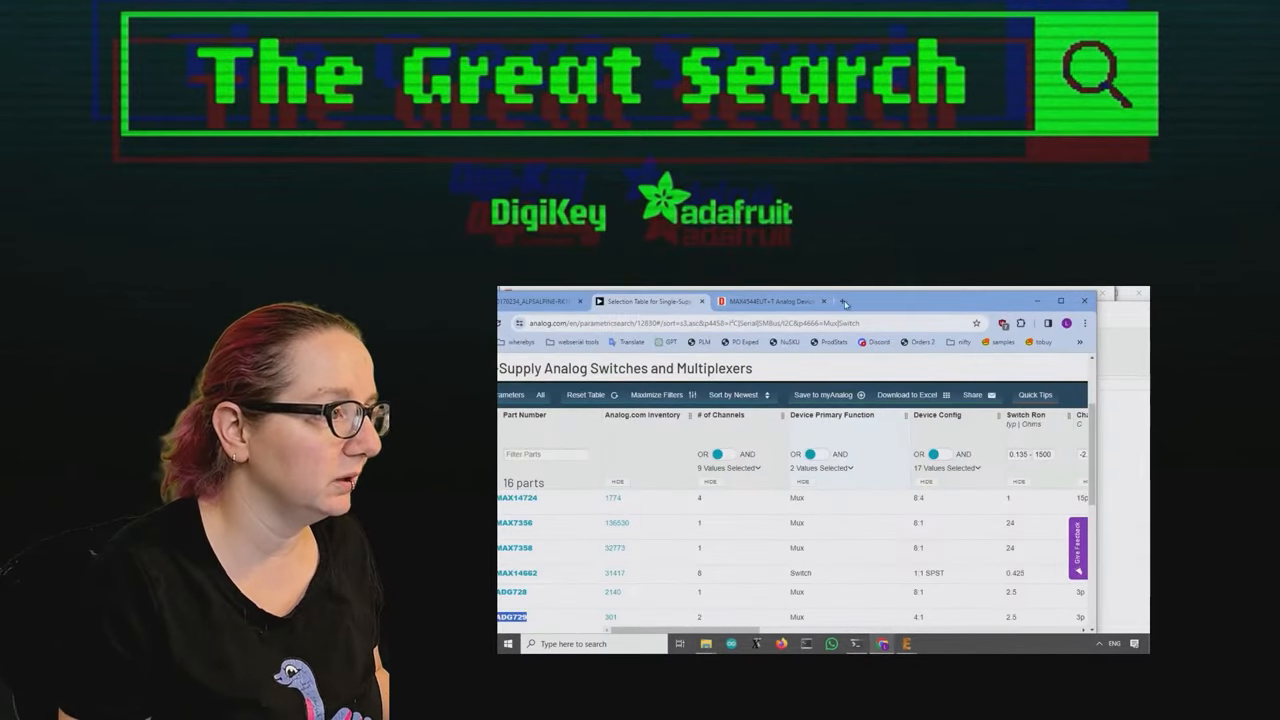
Step: Search DigiKey for 'analog switch' and open the Analog Switches, Multiplexers, Demultiplexers category
click(843, 301)
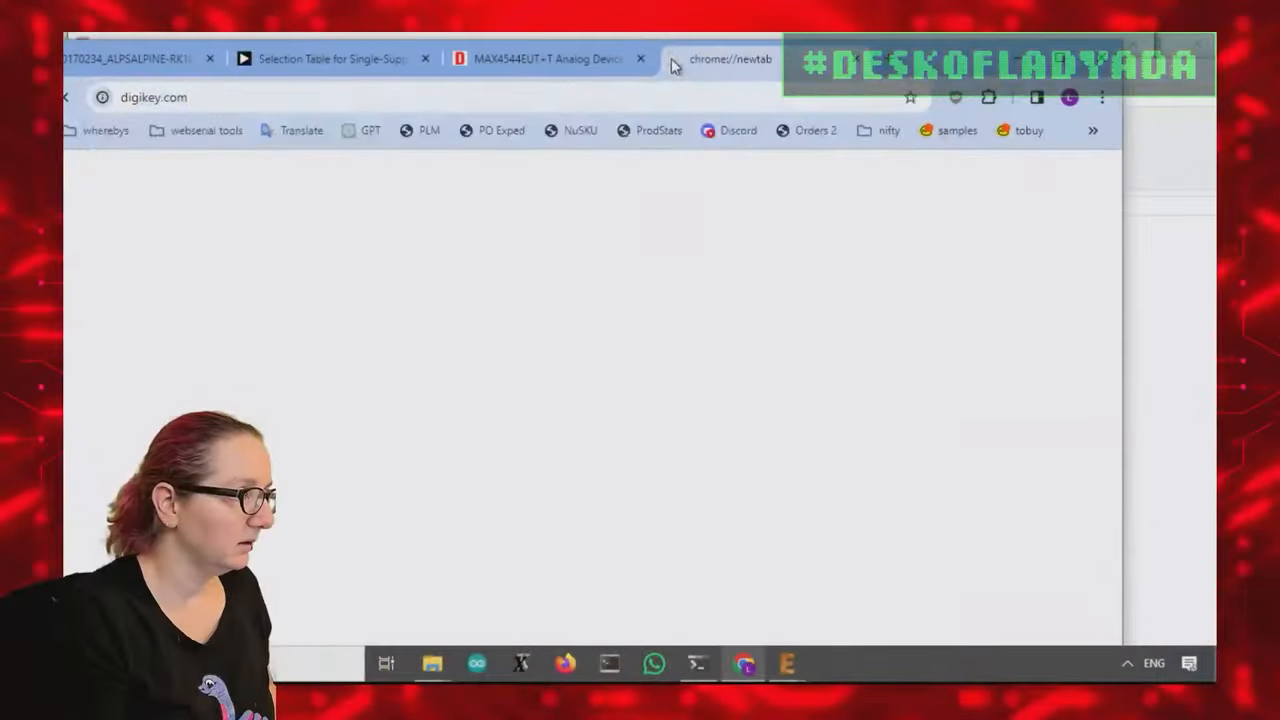
text(analog switch)
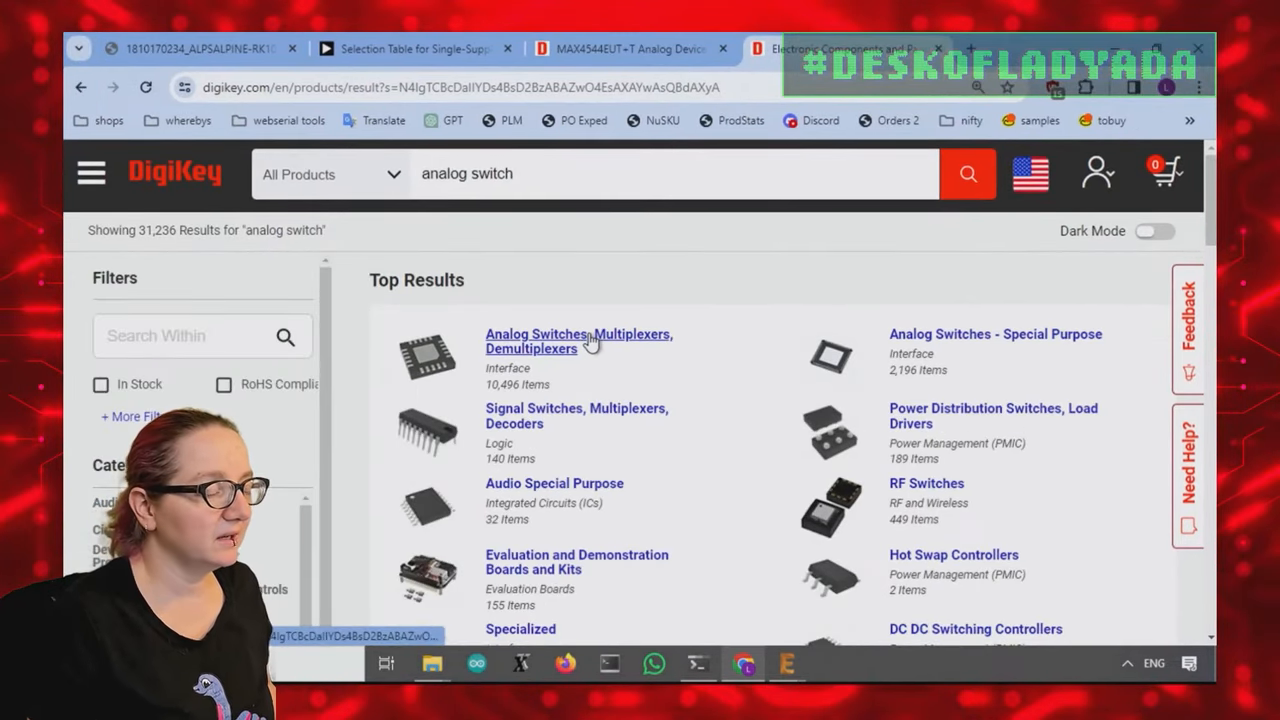
click(579, 341)
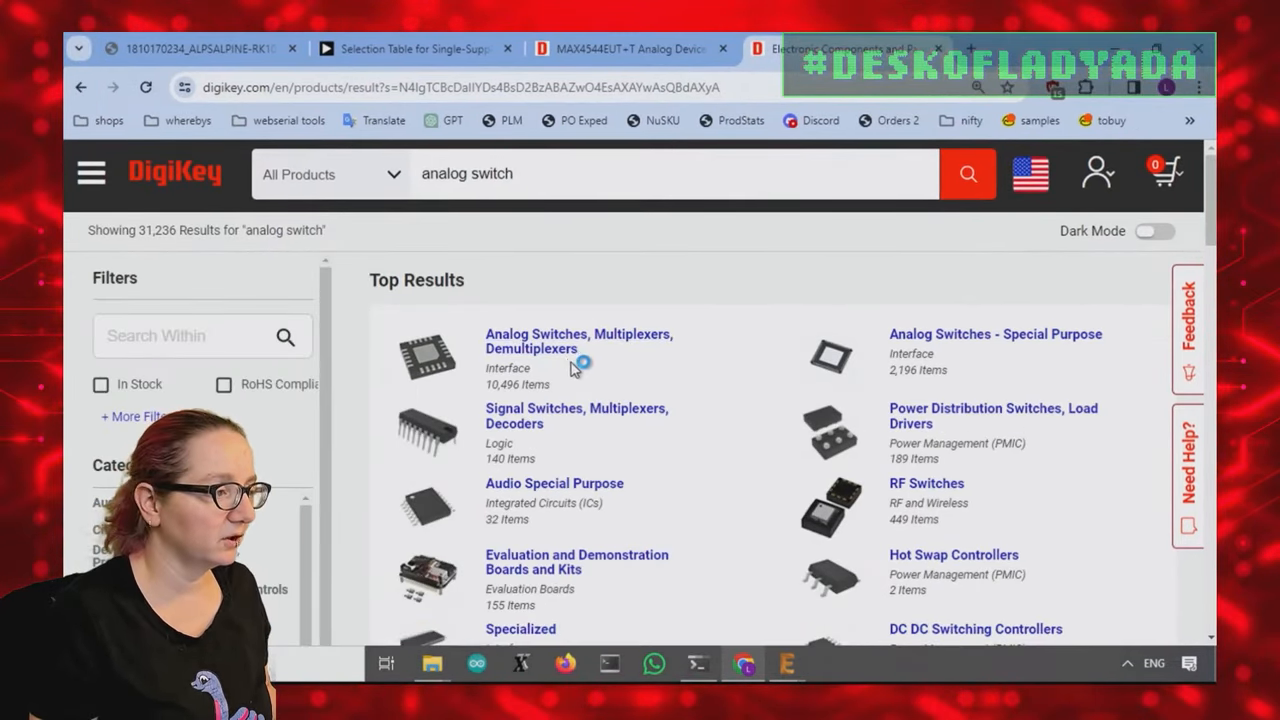
click(578, 341)
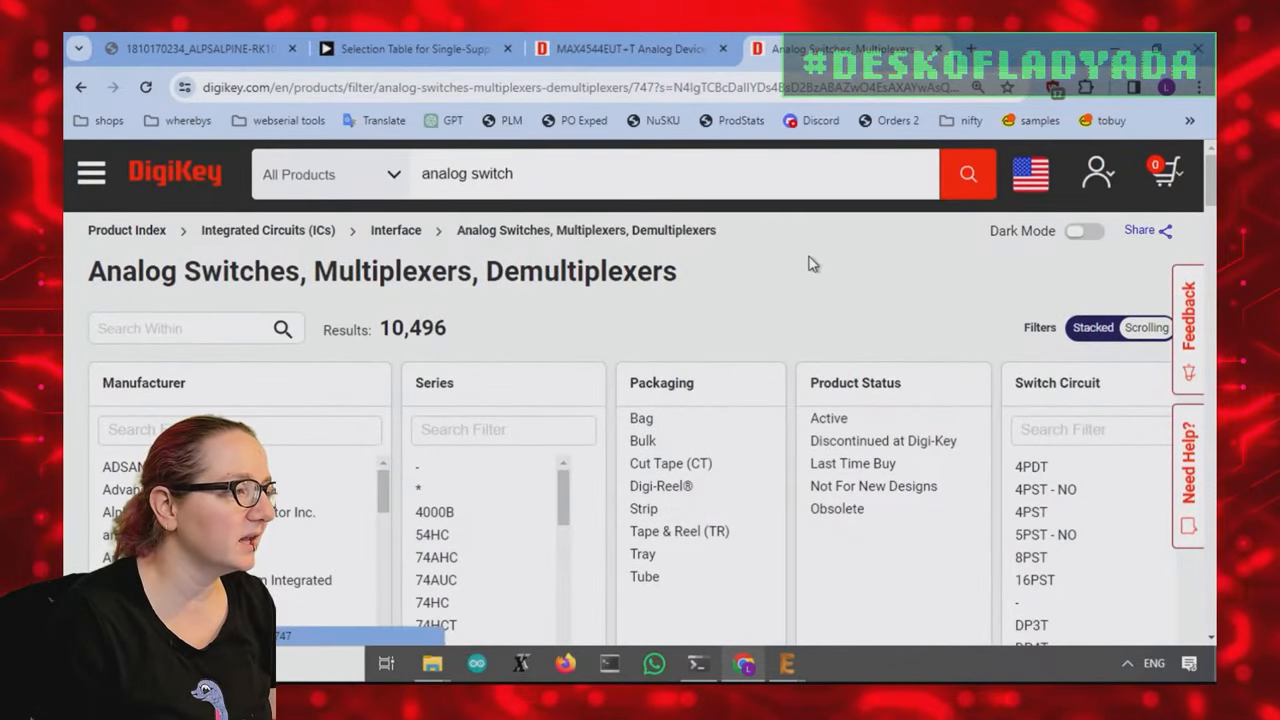
Step: Apply Active, Surface Mount and Normally Stocking filters, leaving 3,216 results
scroll(down, 3)
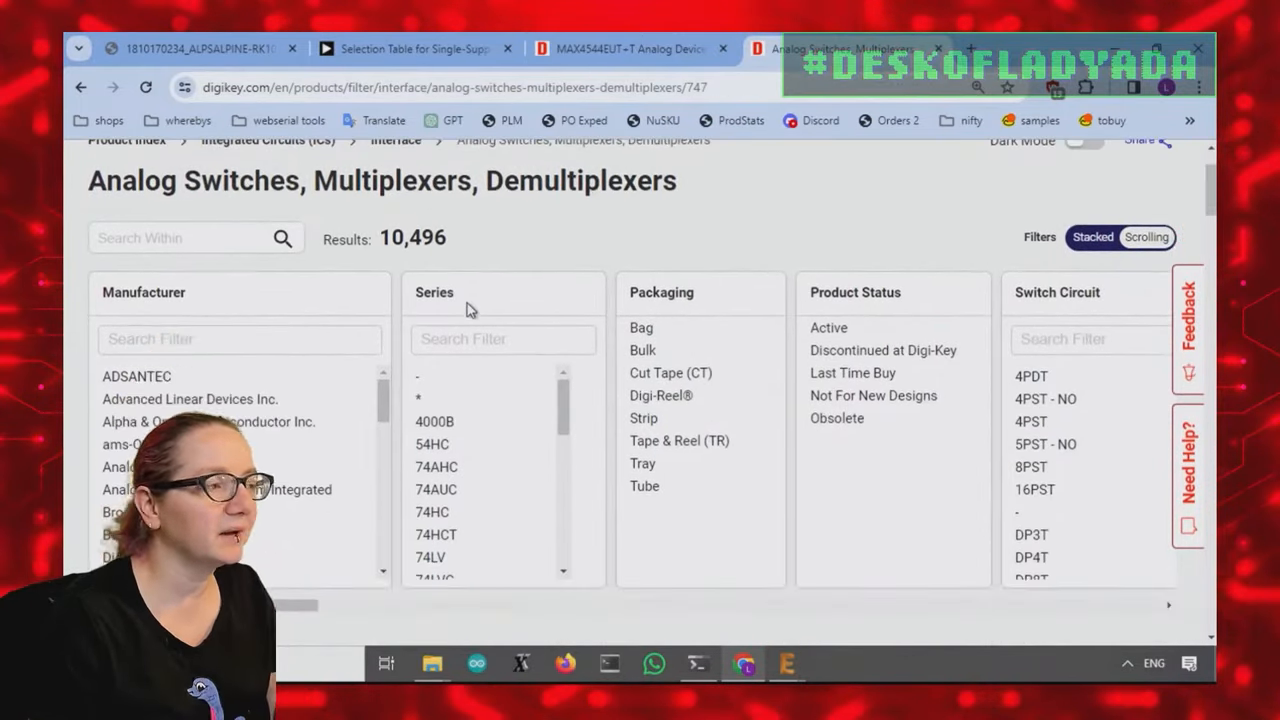
mouse_move(845, 327)
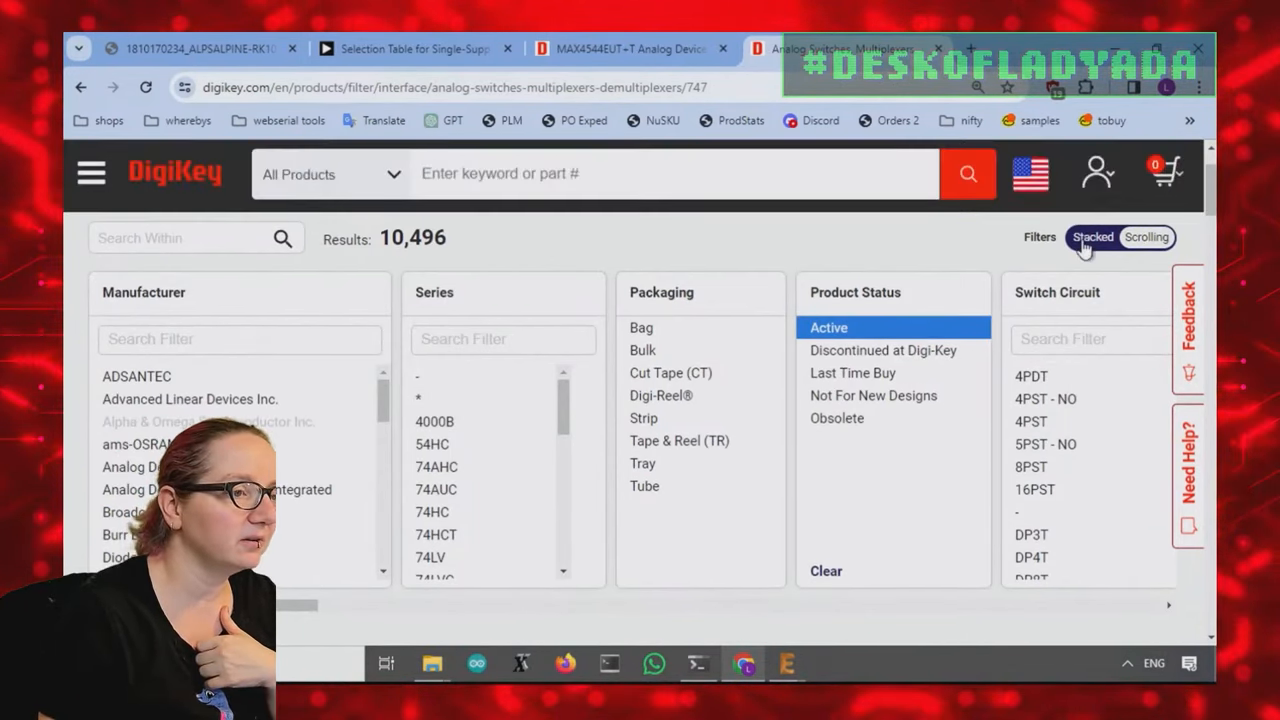
scroll(down, 3)
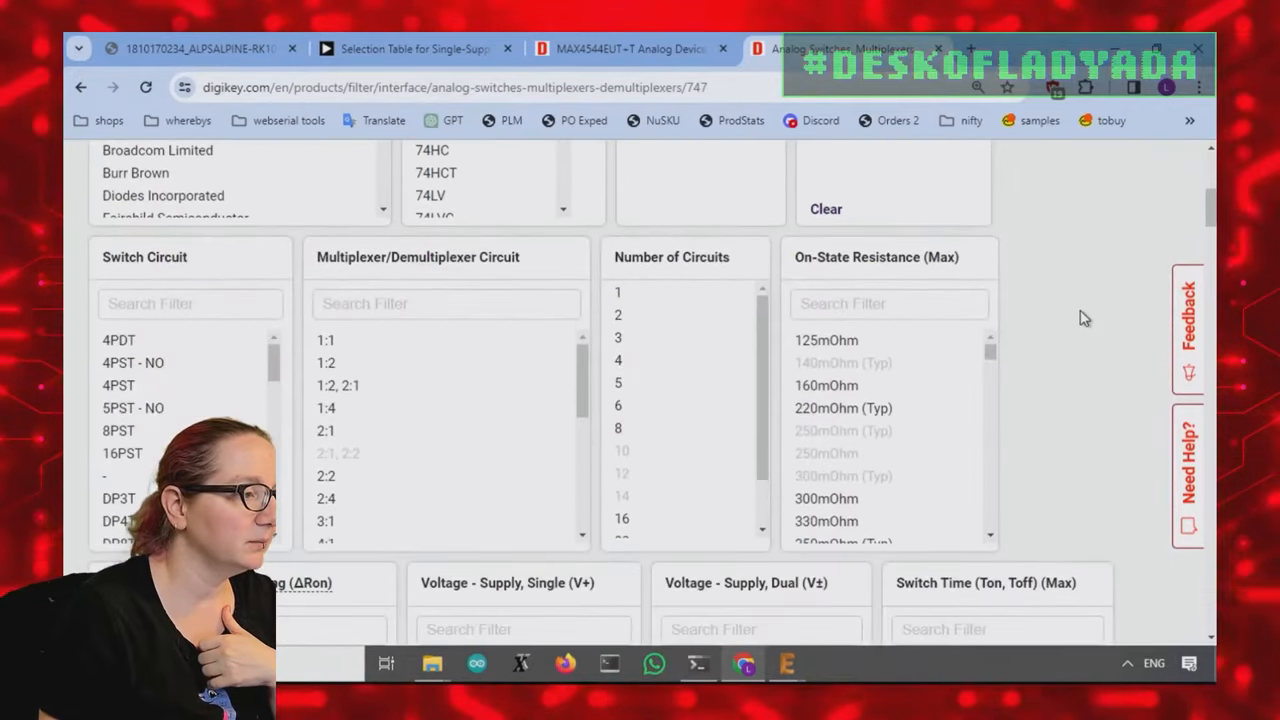
scroll(down, 3)
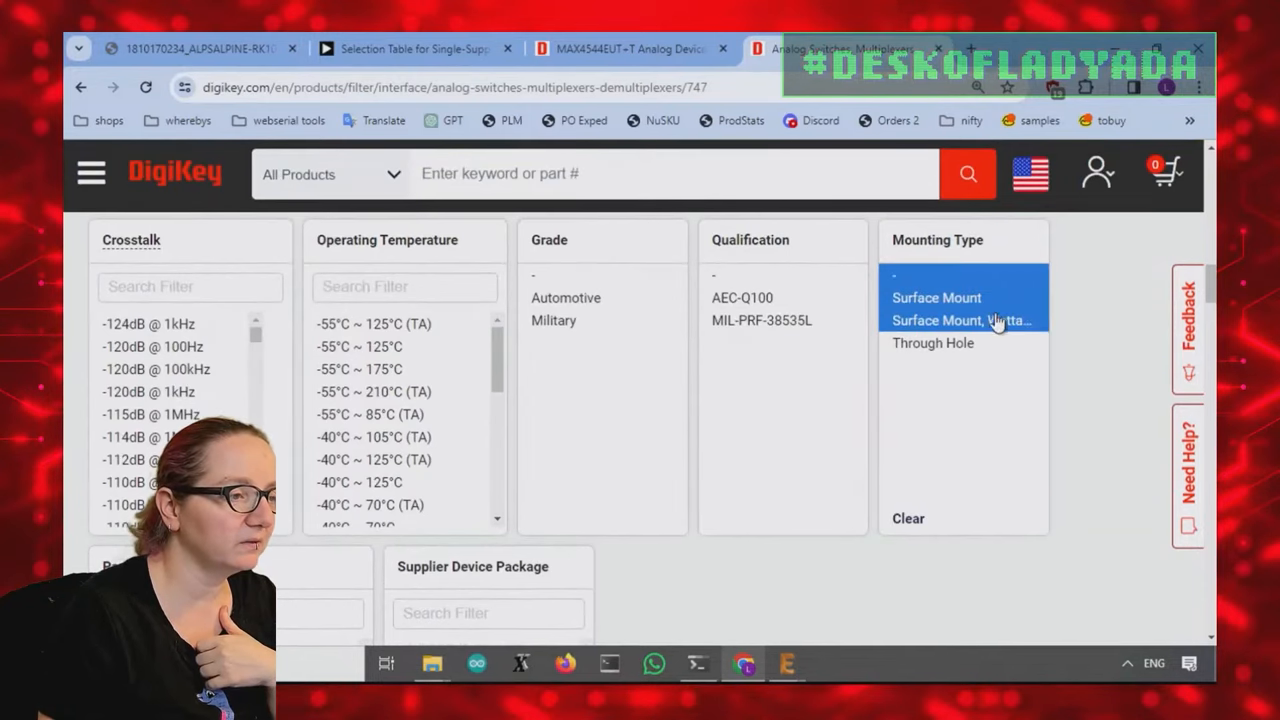
scroll(down, 3)
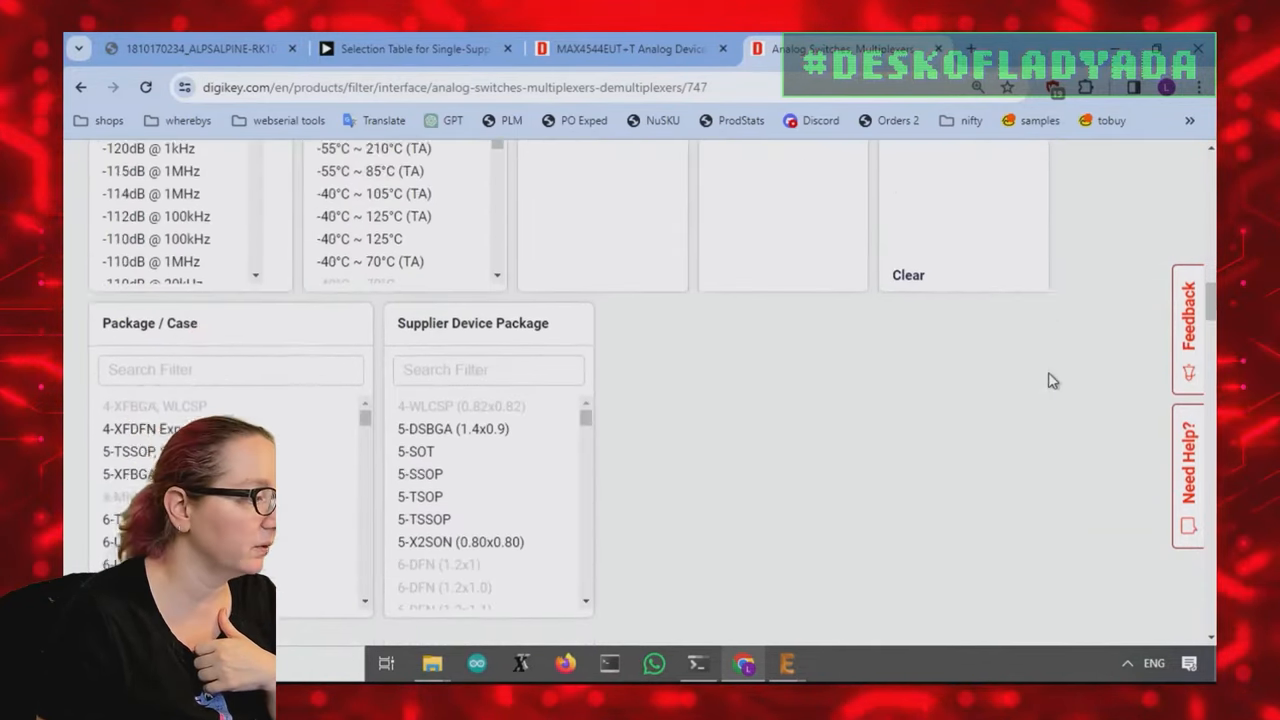
scroll(down, 3)
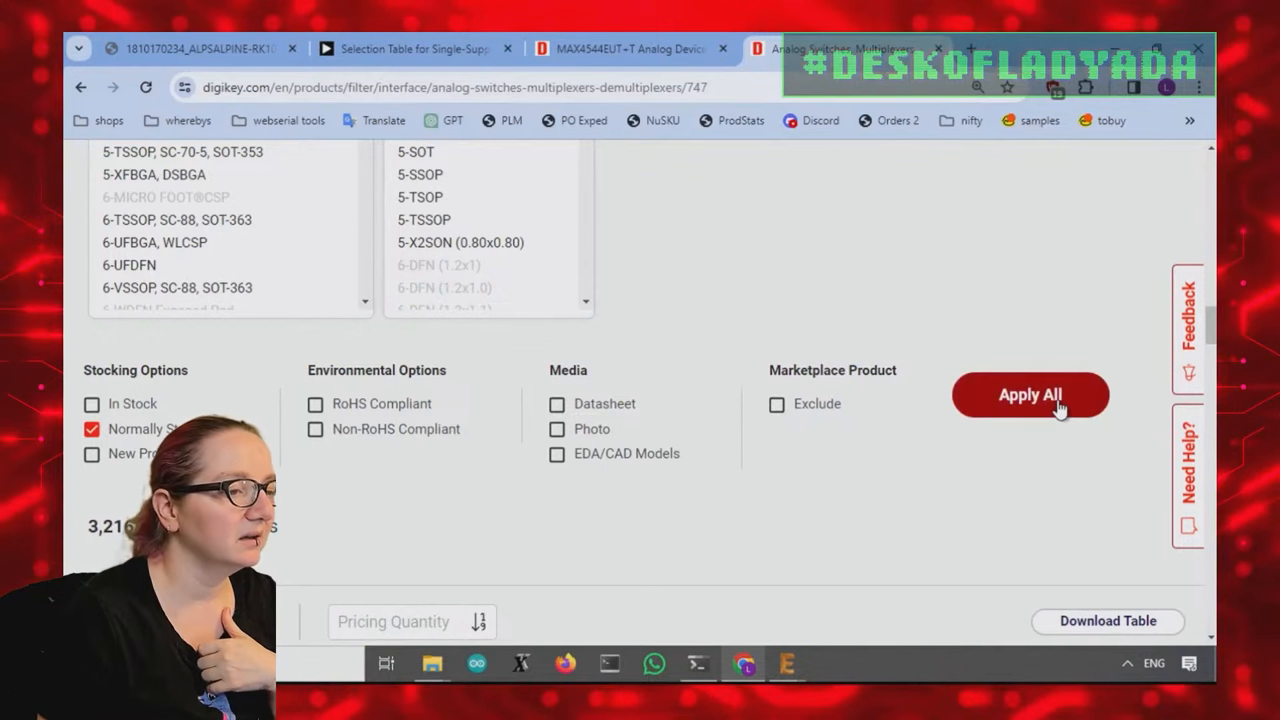
click(1030, 394)
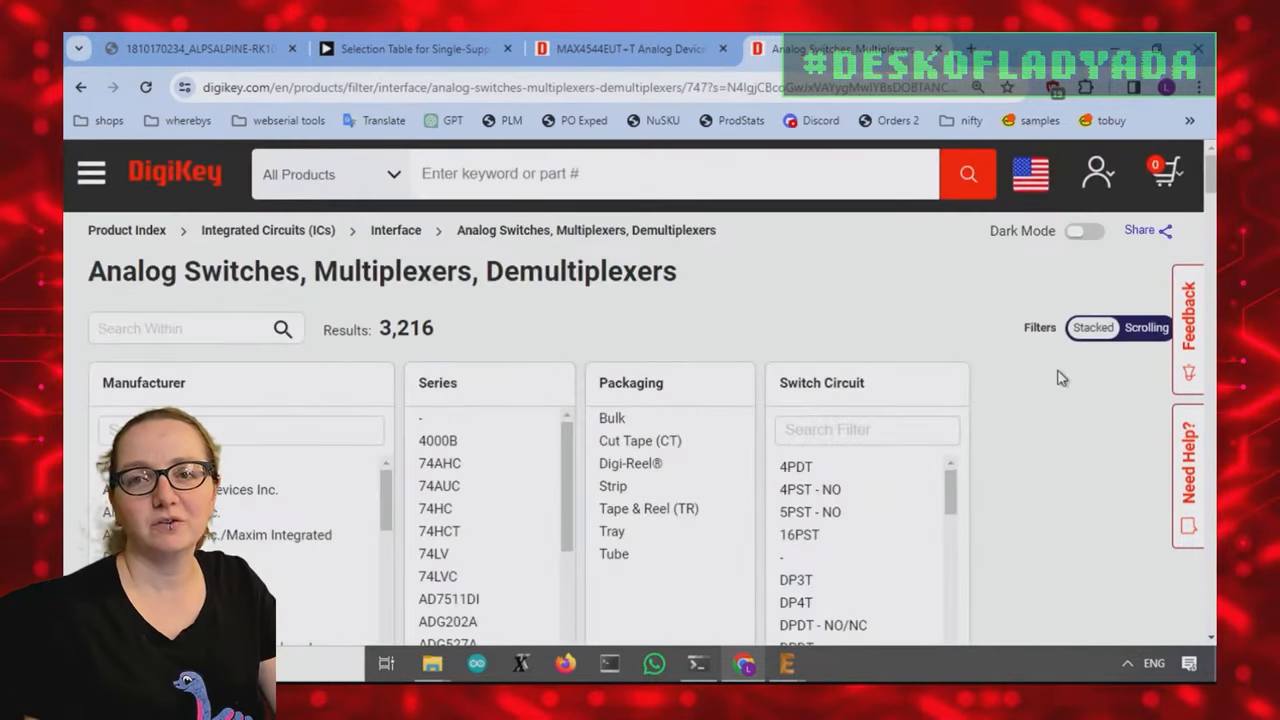
scroll(down, 3)
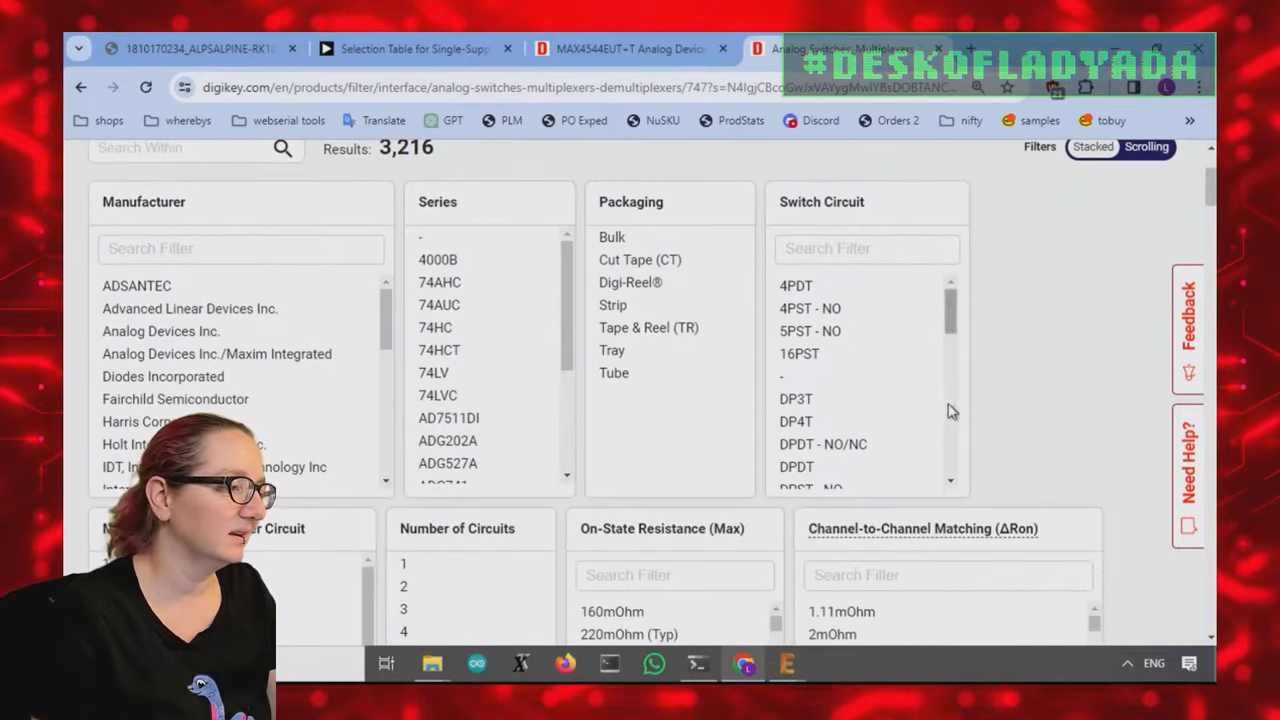
mouse_move(1040, 403)
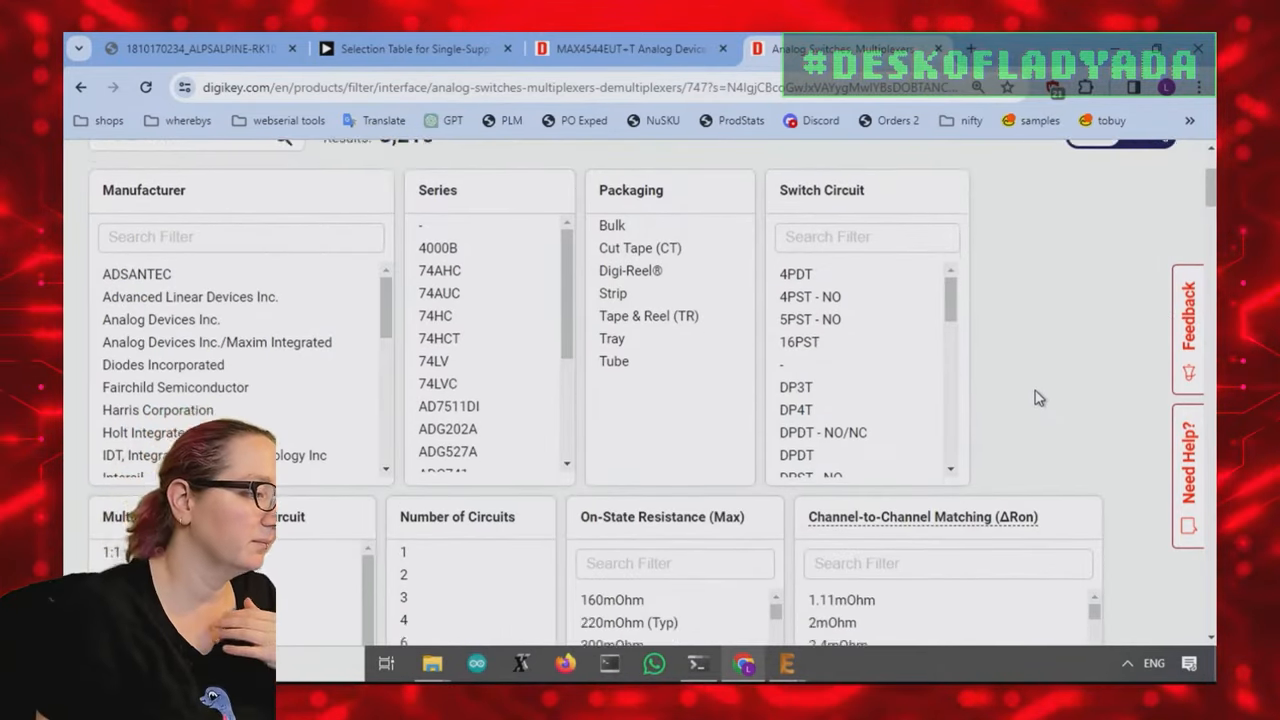
scroll(down, 3)
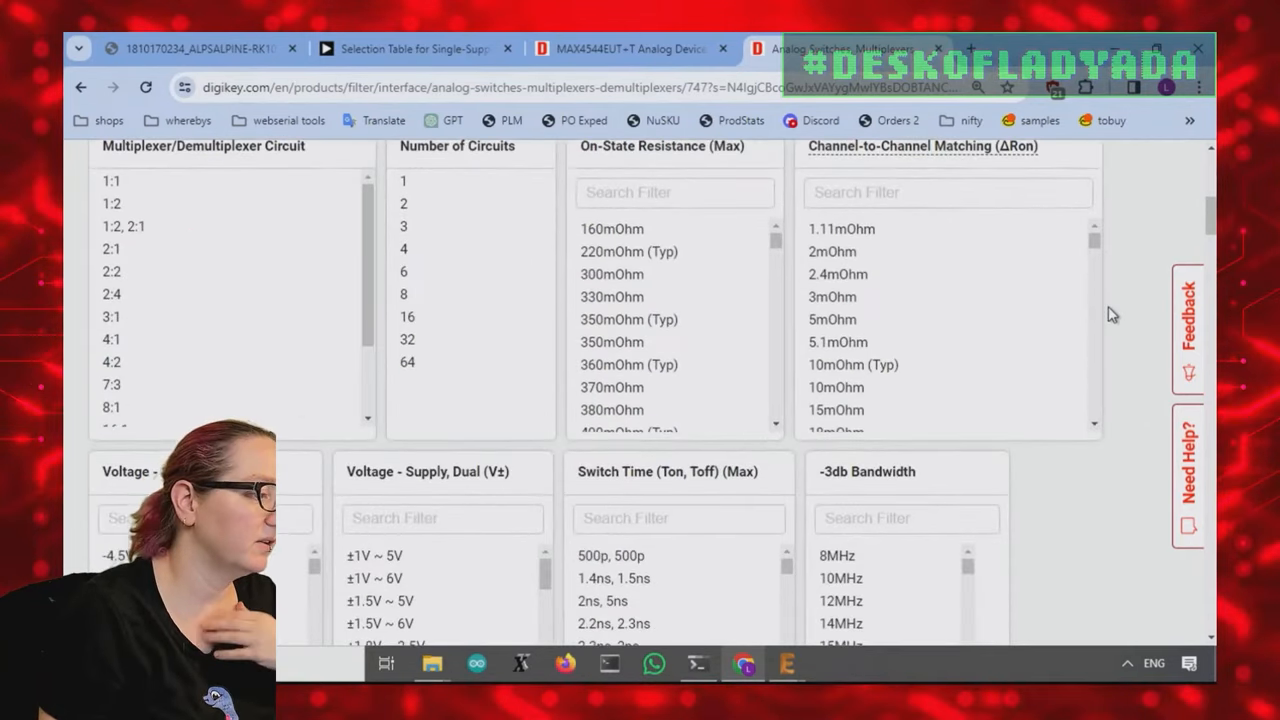
scroll(down, 3)
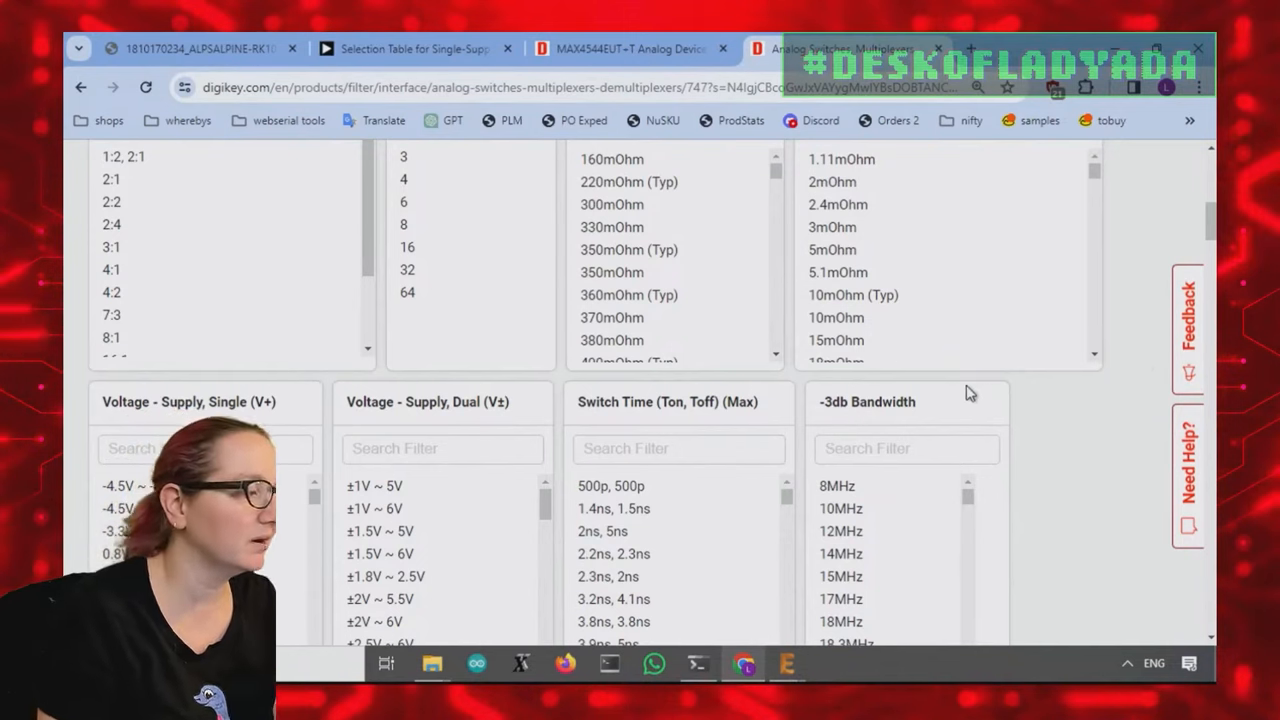
scroll(down, 3)
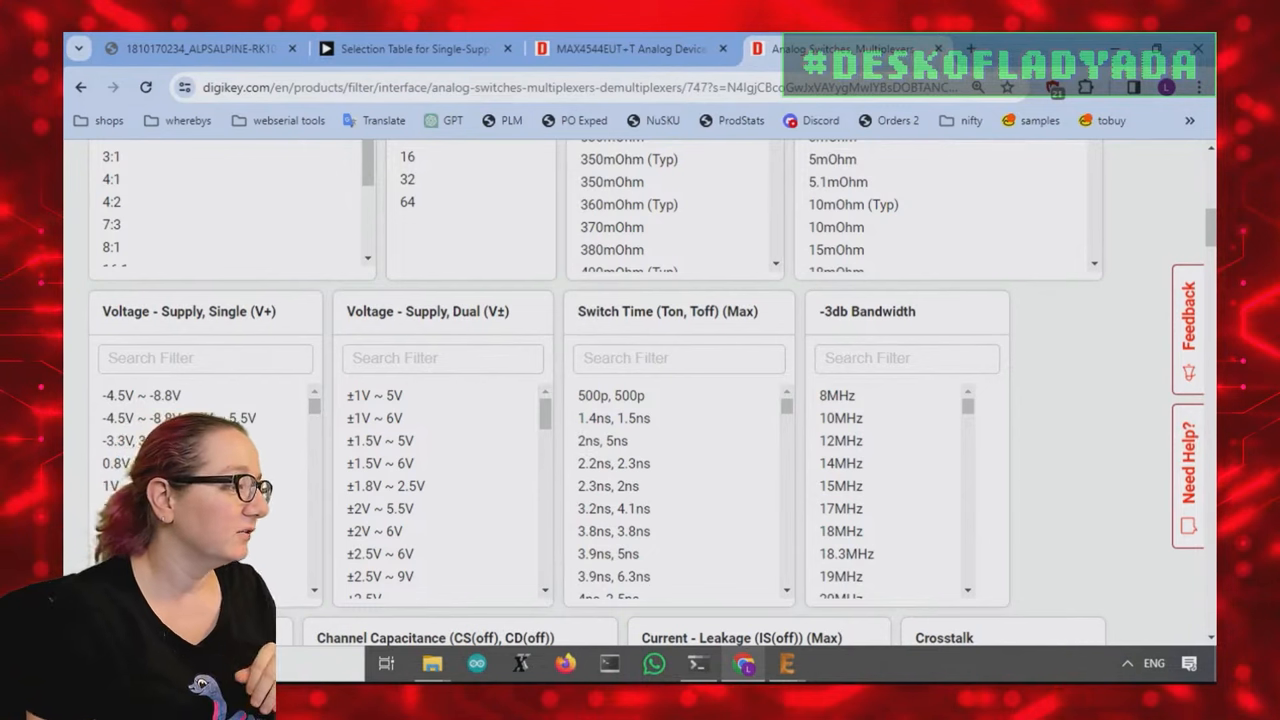
mouse_move(245, 483)
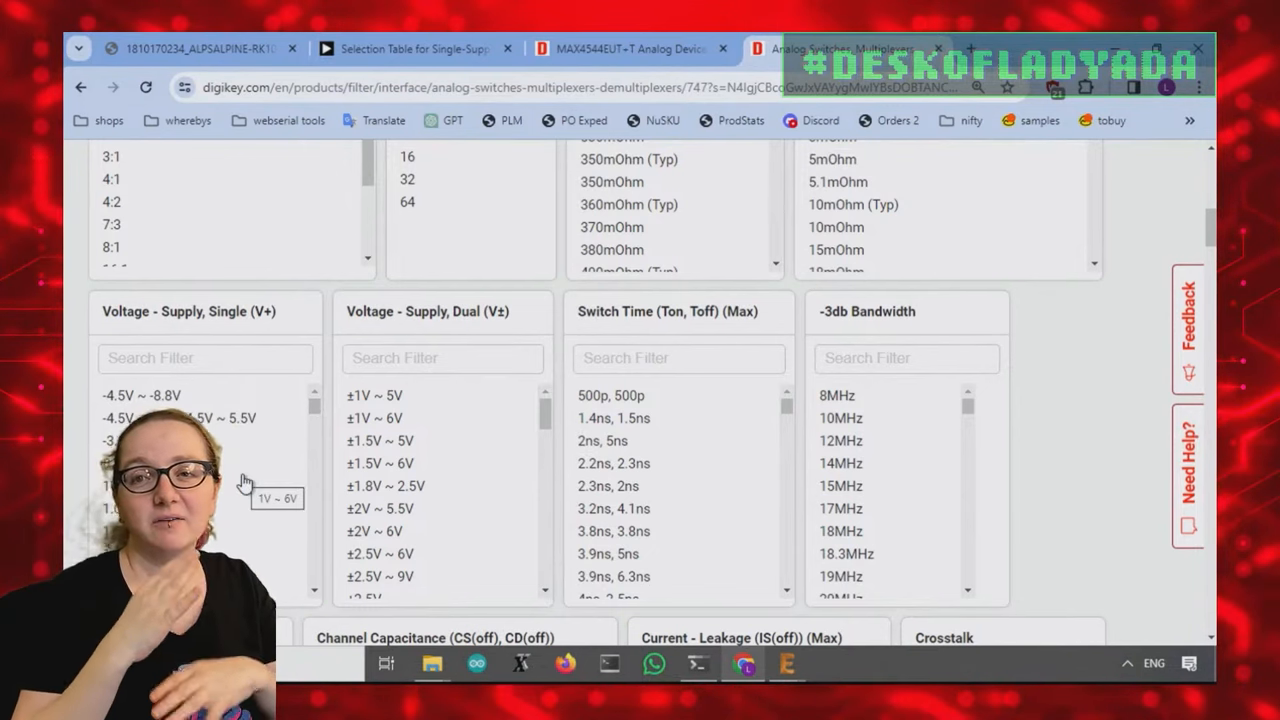
scroll(down, 3)
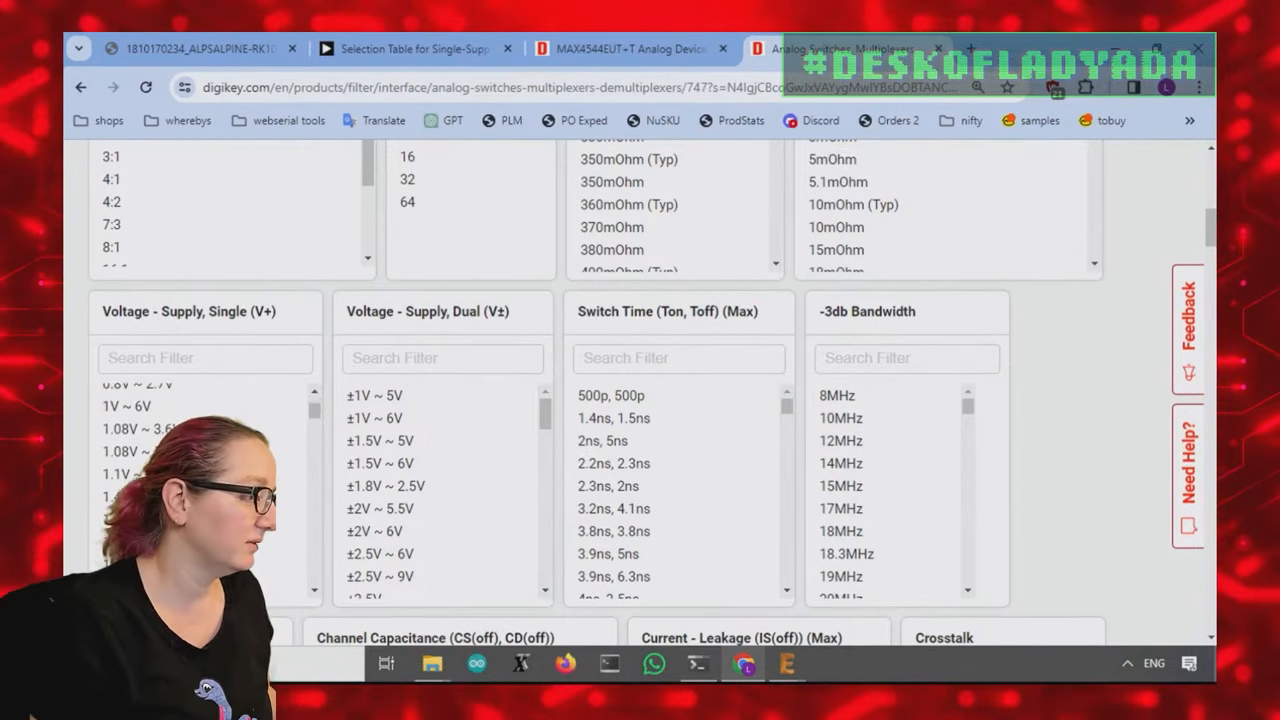
scroll(down, 3)
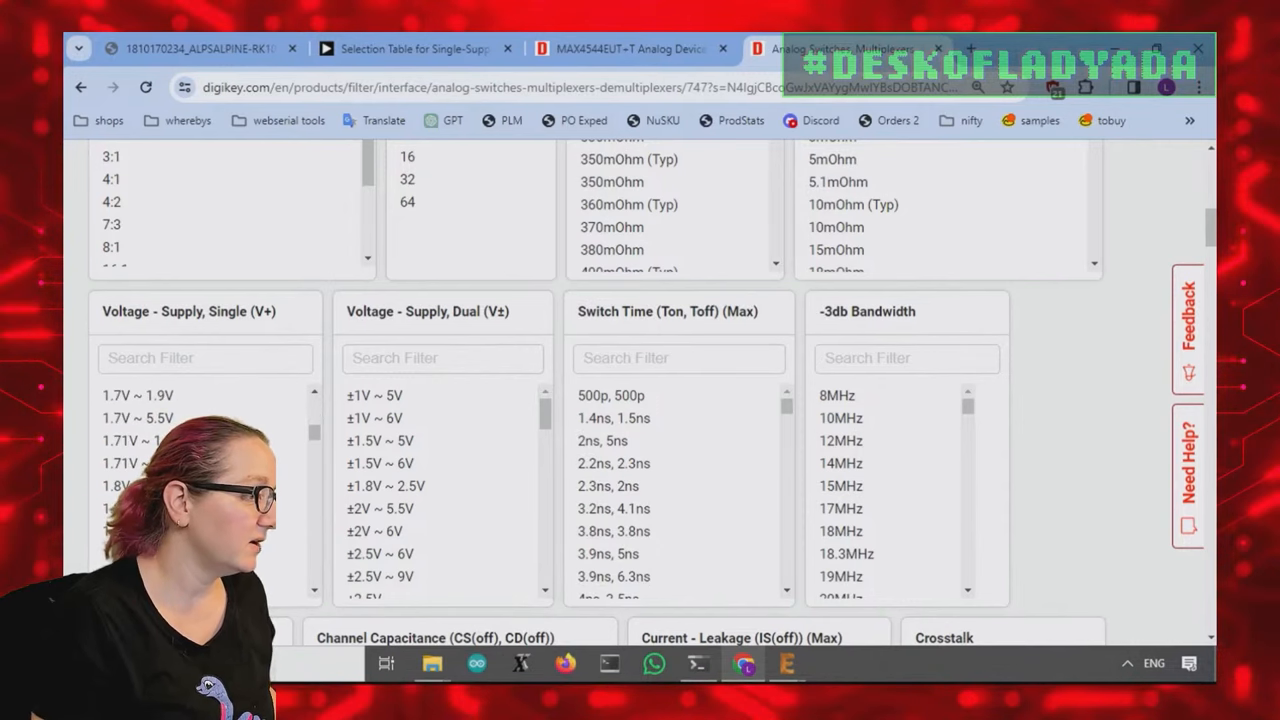
scroll(up, 3)
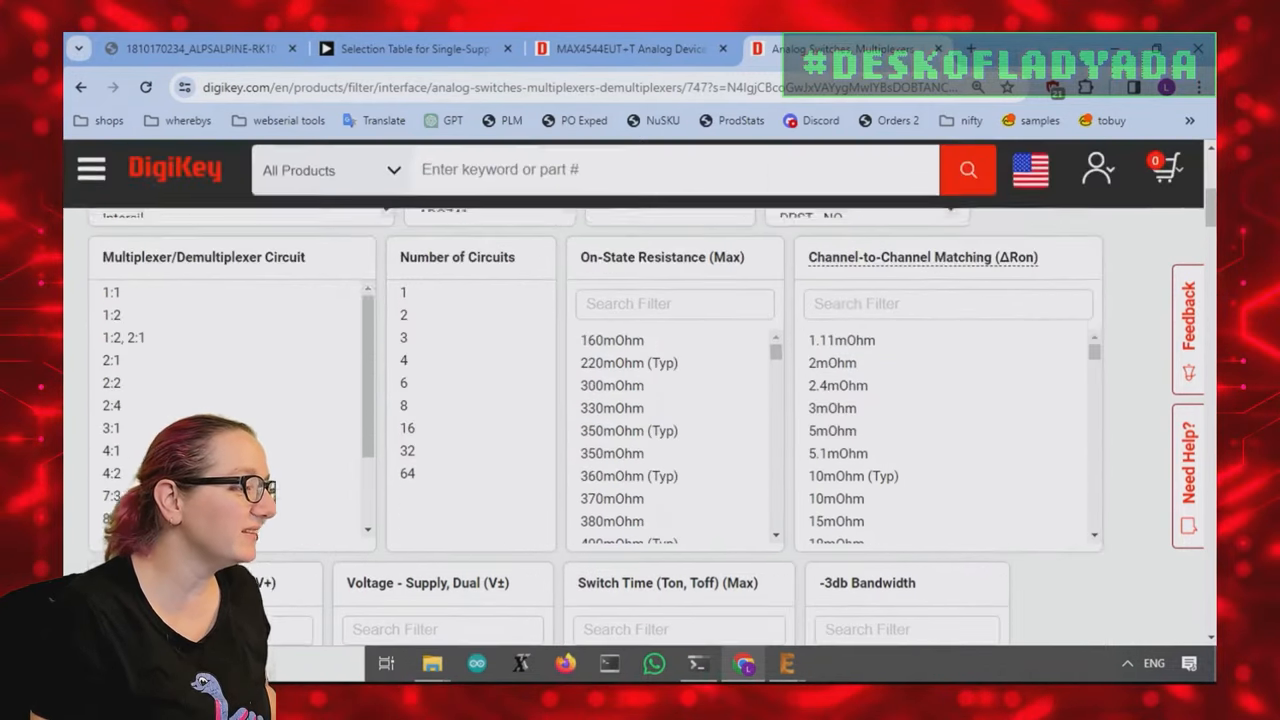
scroll(down, 3)
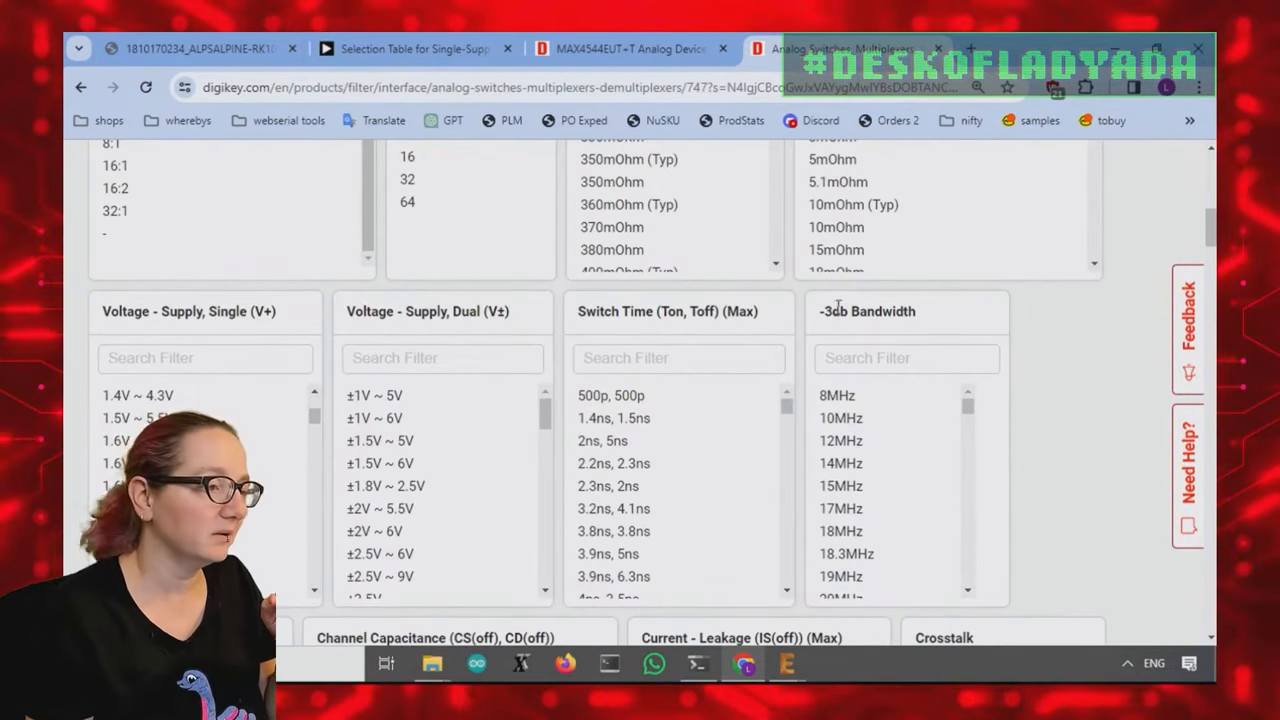
scroll(down, 3)
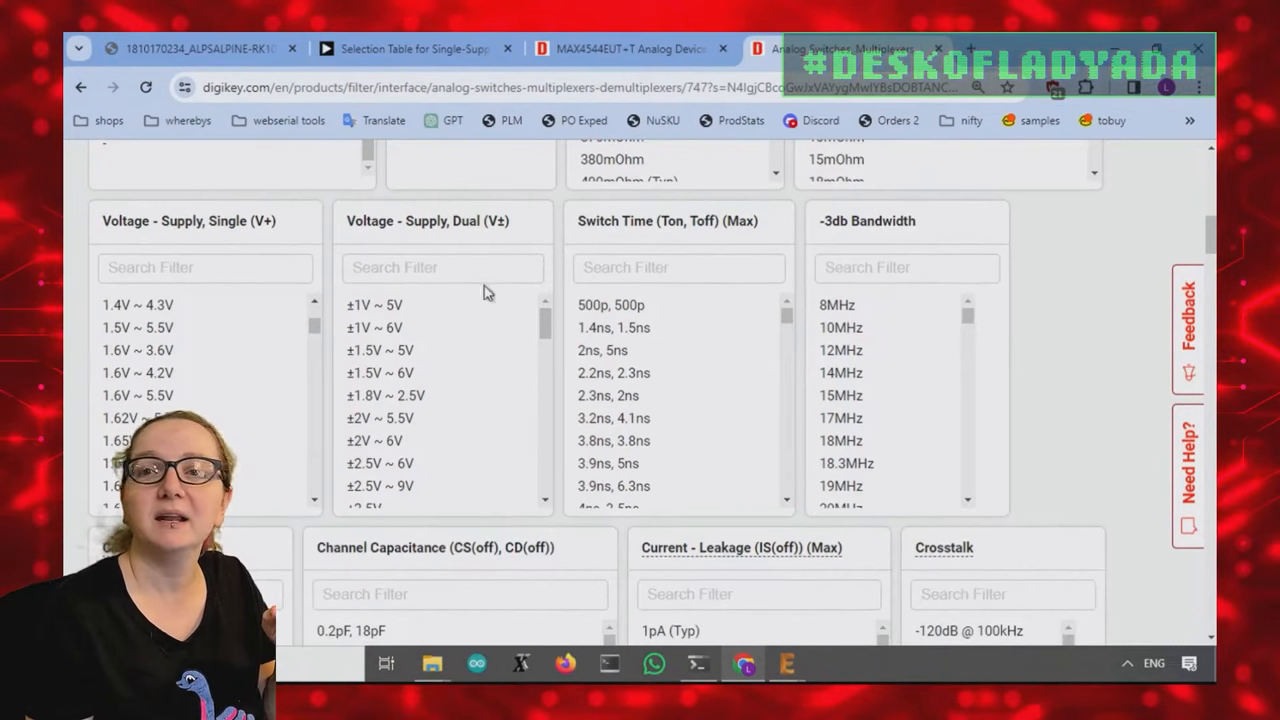
scroll(down, 3)
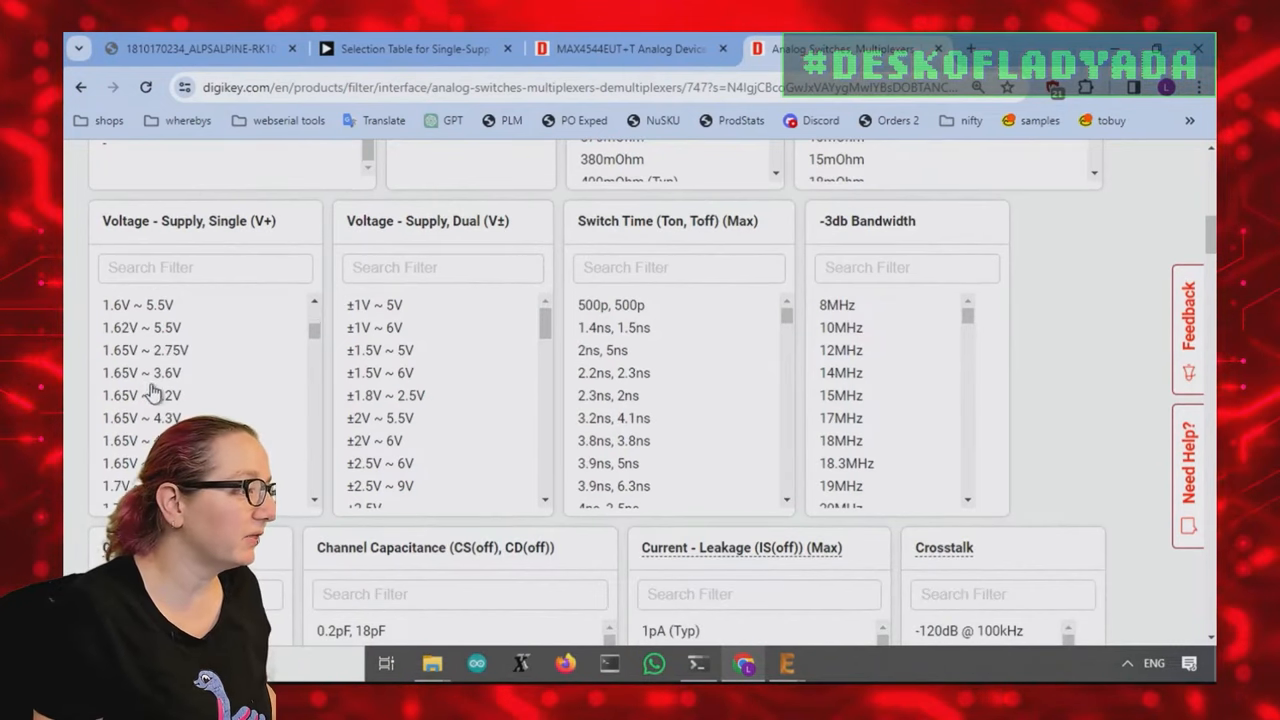
Step: Select and apply single-supply voltage ranges such as 2V–16V, 3V–15V and 3.3V–16V
scroll(down, 3)
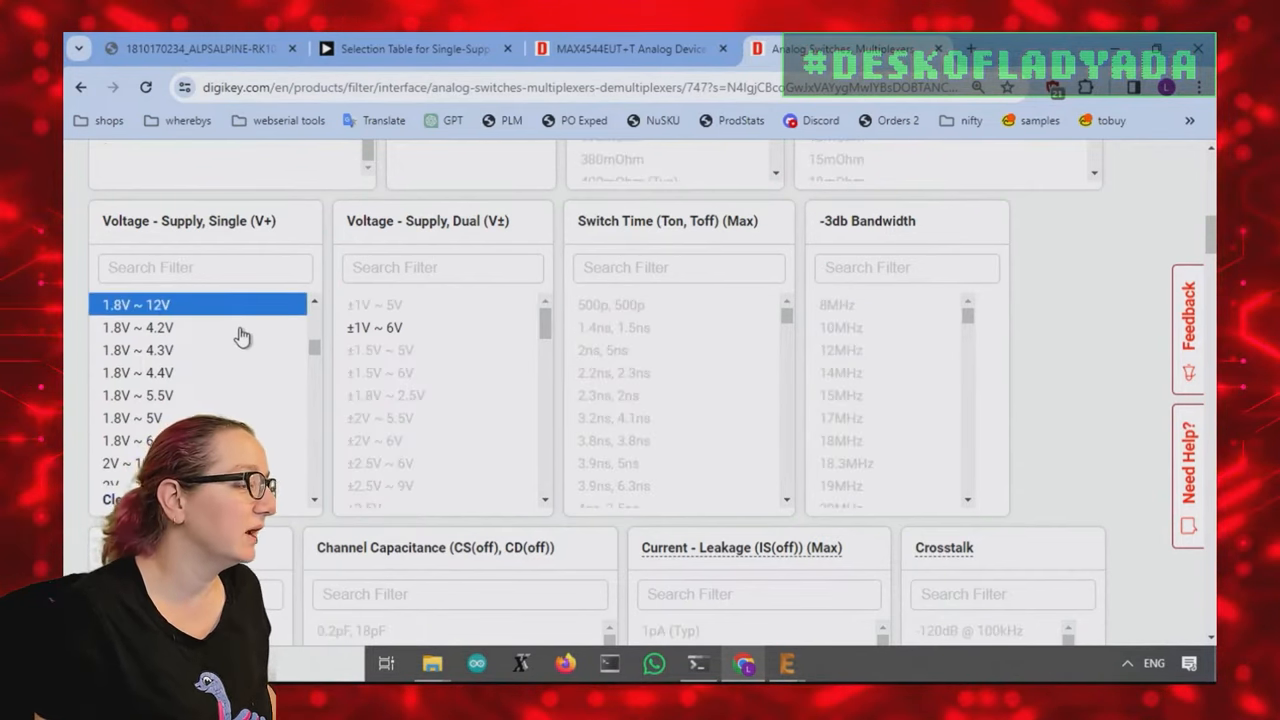
scroll(down, 3)
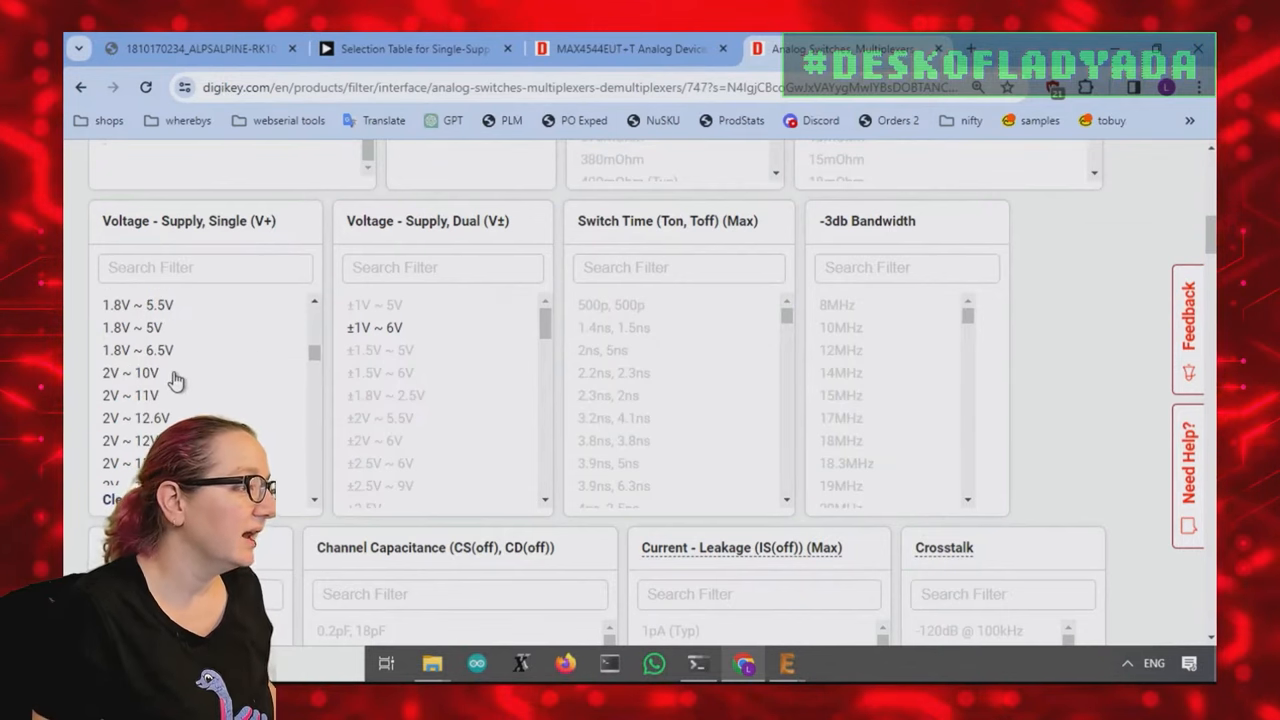
scroll(down, 3)
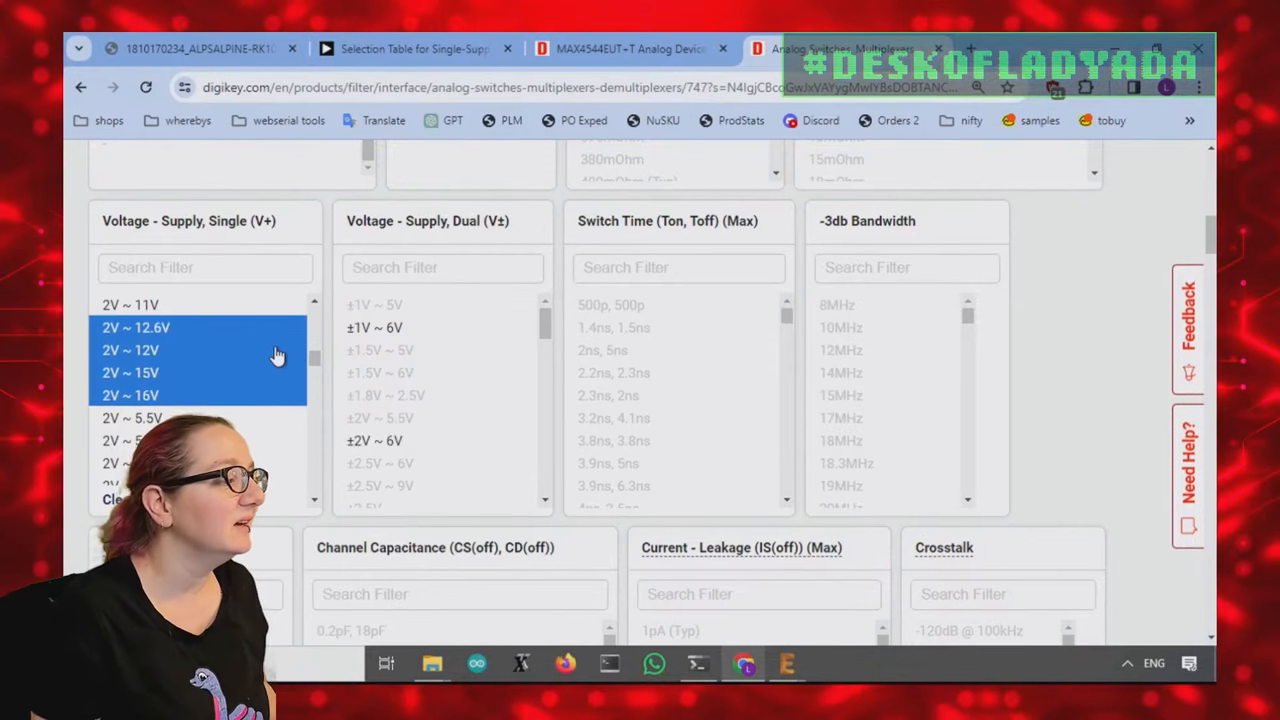
scroll(down, 3)
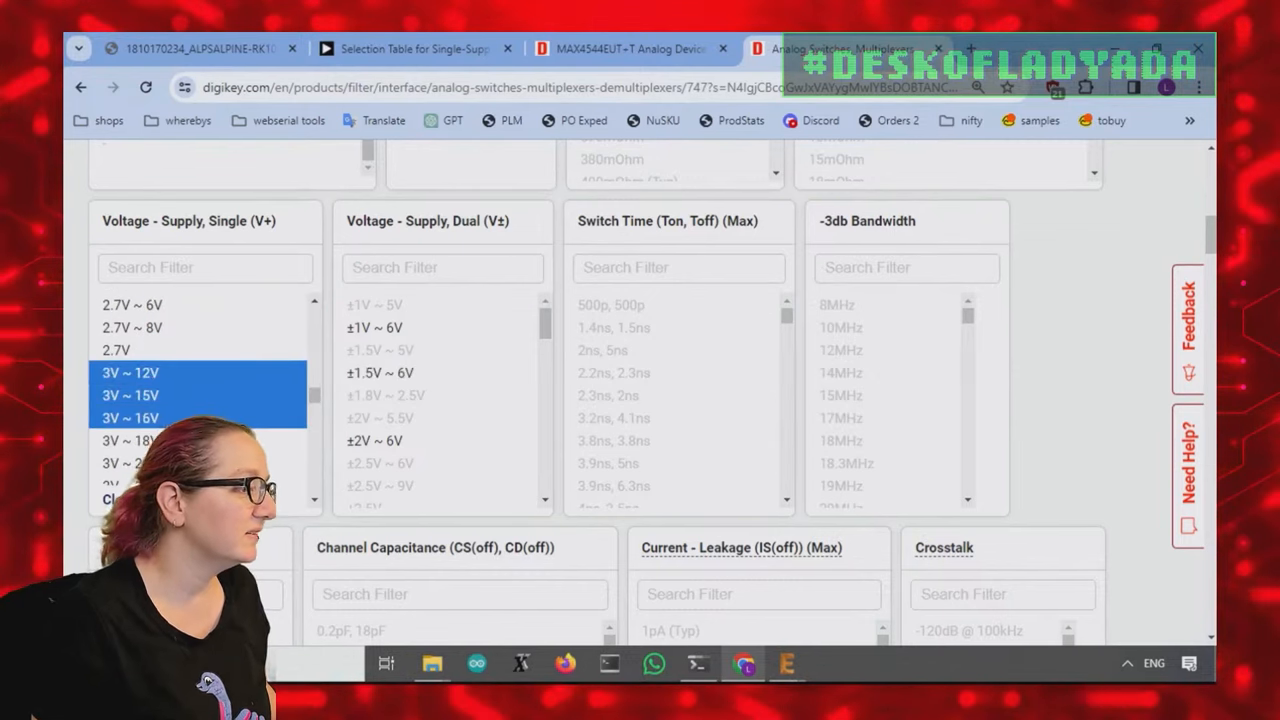
scroll(down, 3)
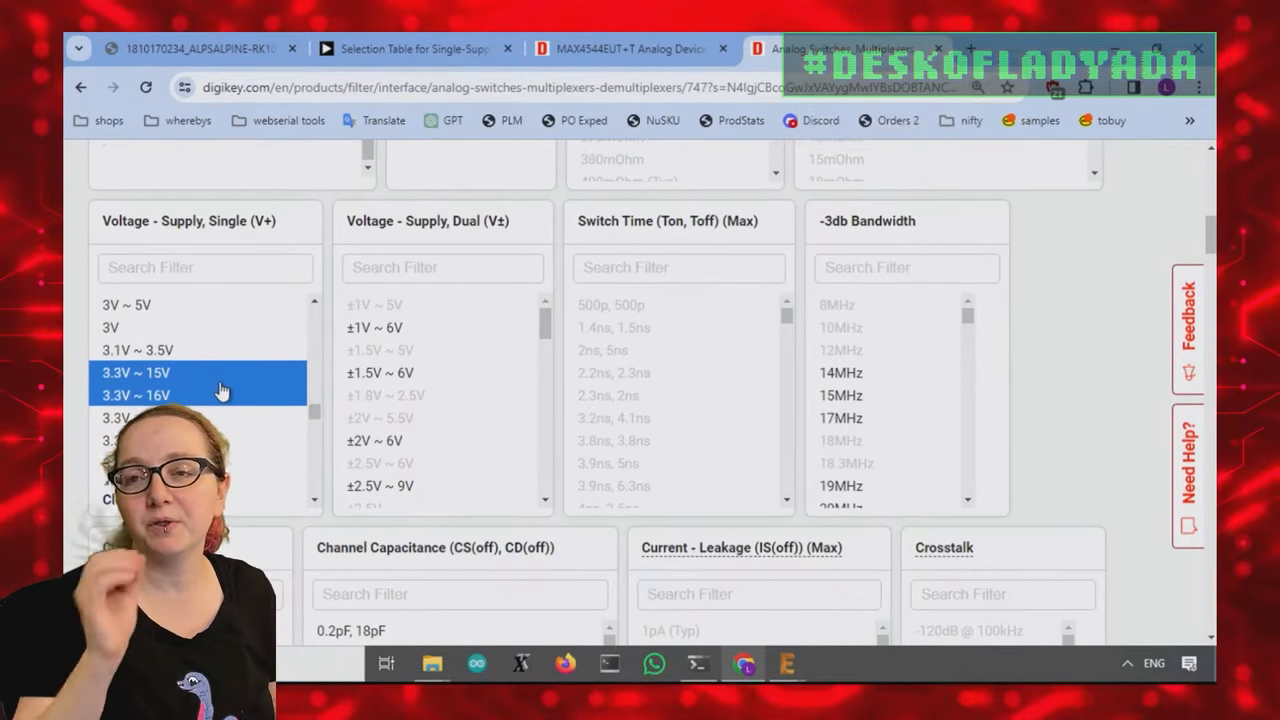
mouse_move(220, 390)
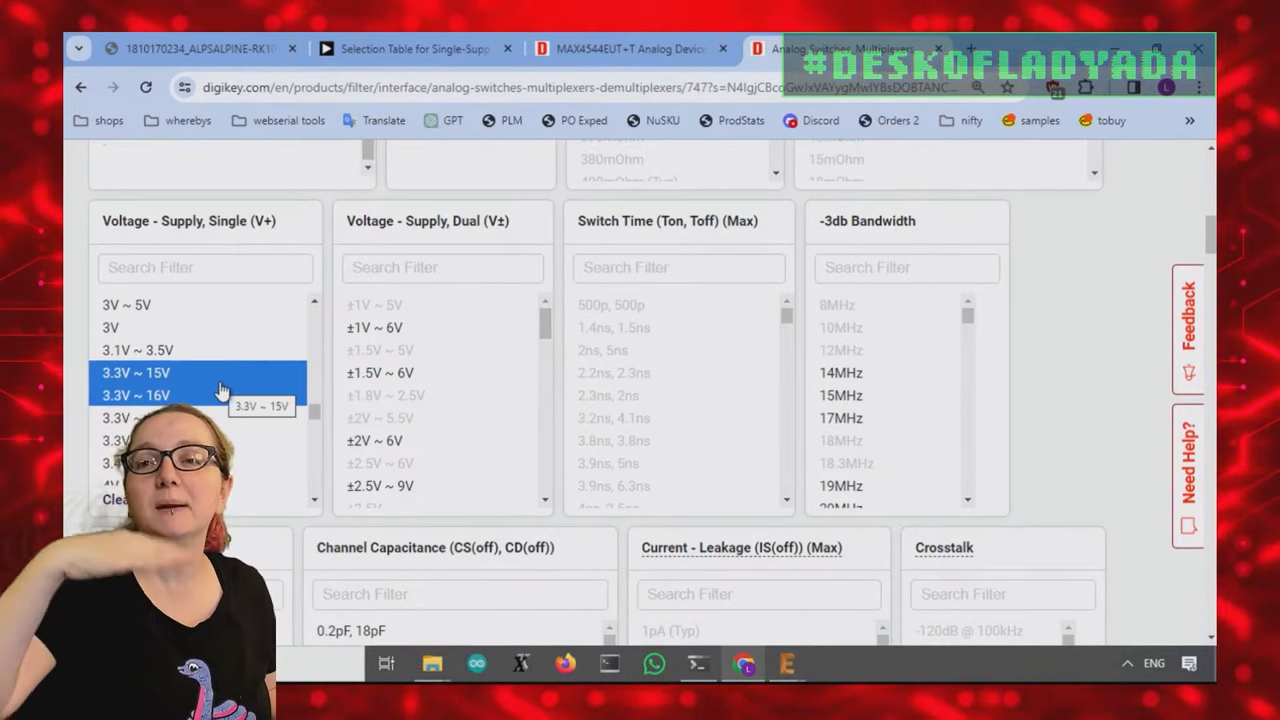
mouse_move(345, 470)
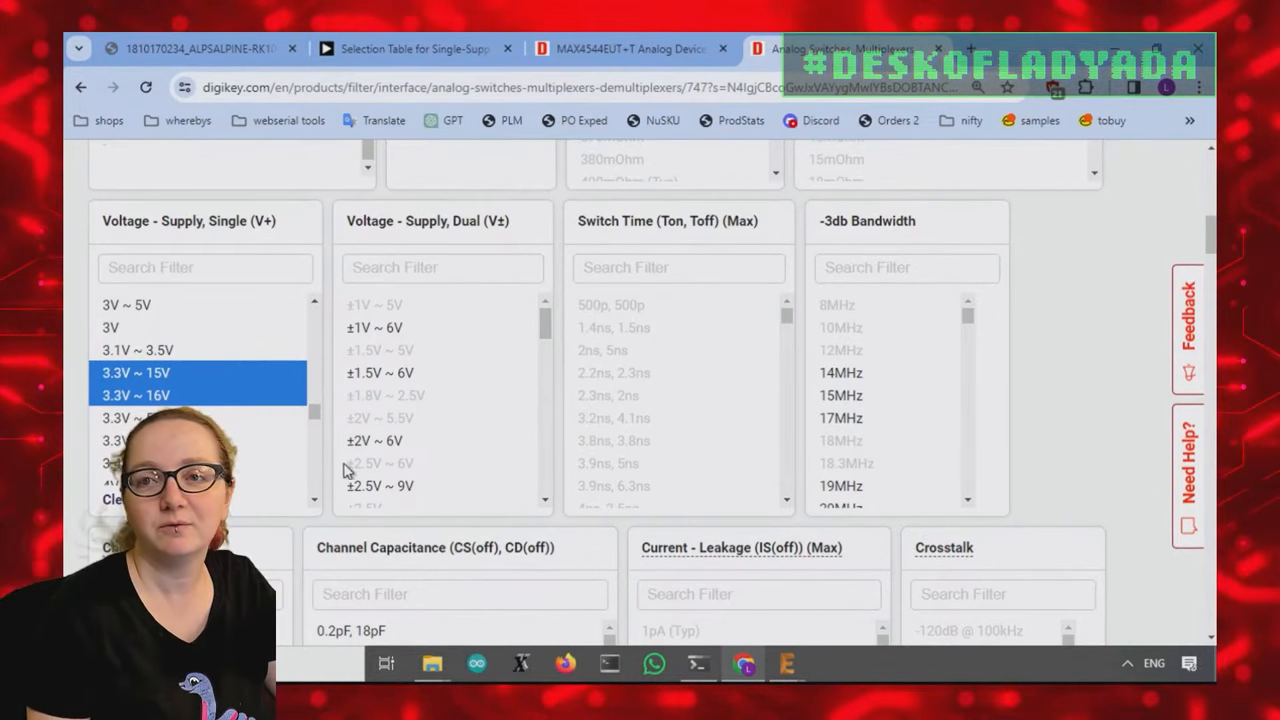
mouse_move(270, 463)
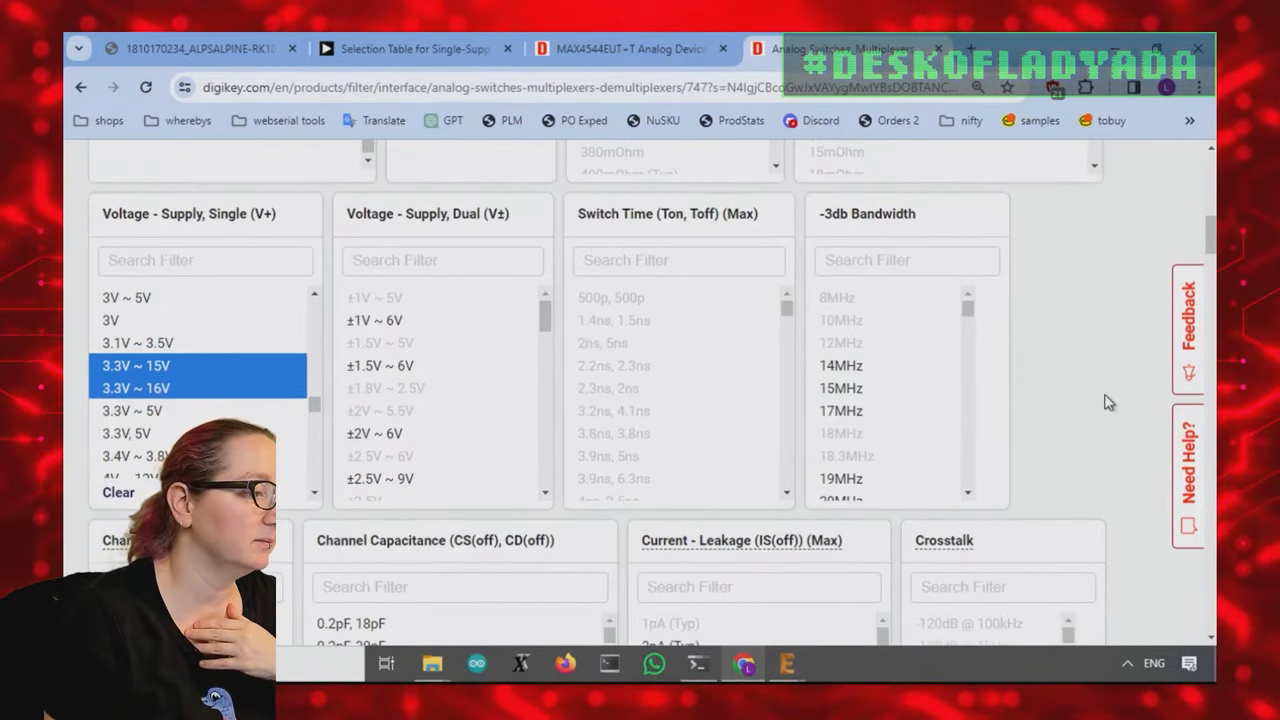
click(1030, 394)
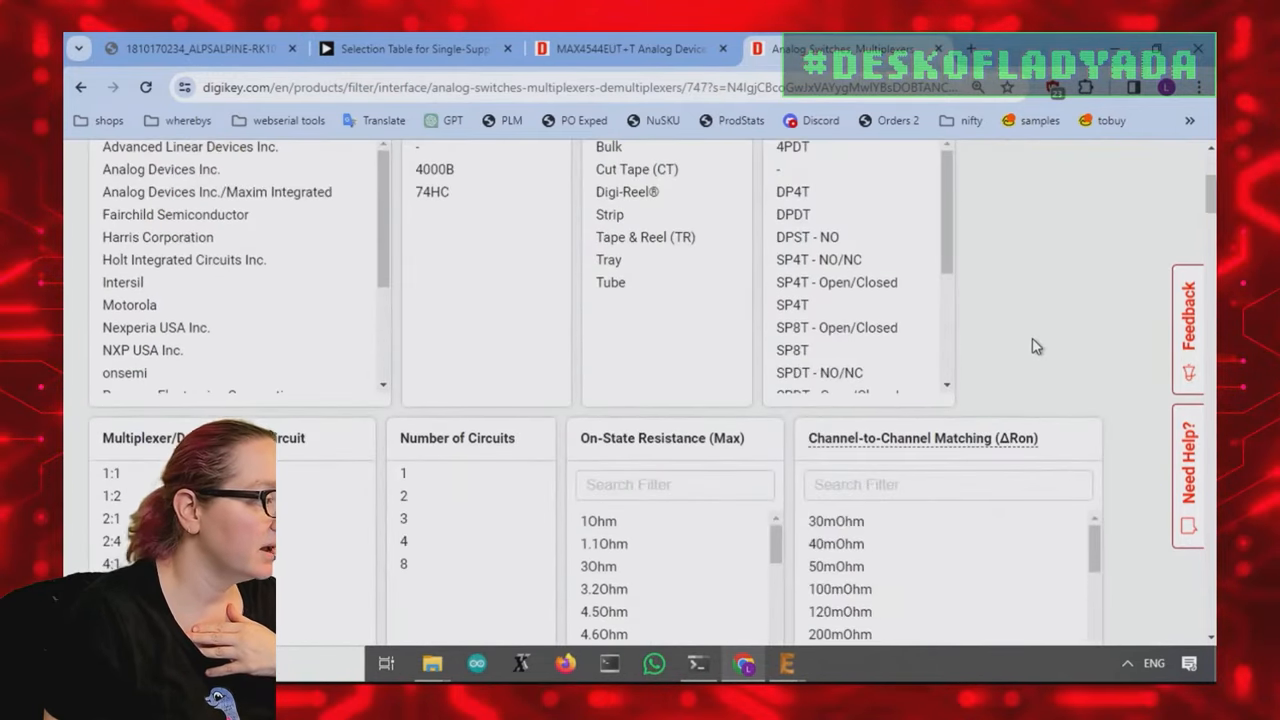
Step: Browse the 568 filtered results, starting with CD4066BM96 and CD4051BPWR
scroll(down, 3)
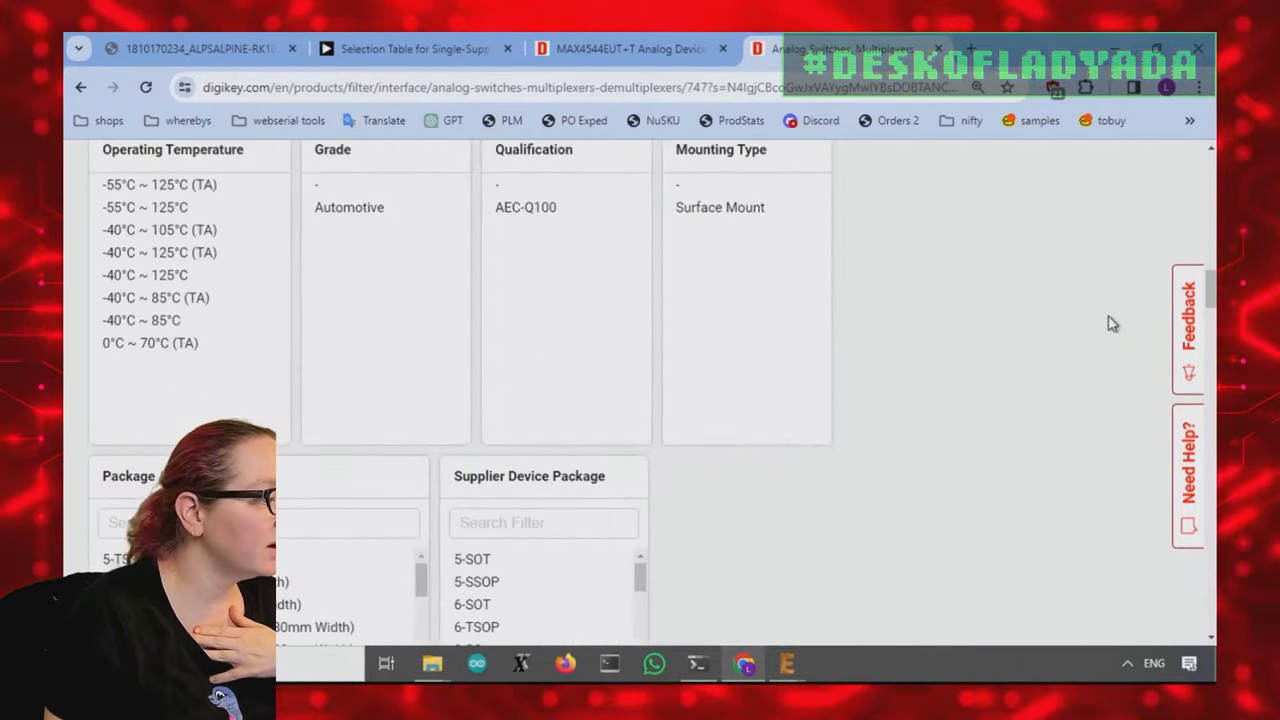
scroll(up, 3)
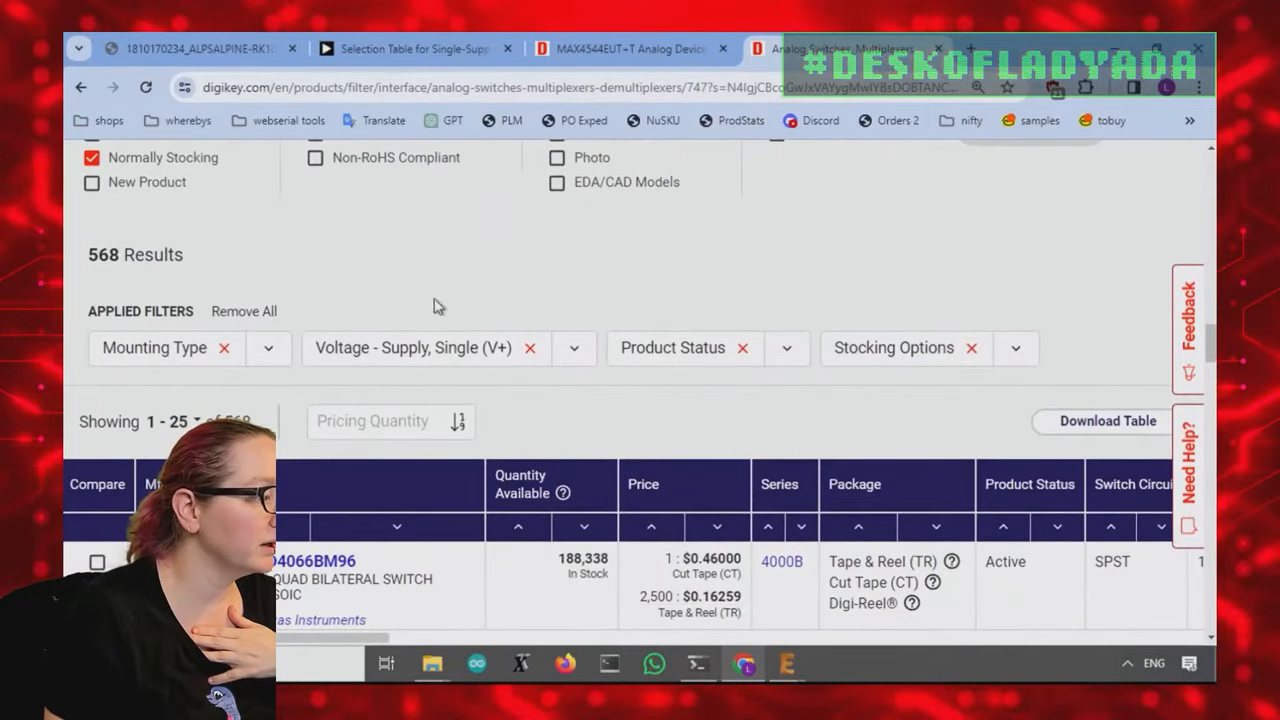
scroll(down, 3)
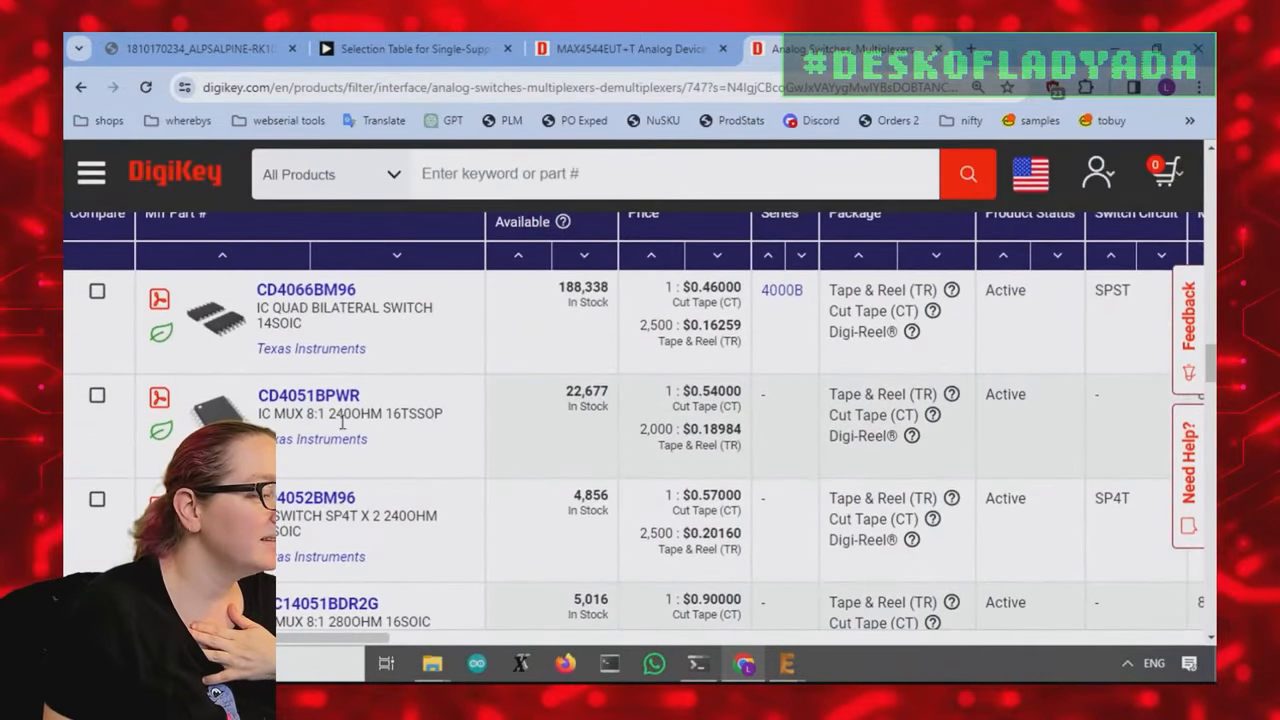
scroll(down, 3)
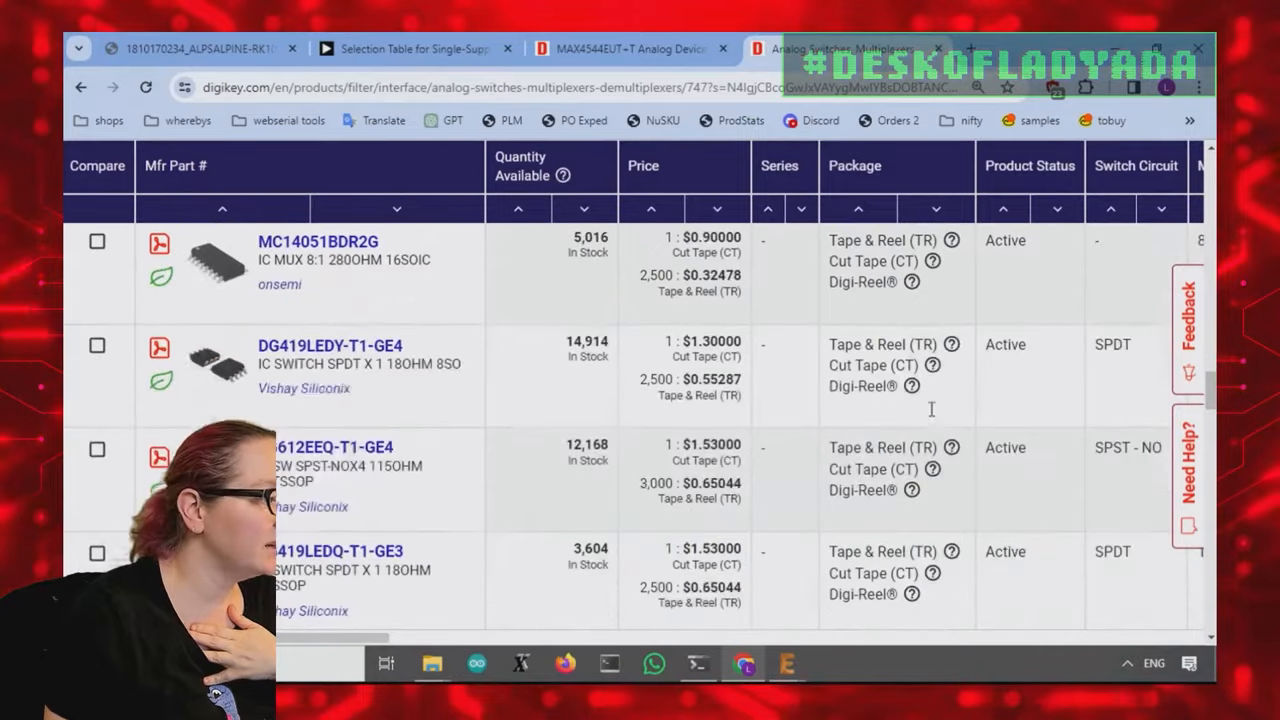
scroll(down, 3)
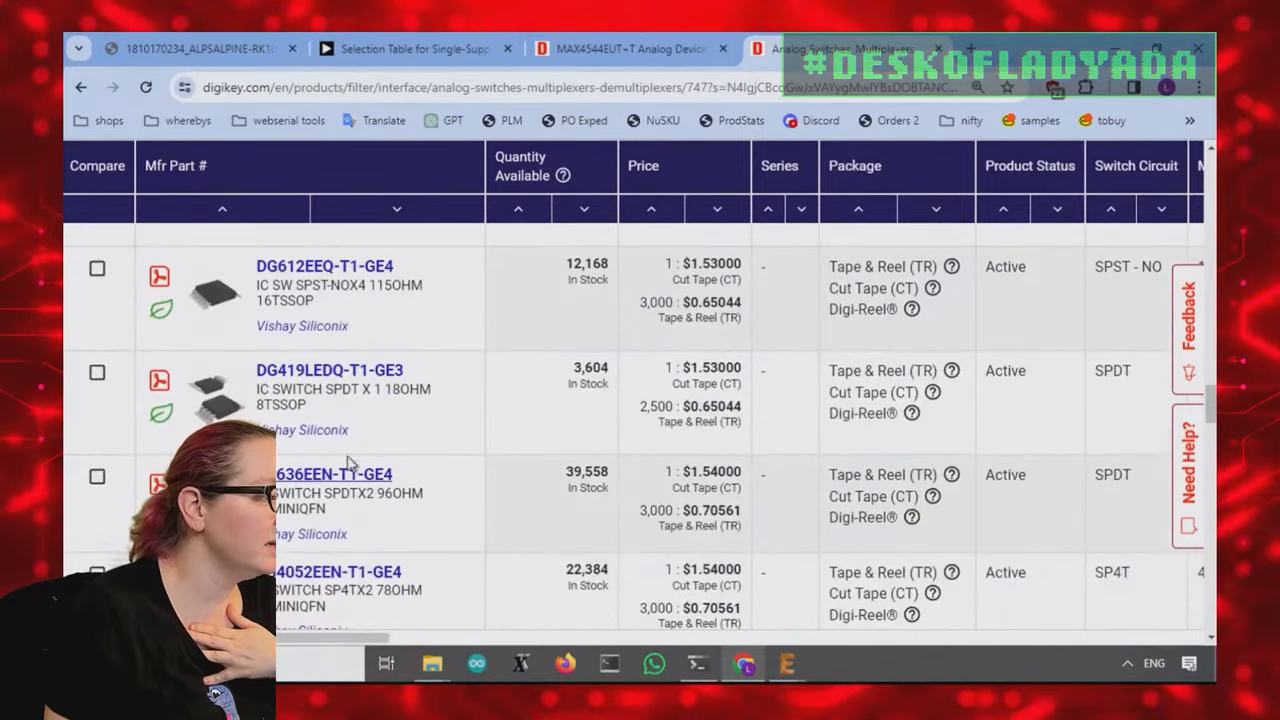
scroll(up, 3)
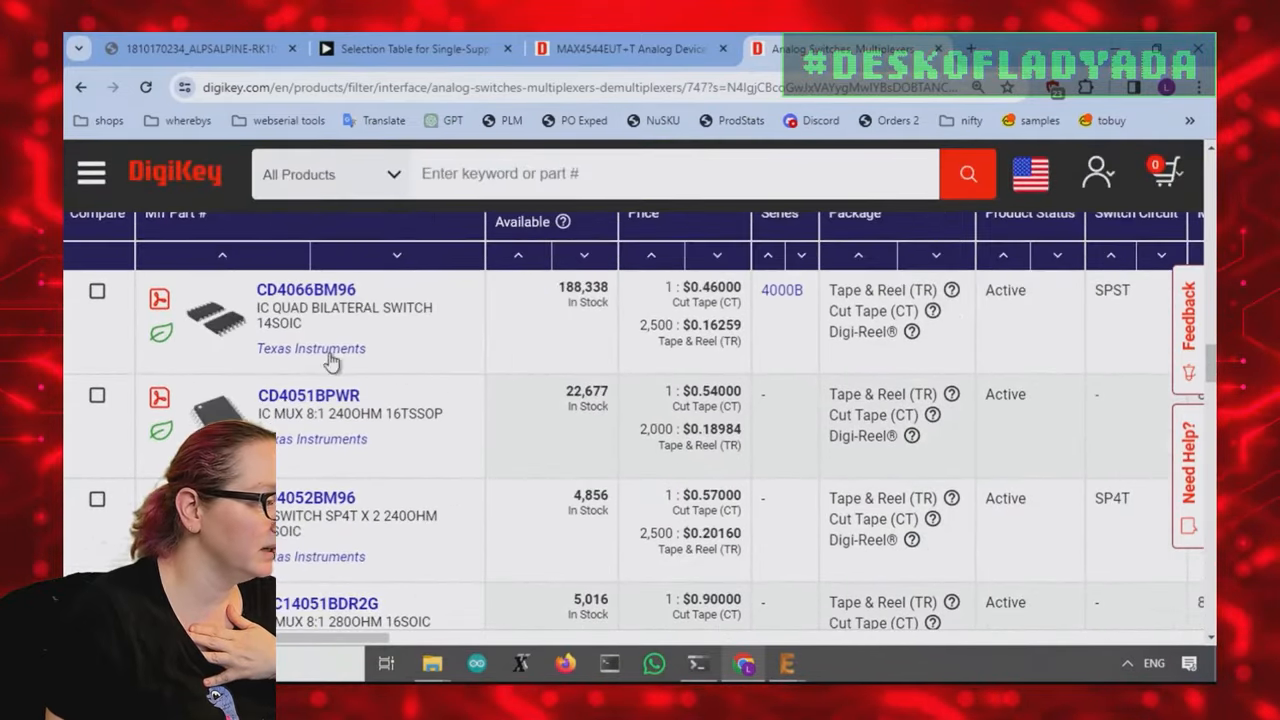
scroll(up, 3)
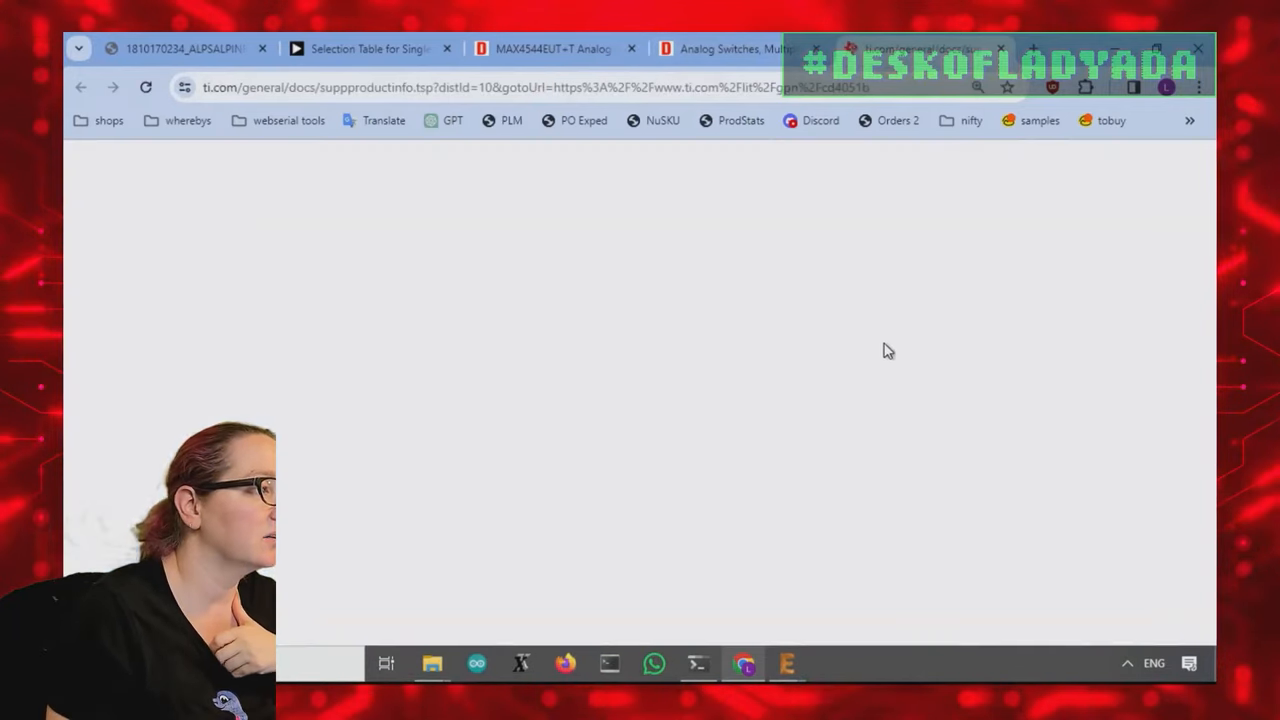
mouse_move(878, 243)
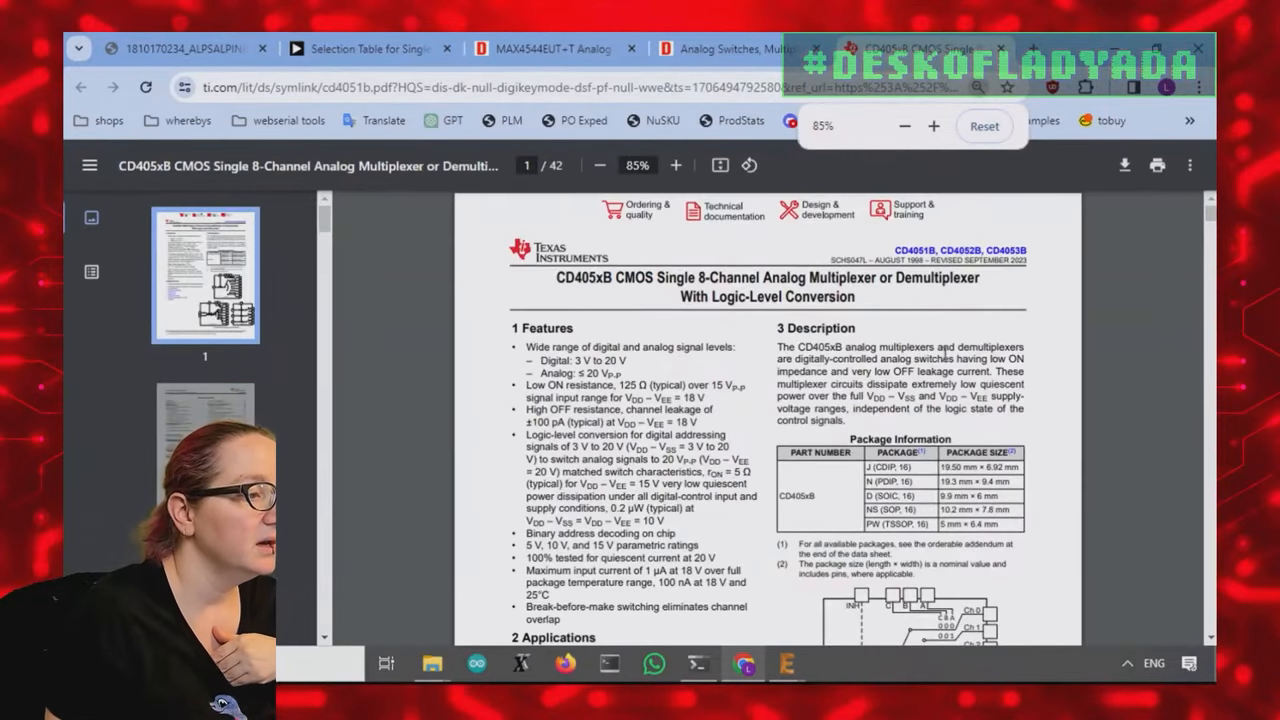
Step: Review the CD405xB input voltage and current characteristics on page 8, then return to DigiKey
scroll(down, 3)
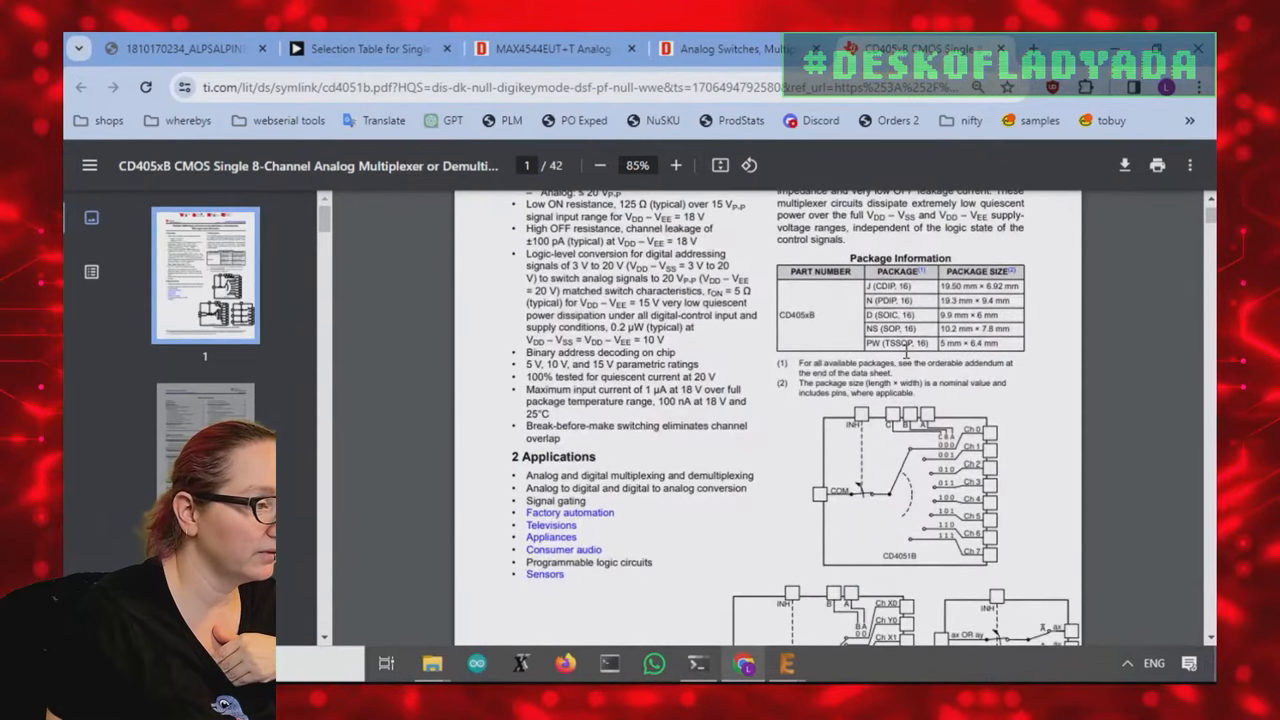
scroll(down, 3)
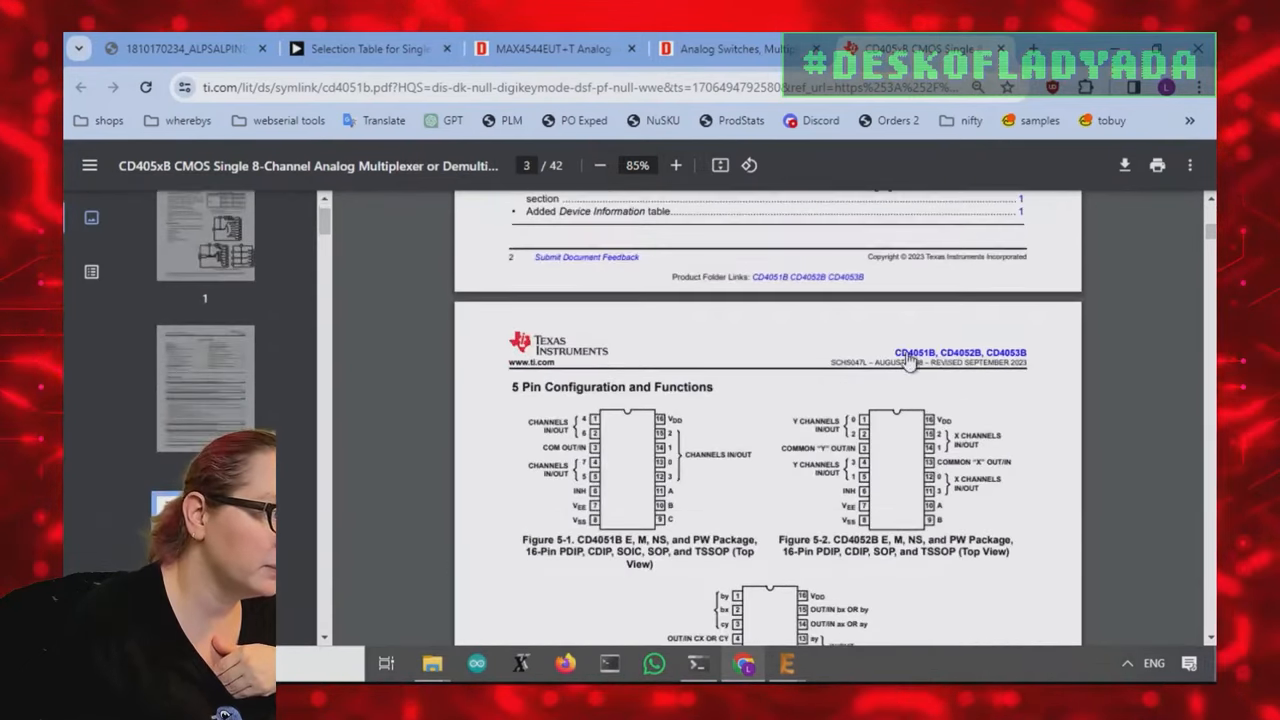
scroll(down, 3)
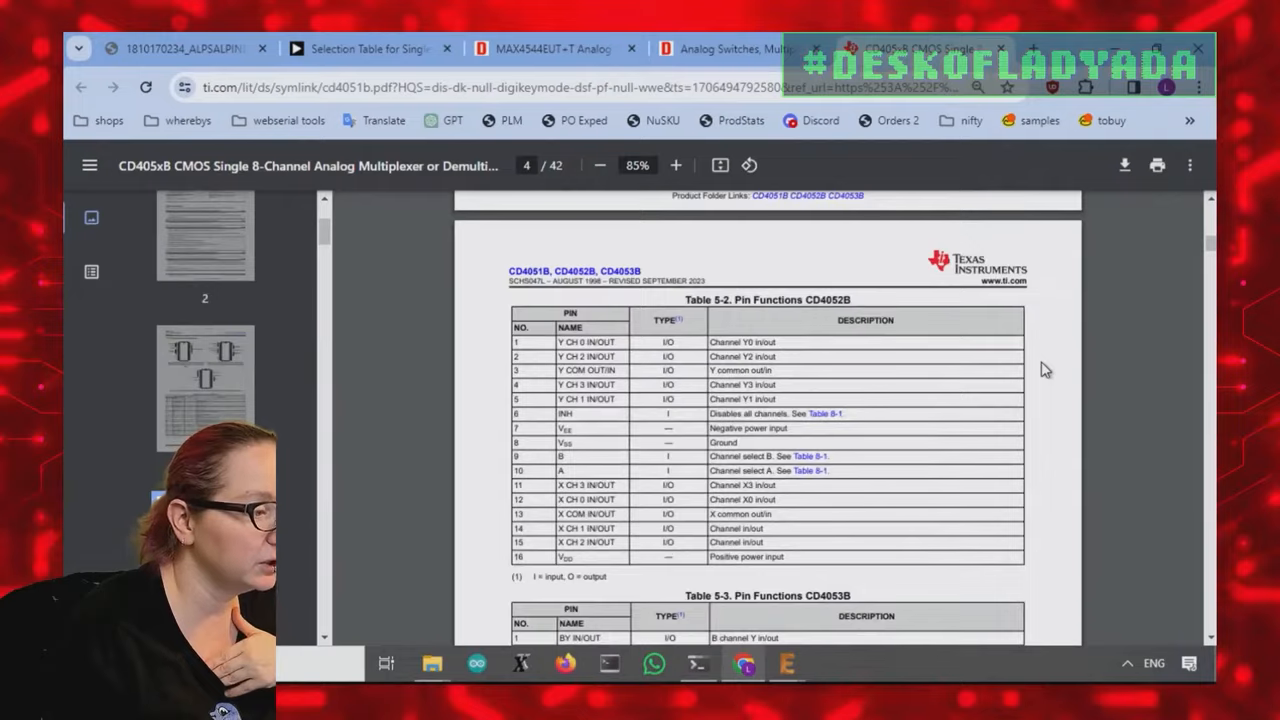
scroll(down, 3)
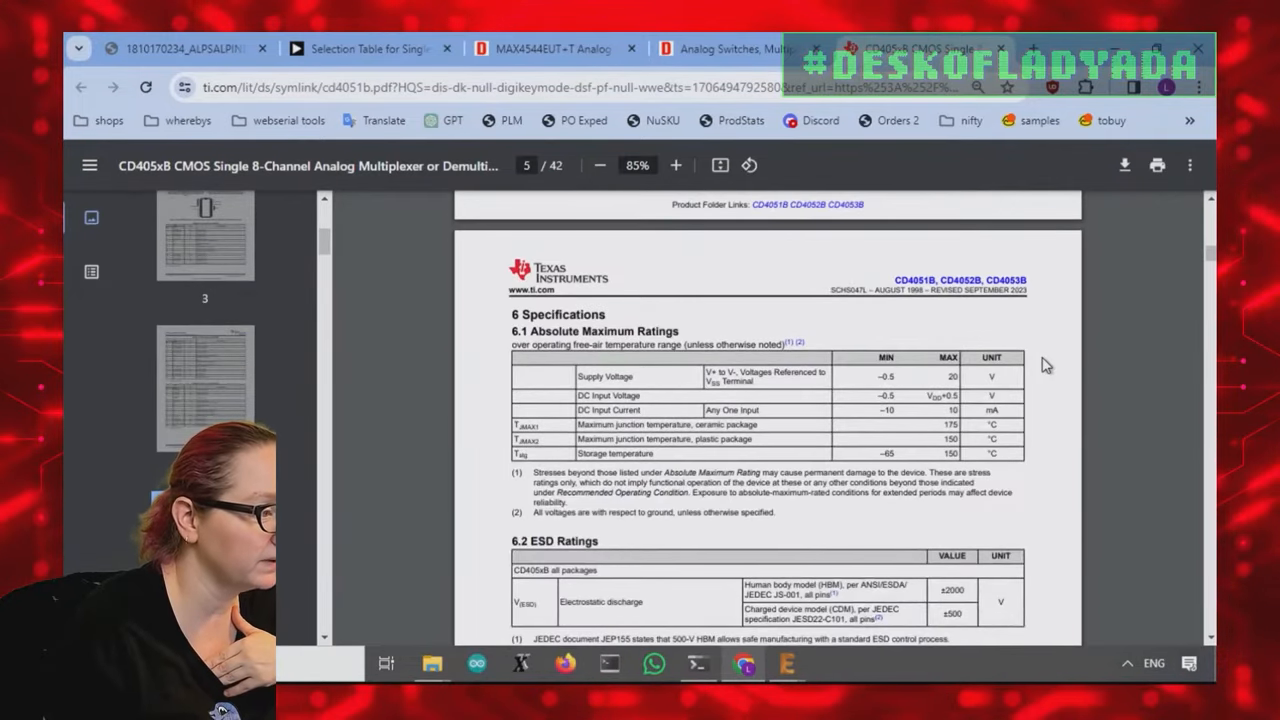
scroll(down, 3)
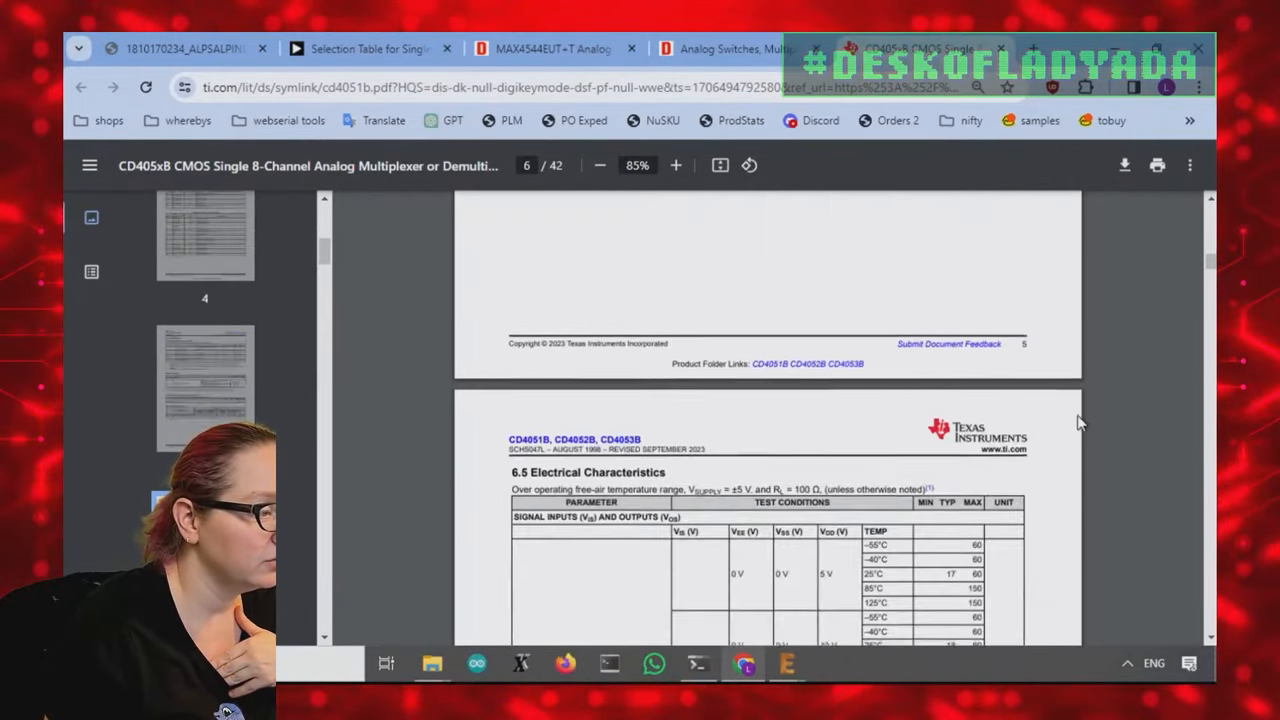
scroll(down, 3)
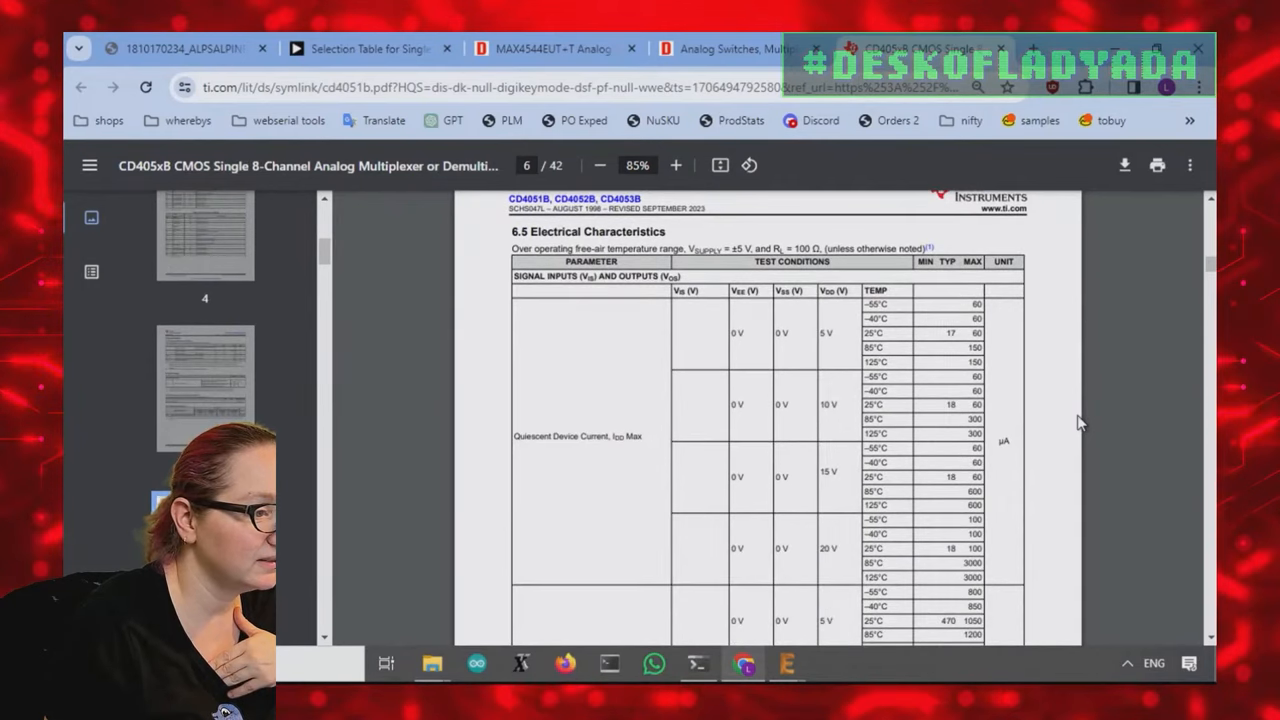
scroll(down, 3)
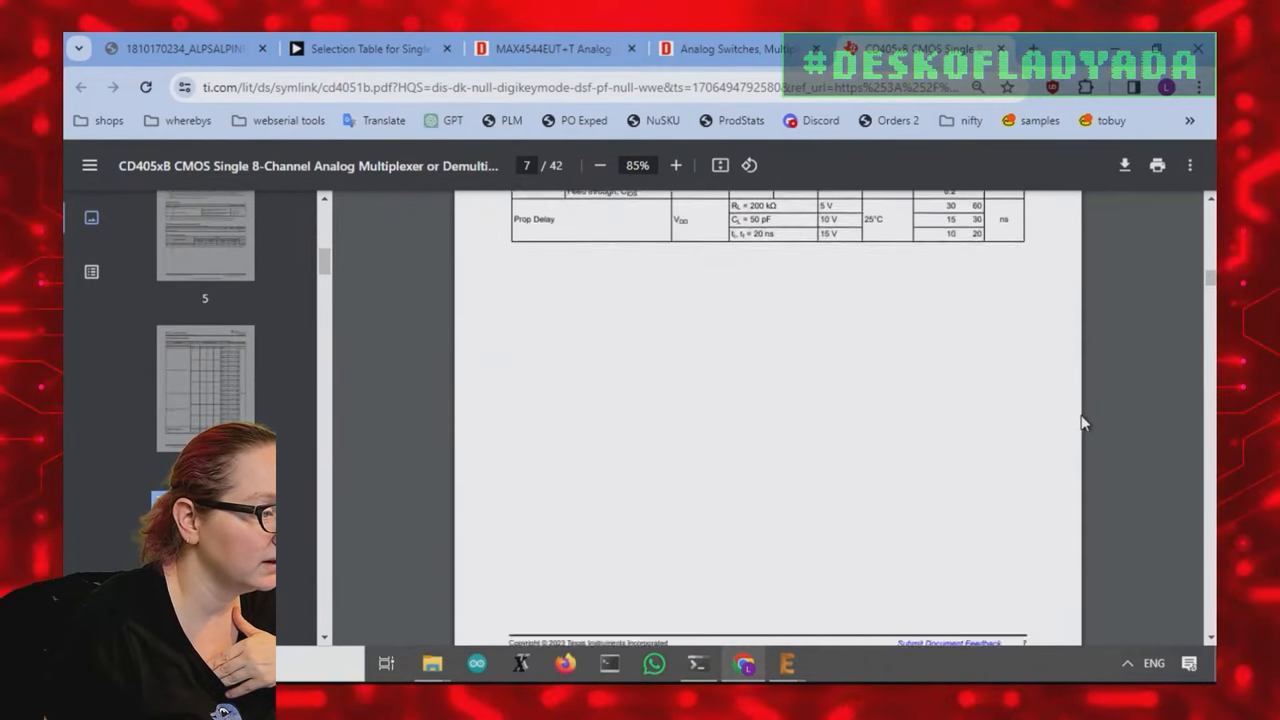
scroll(down, 3)
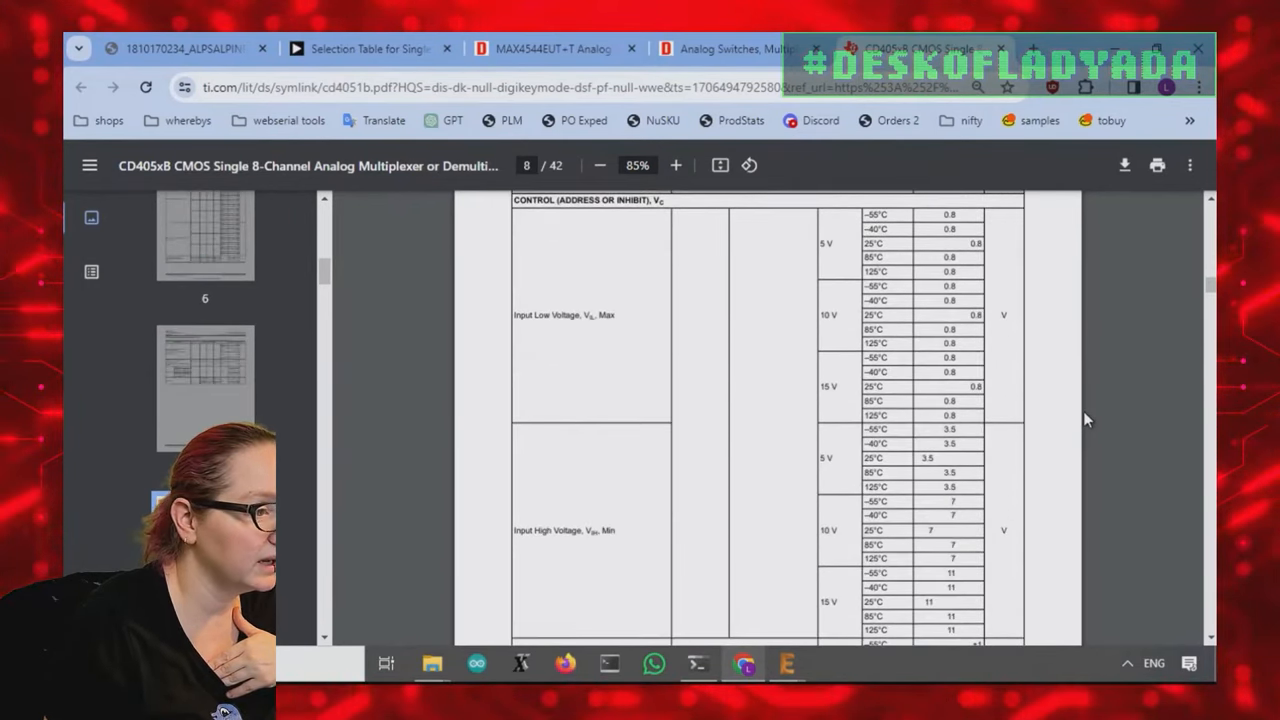
scroll(down, 3)
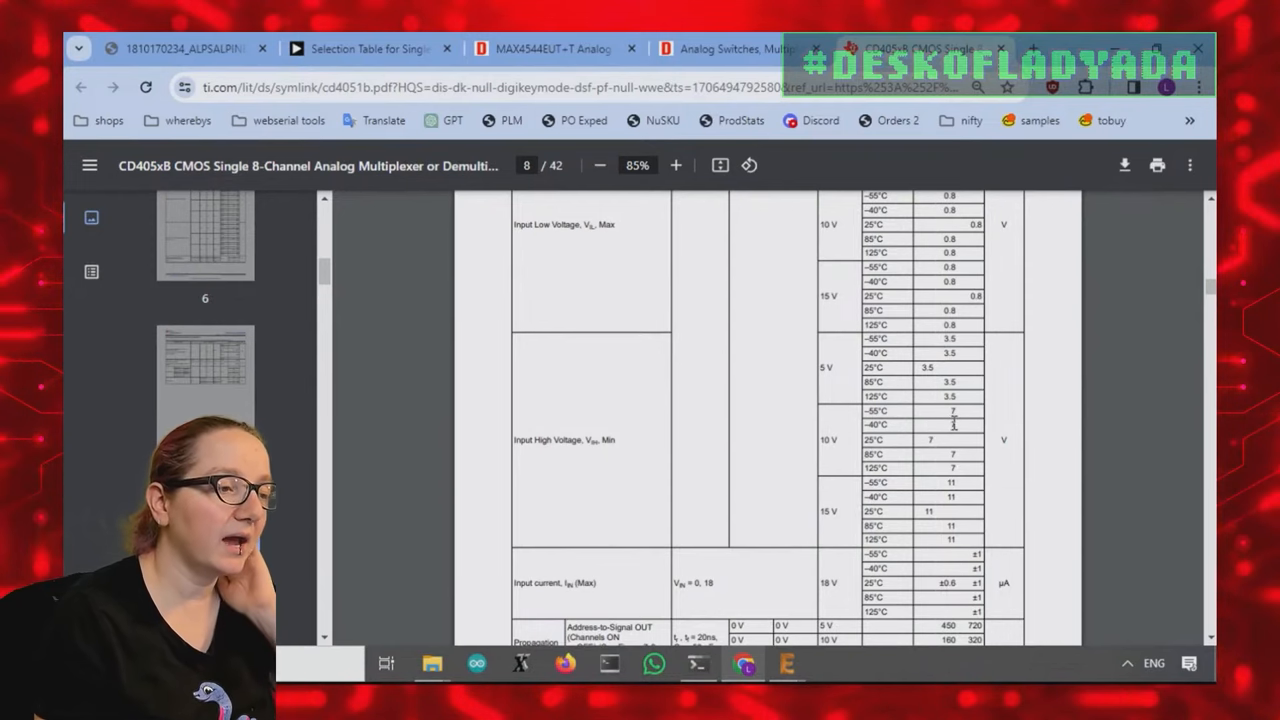
mouse_move(950, 451)
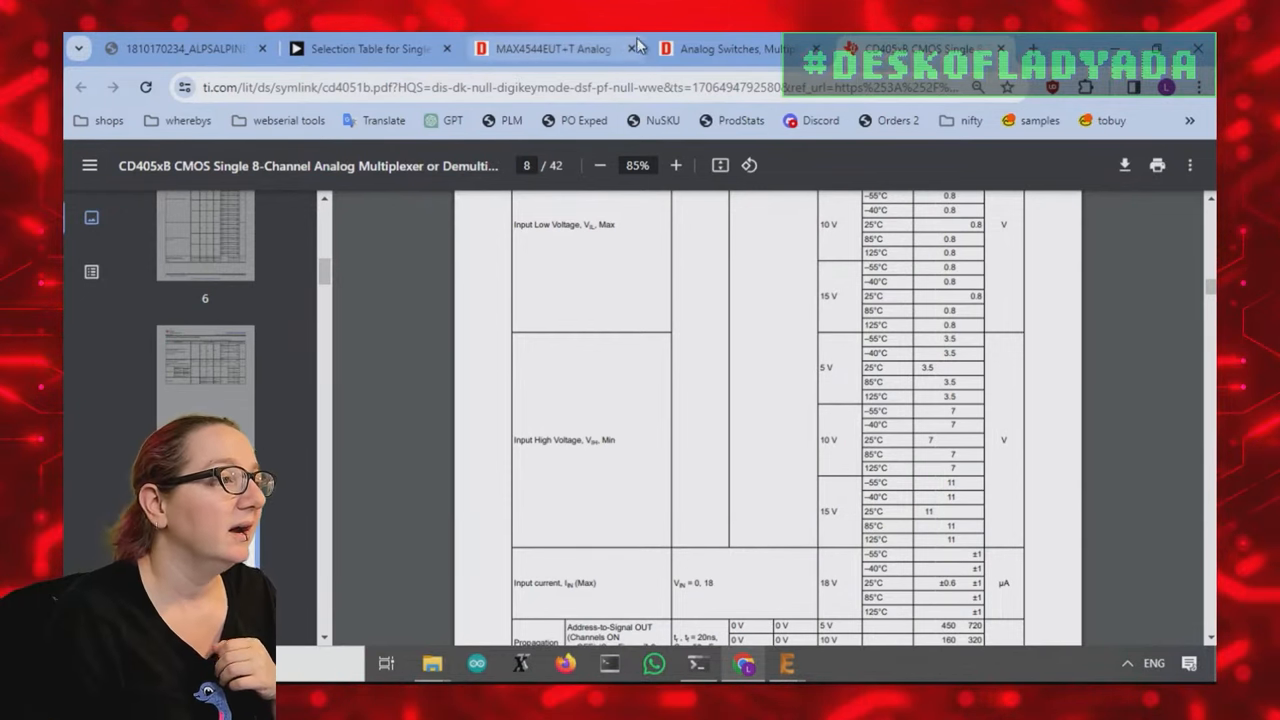
click(735, 48)
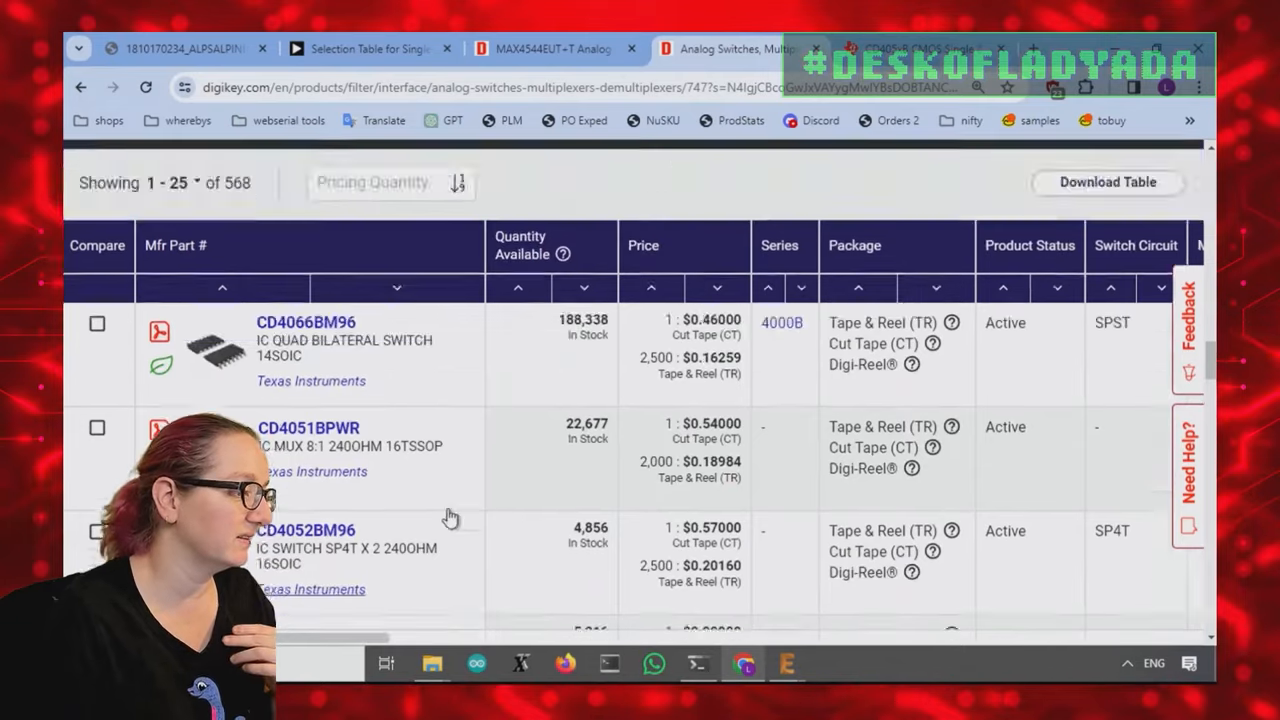
Step: Apply a Switch Circuit filter of SPDT, DPDT and DPST-NO, cutting results to 118
scroll(up, 3)
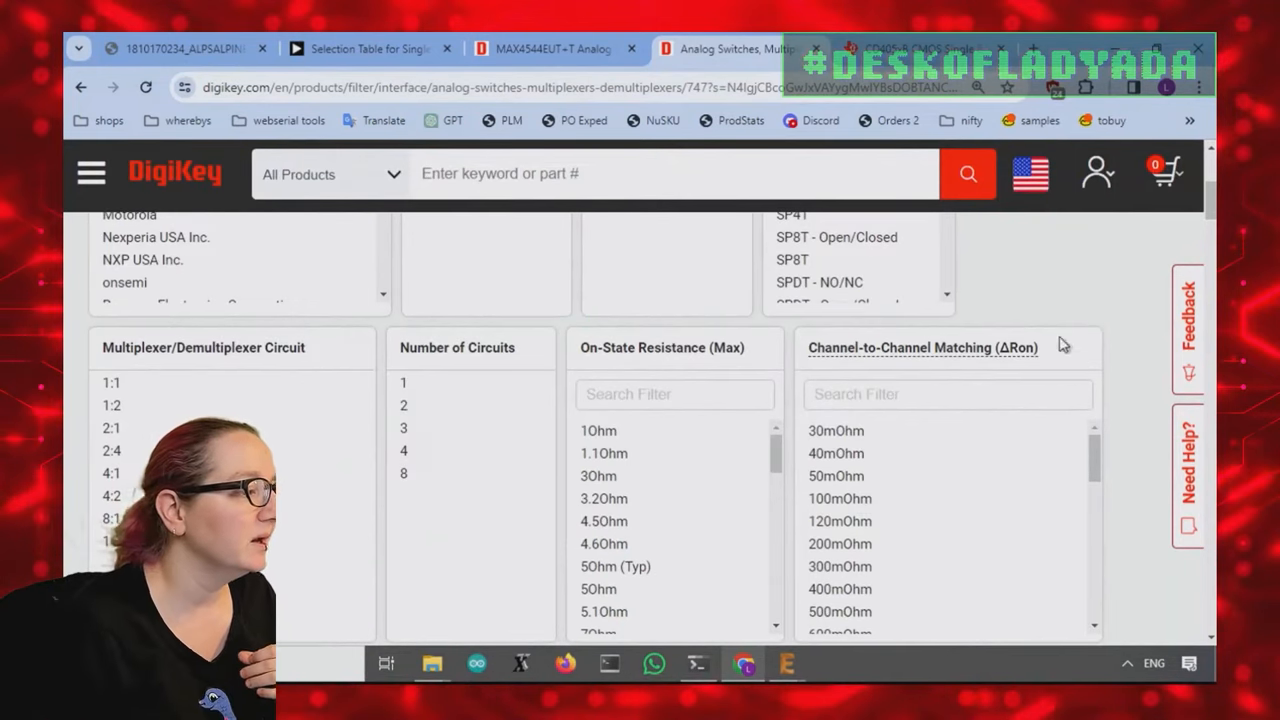
scroll(up, 3)
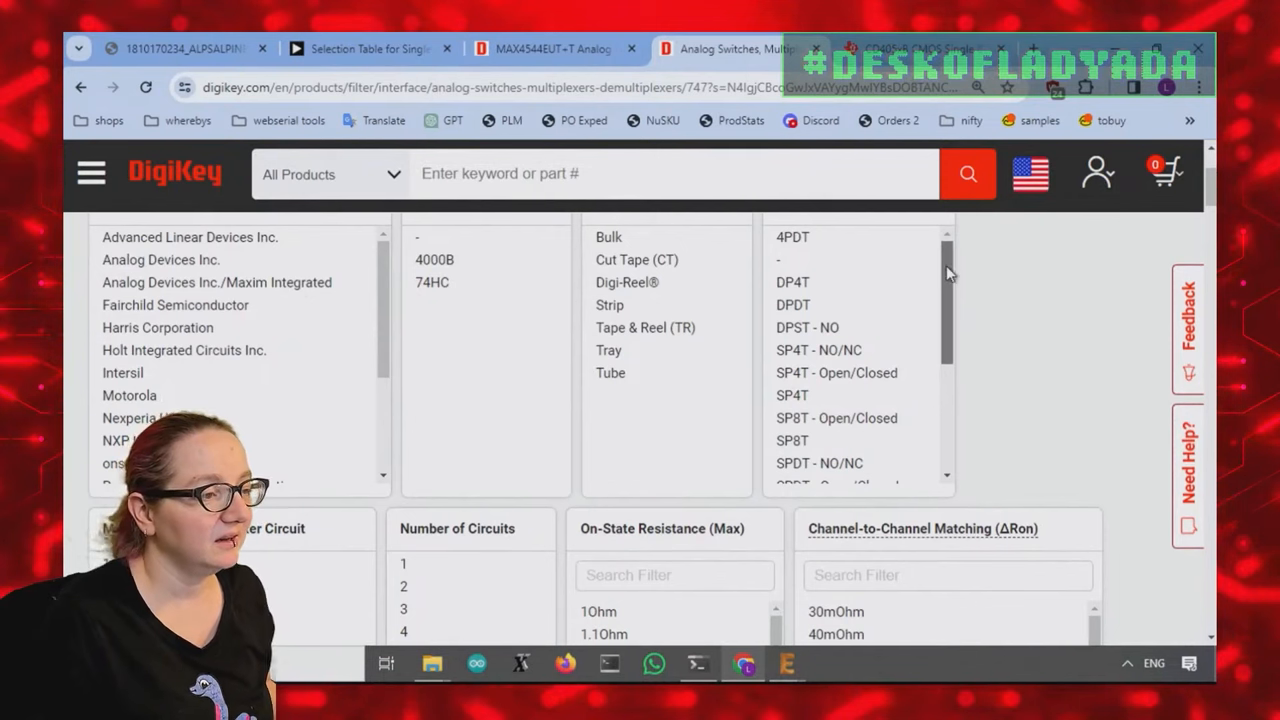
scroll(down, 3)
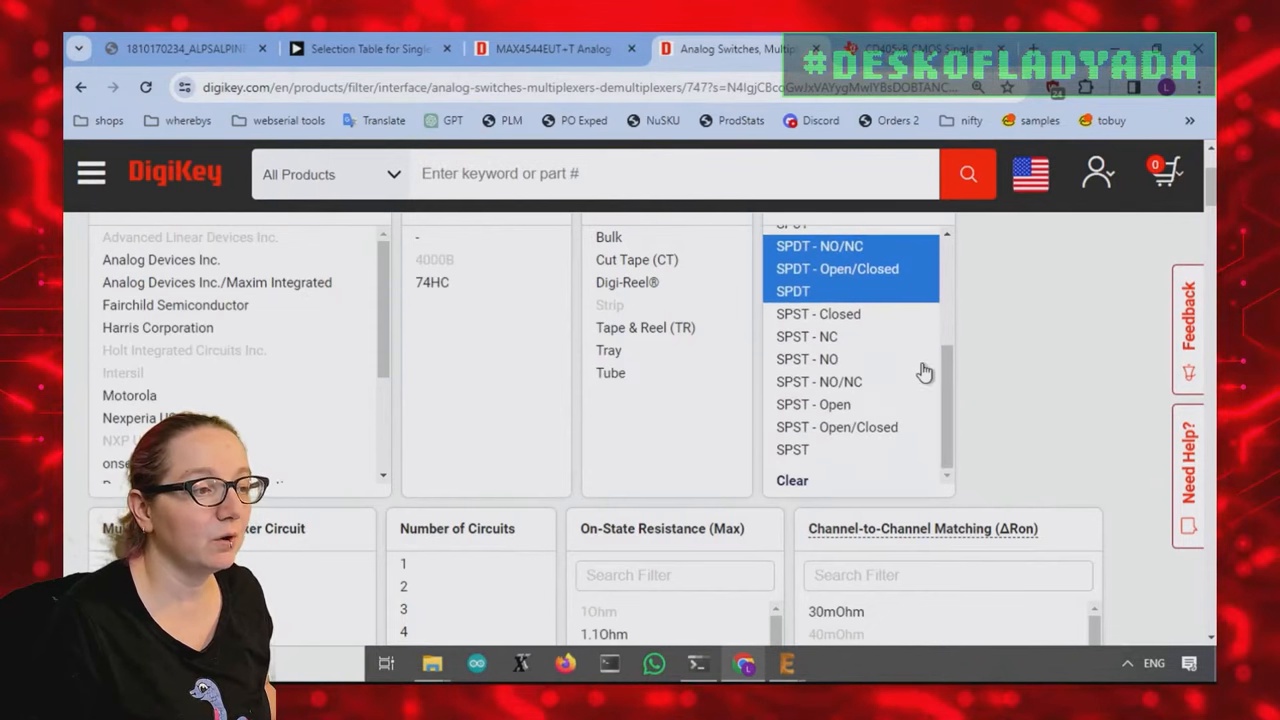
mouse_move(880, 350)
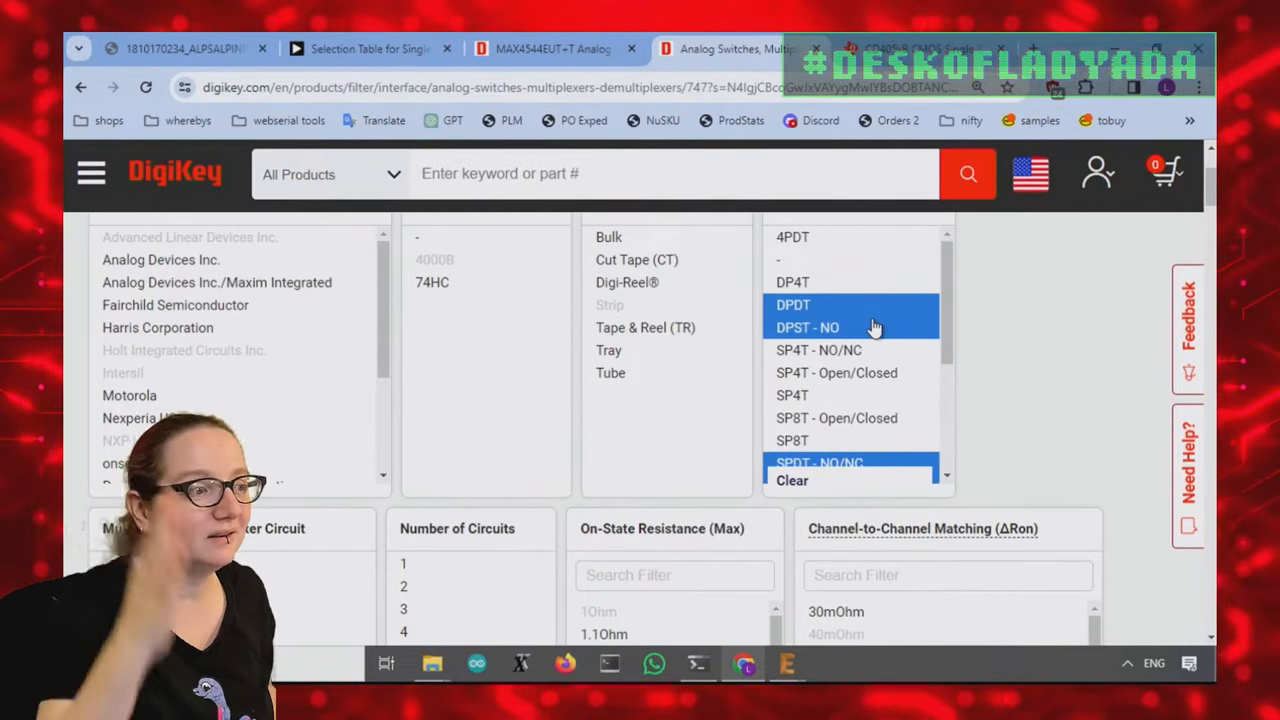
scroll(up, 3)
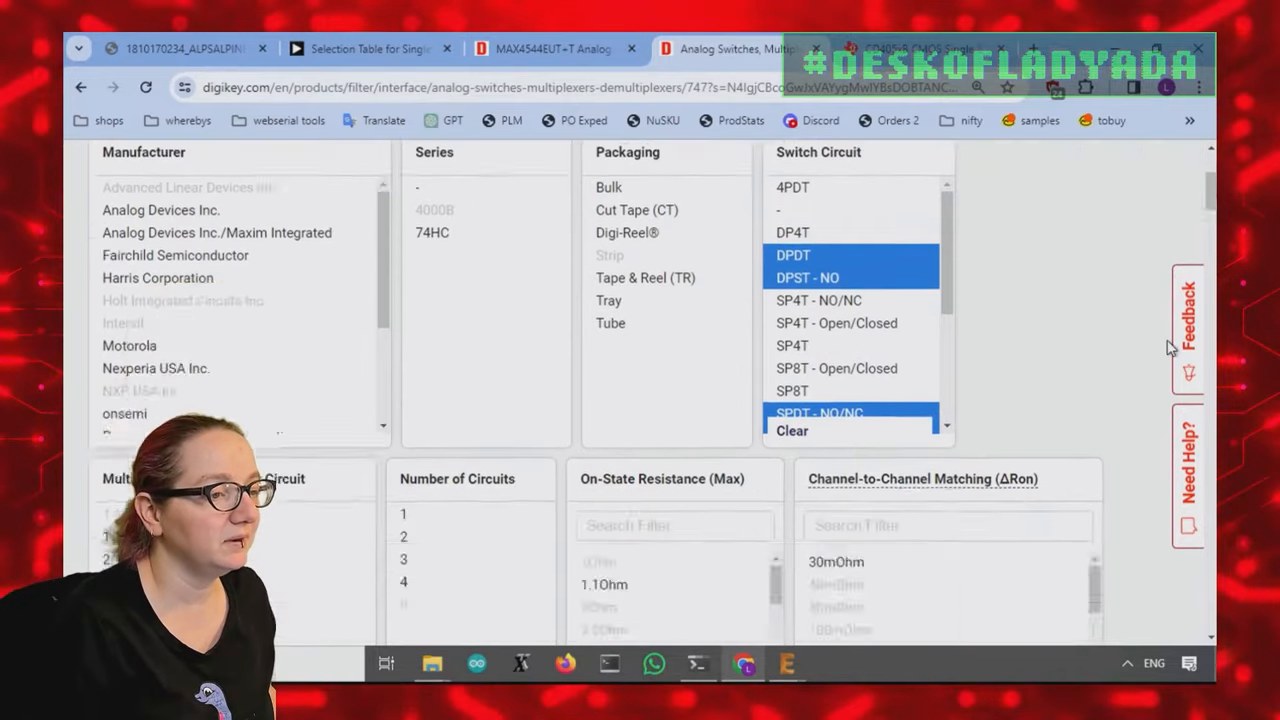
scroll(down, 3)
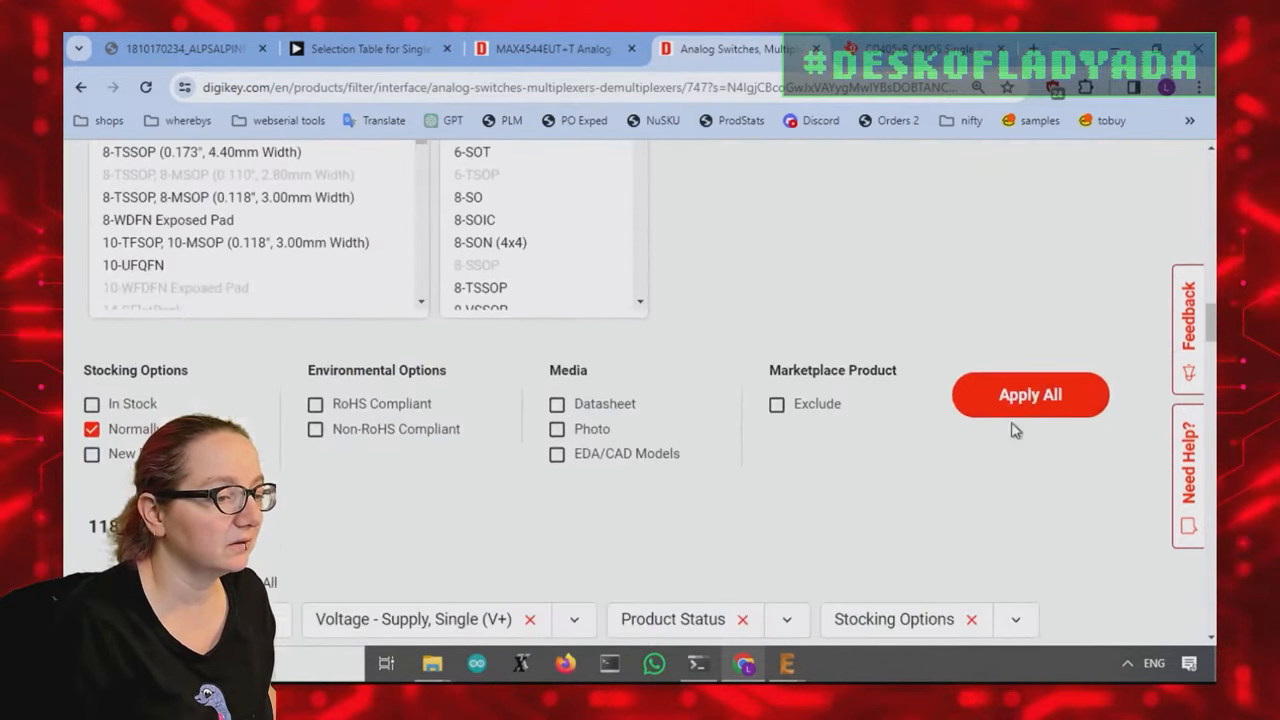
click(1030, 394)
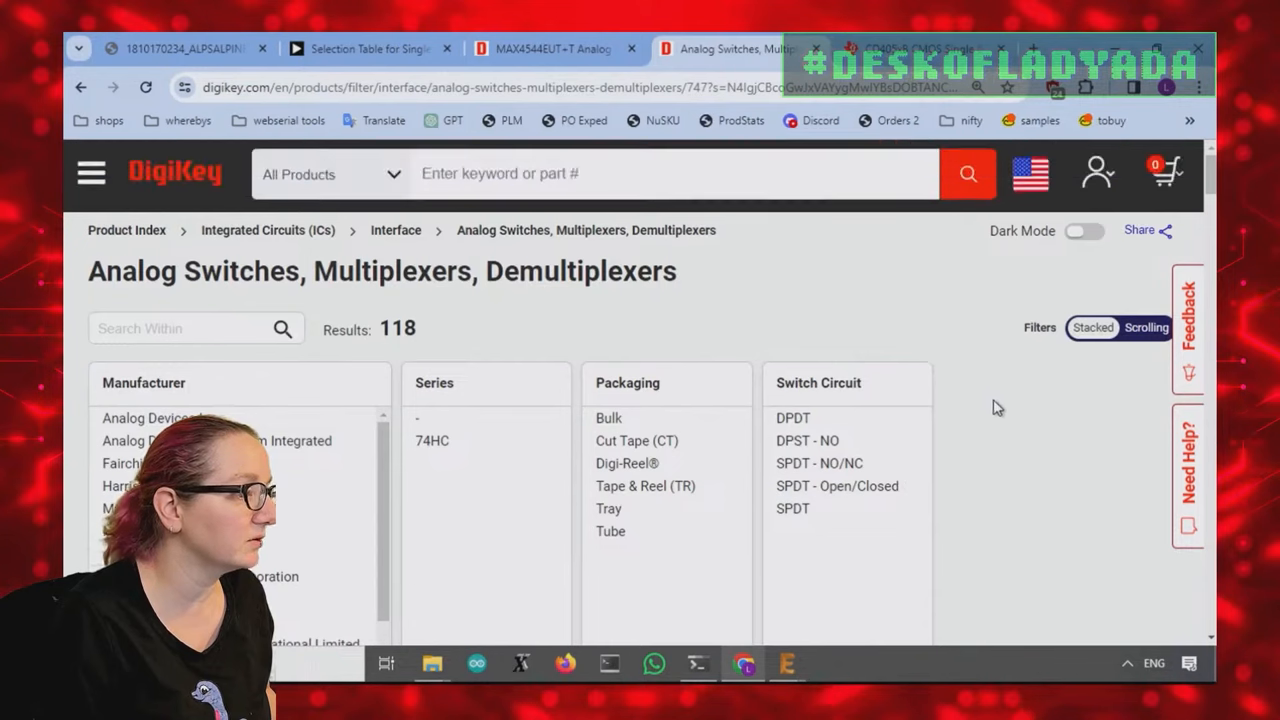
Step: Filter Number of Circuits to 1, leaving 25 switches led by DG419LEDY-T1-GE4
scroll(down, 3)
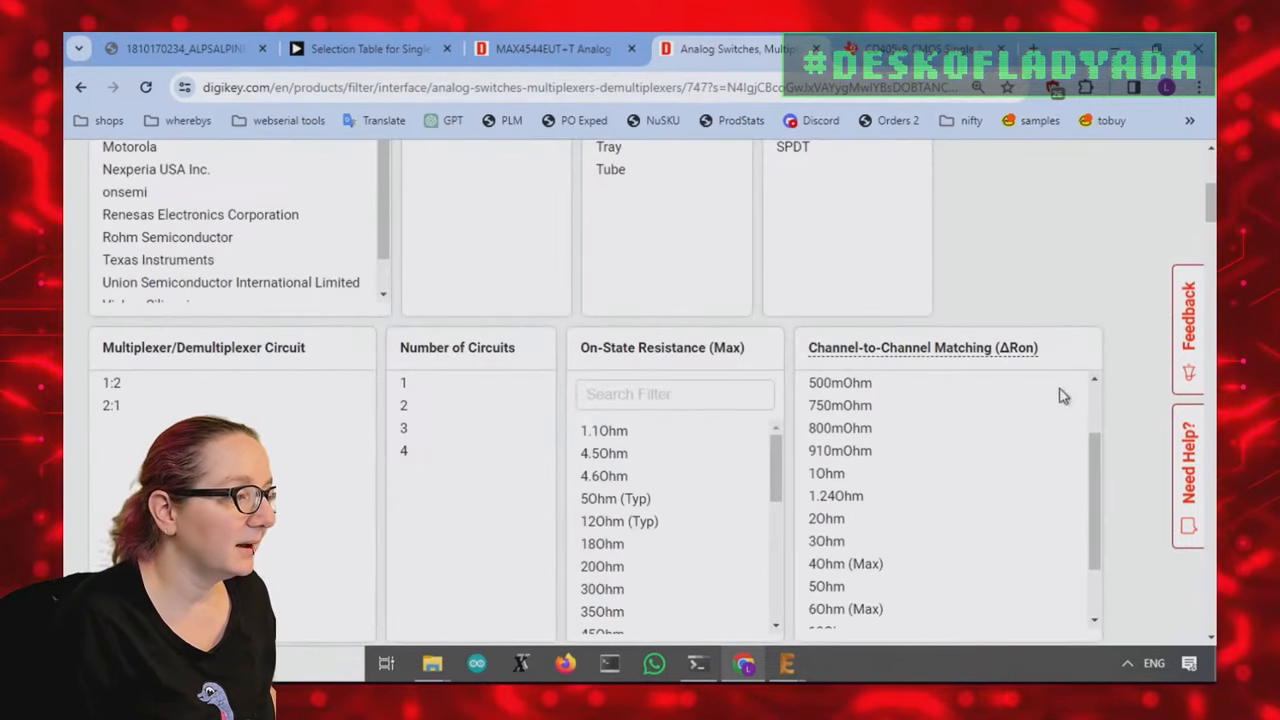
scroll(down, 3)
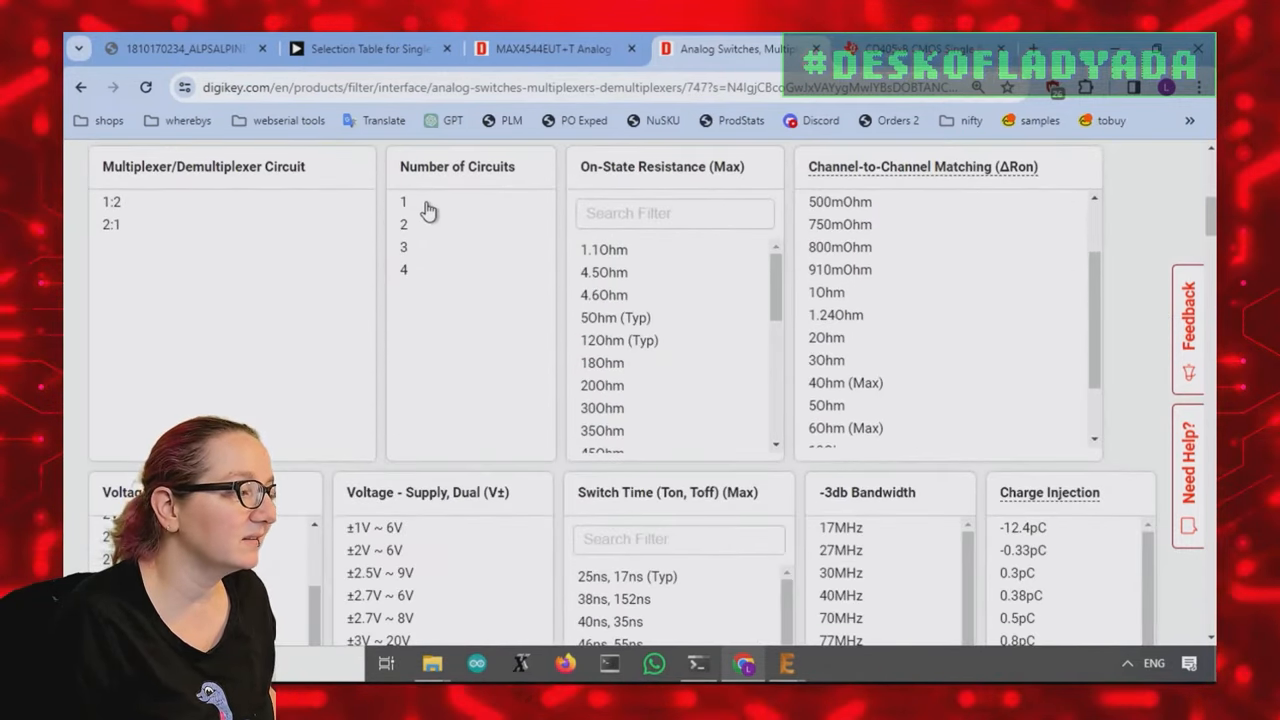
scroll(down, 3)
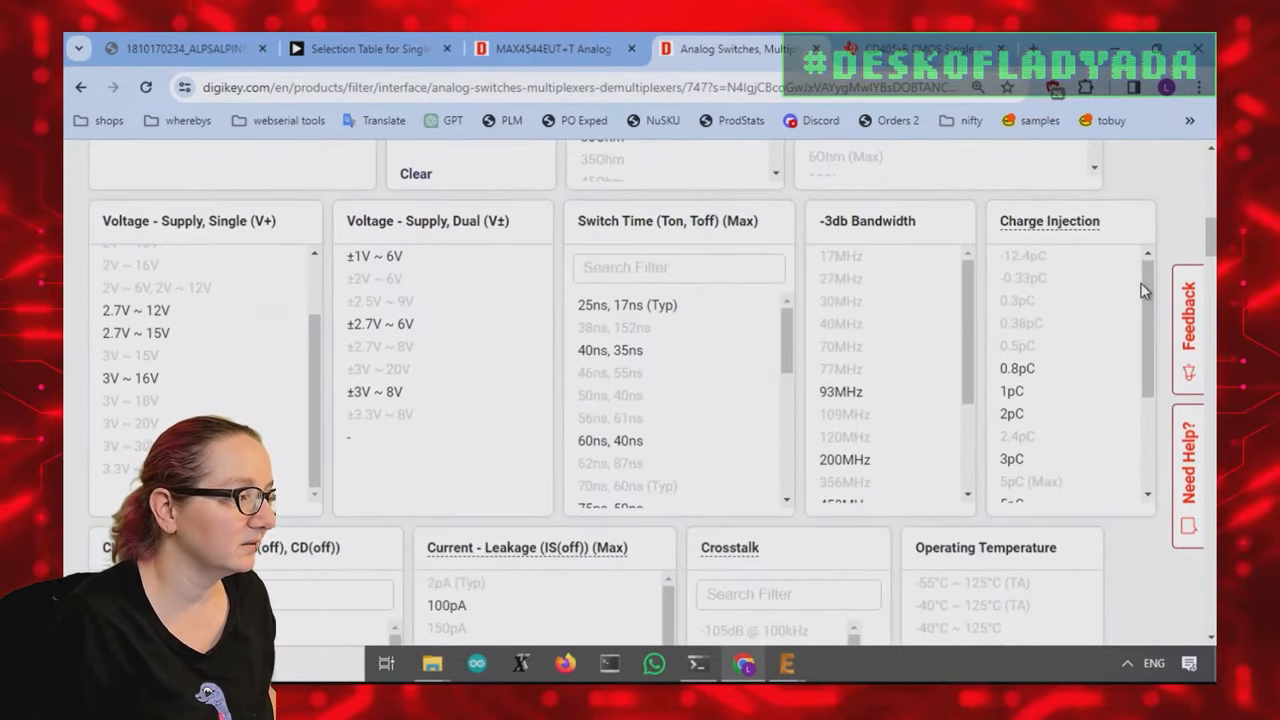
scroll(down, 3)
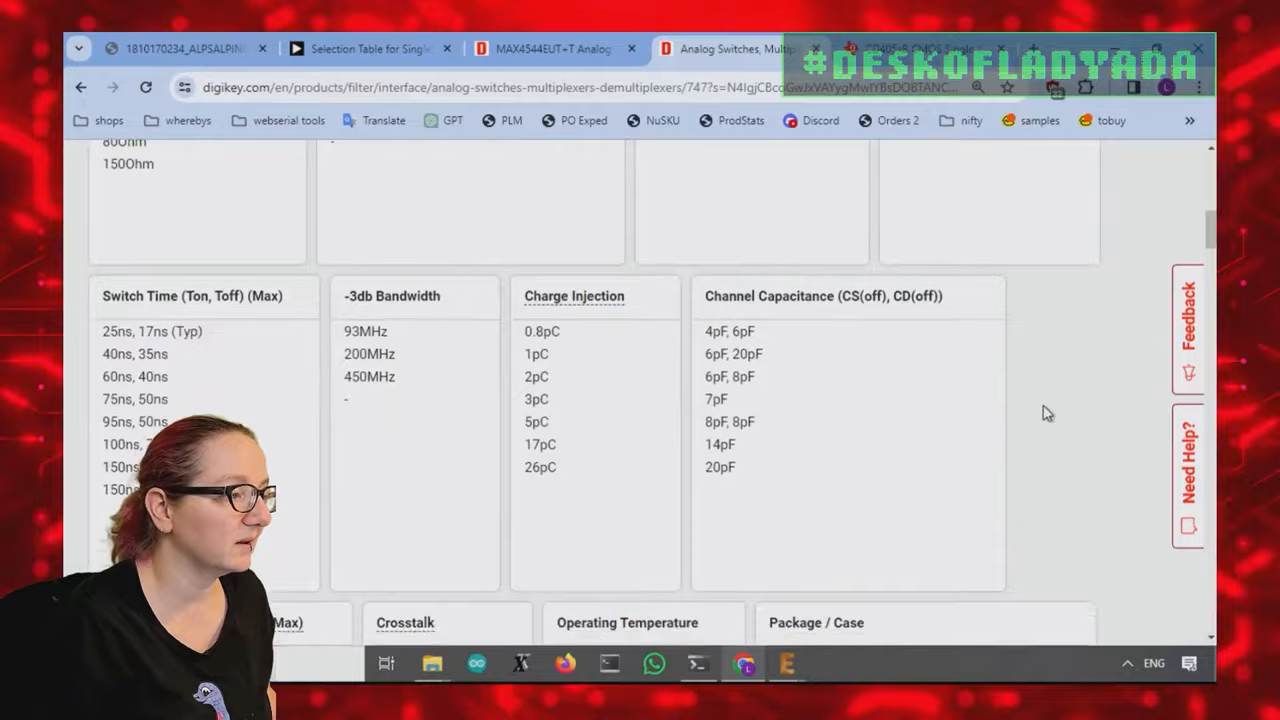
scroll(down, 3)
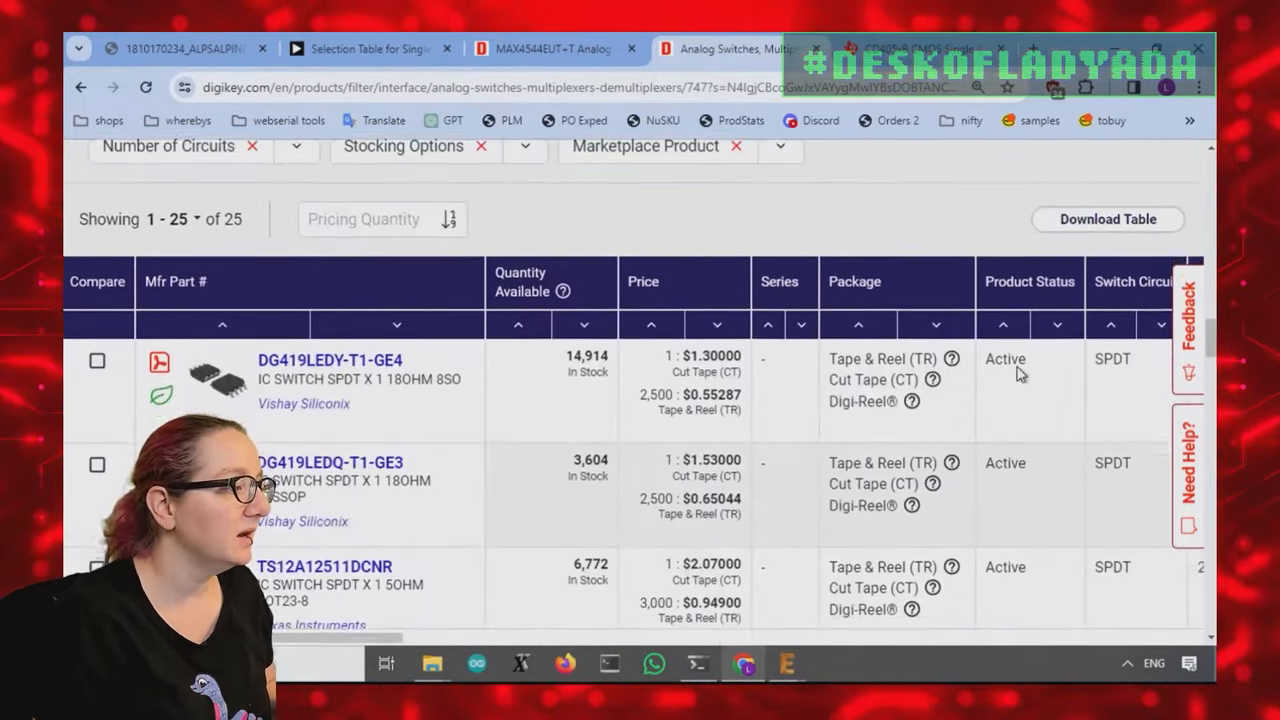
Step: Sort the 25 switches by ascending price and compare TS12A12511 and MAX4544 entries
scroll(down, 3)
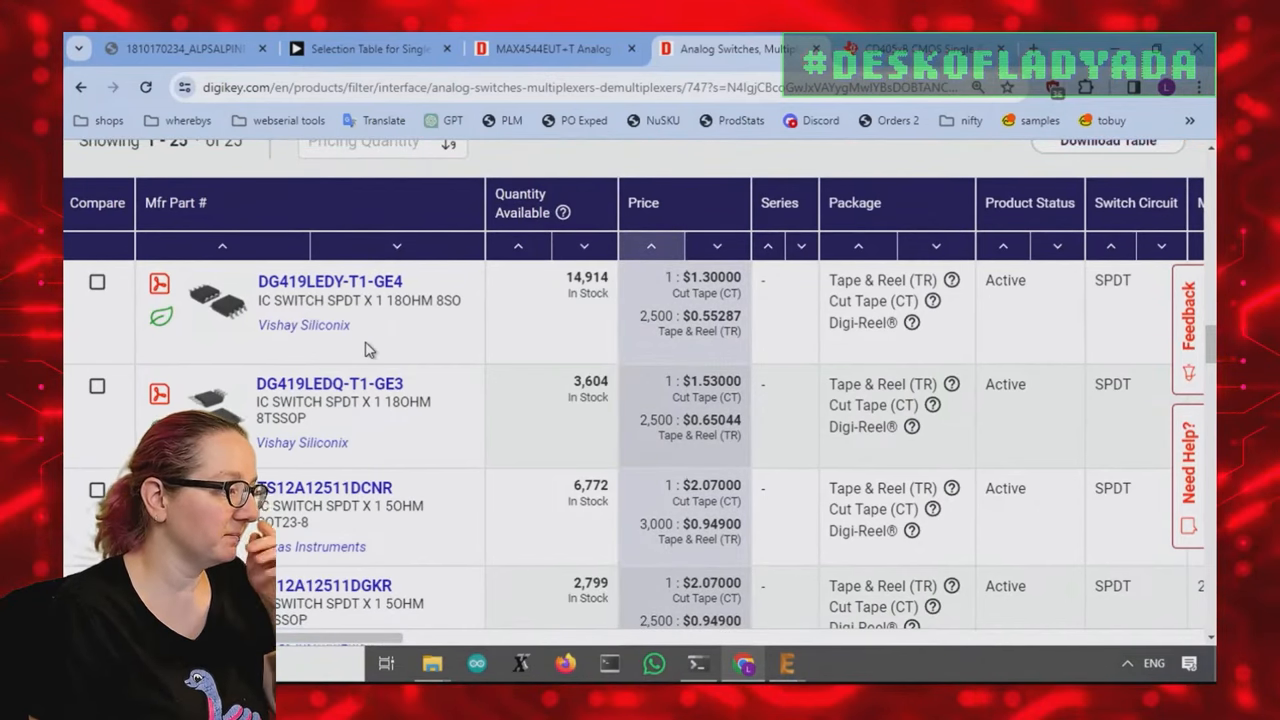
mouse_move(668, 400)
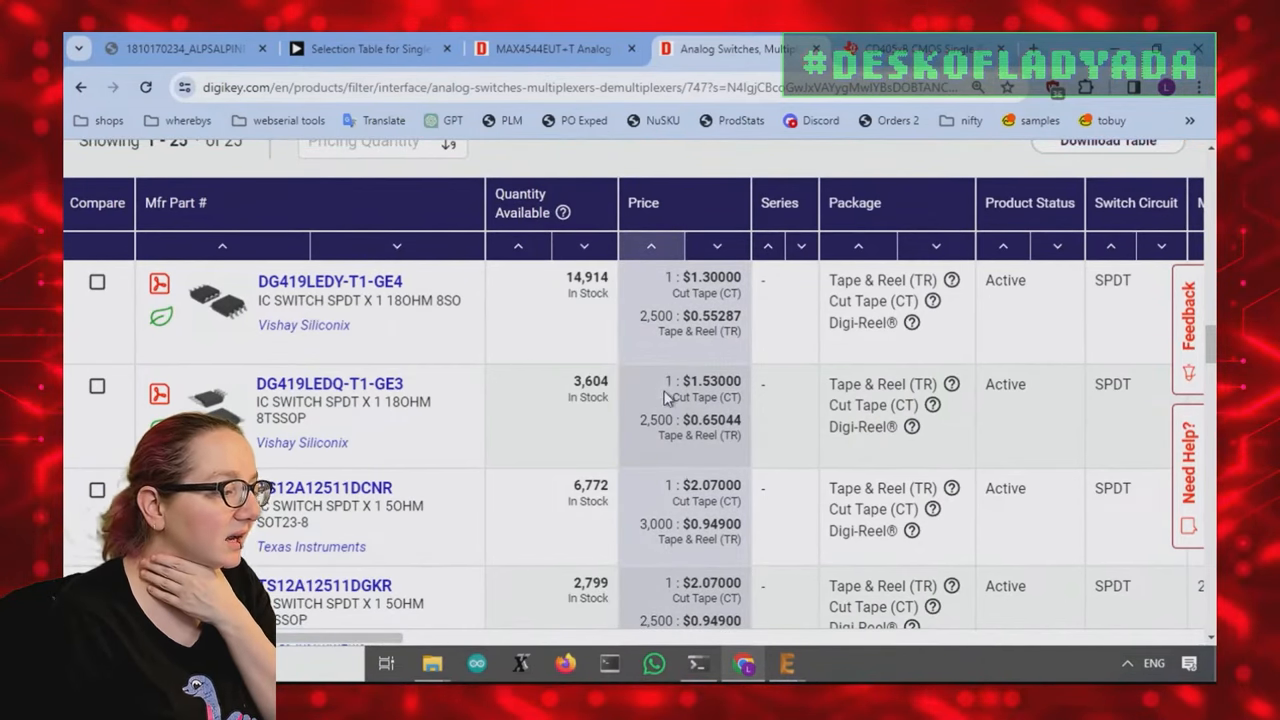
scroll(down, 3)
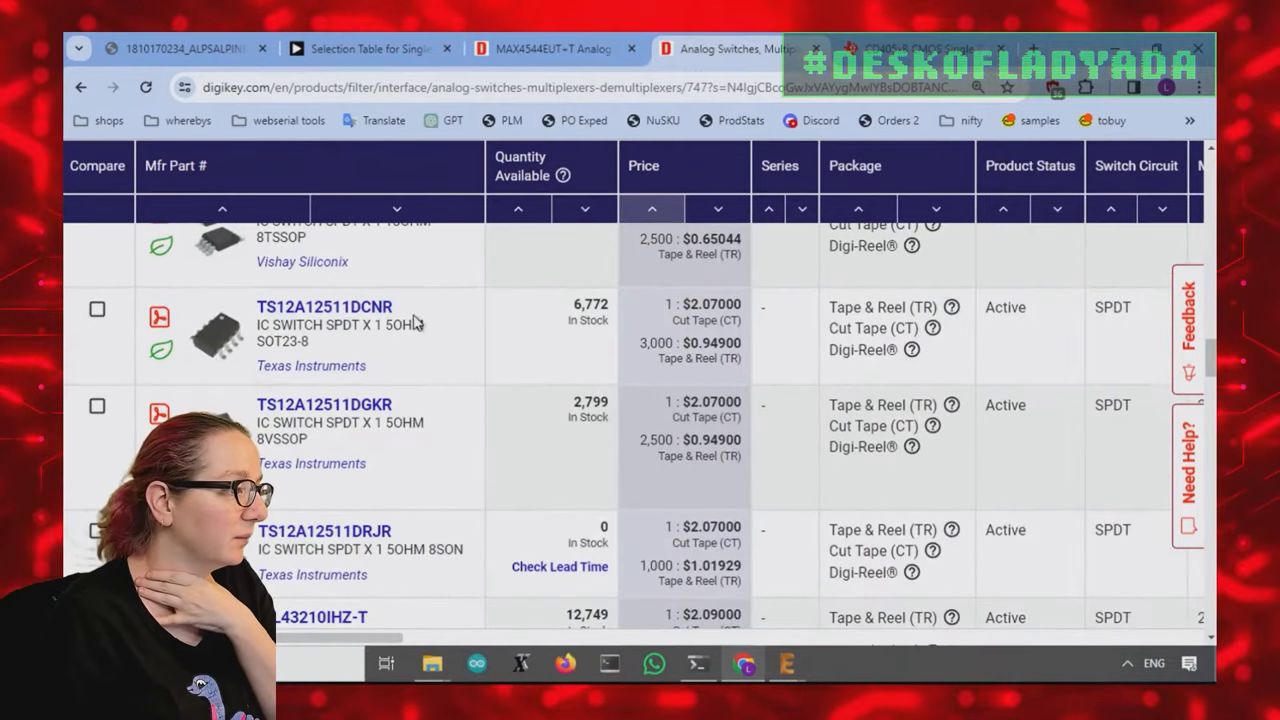
scroll(down, 3)
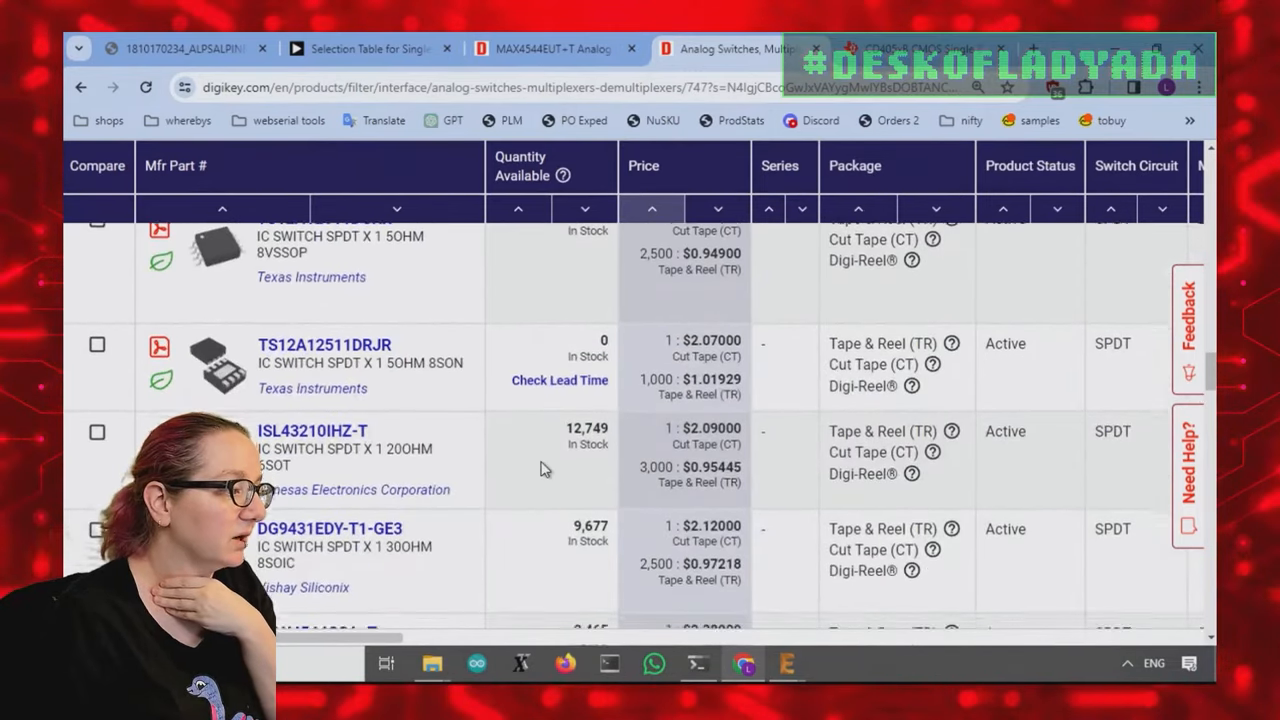
scroll(down, 3)
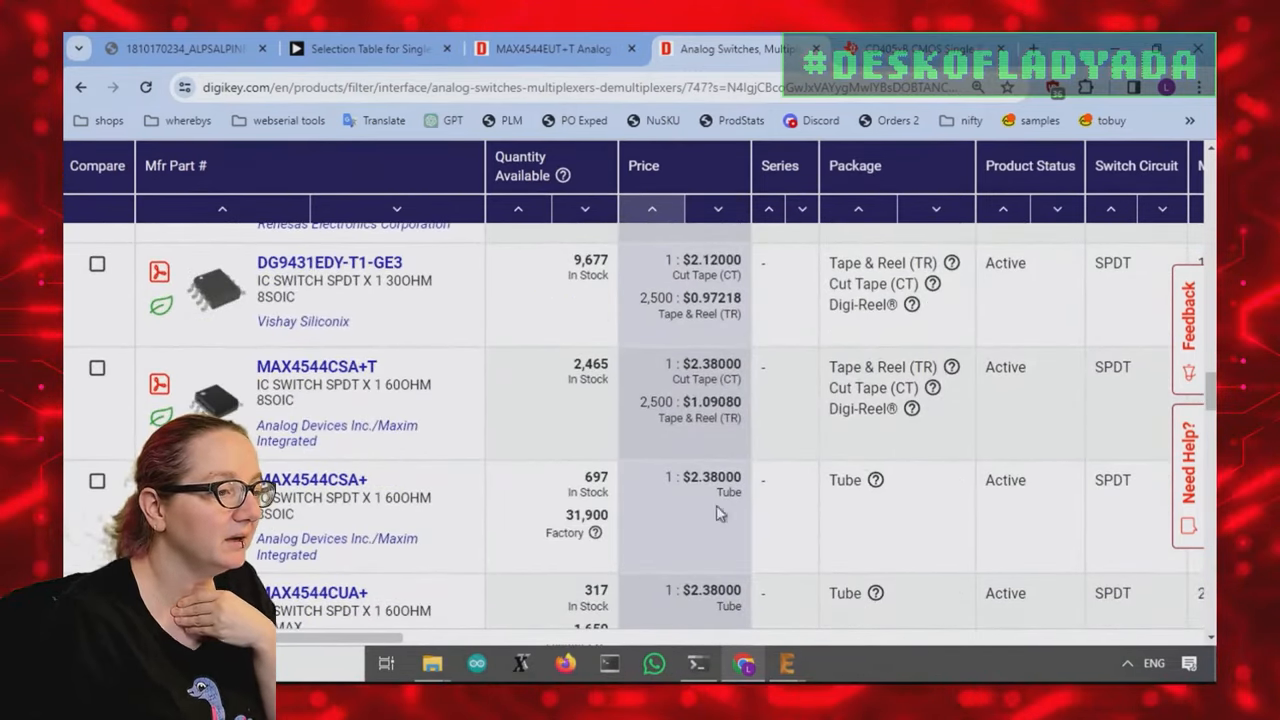
scroll(right, 3)
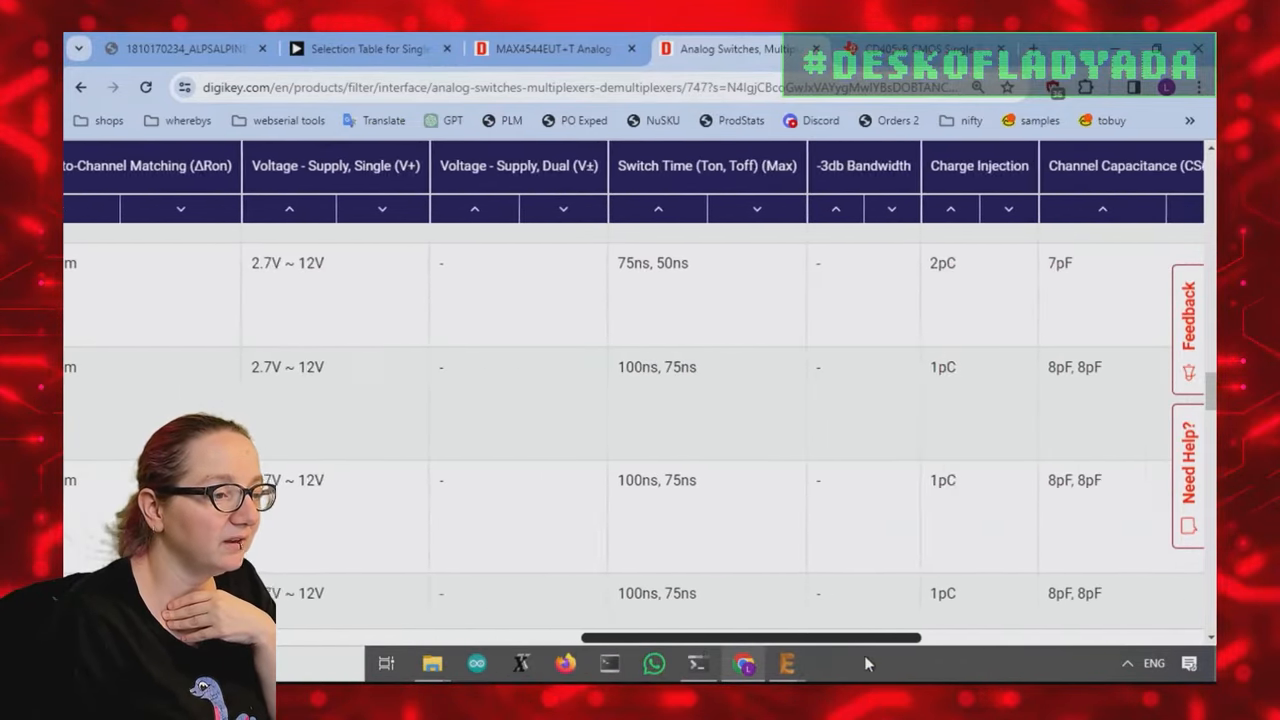
scroll(right, 3)
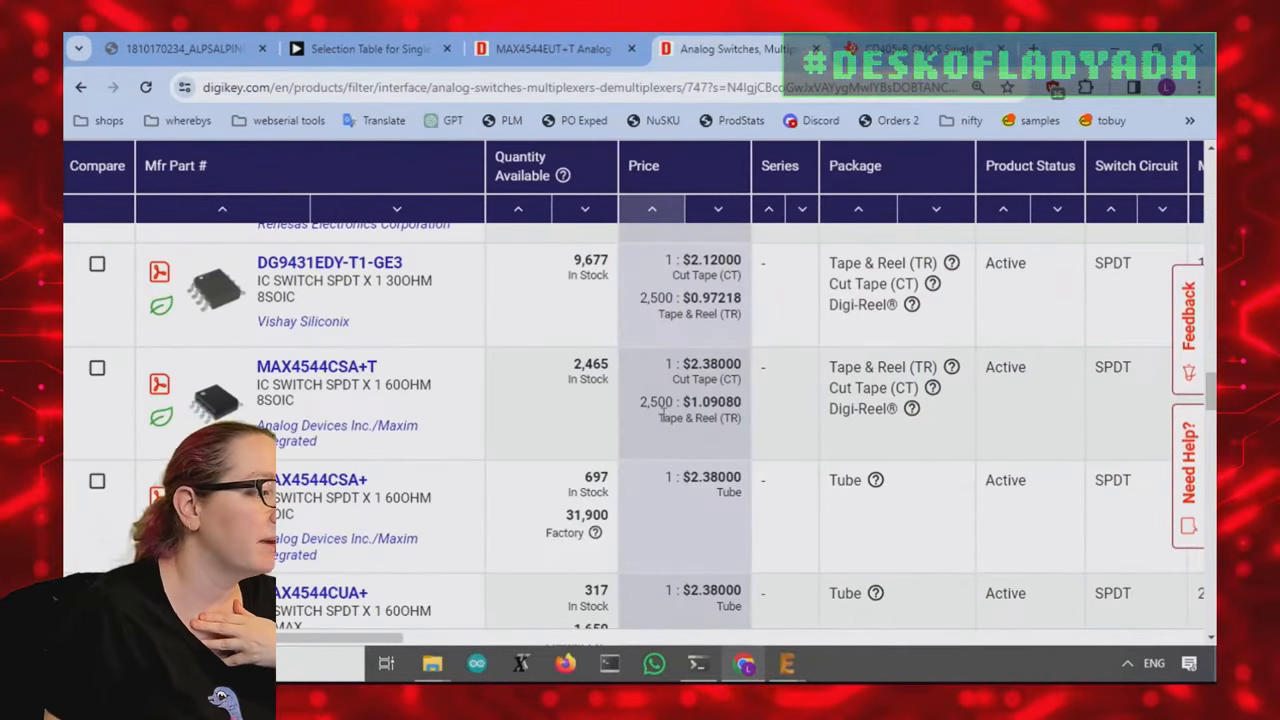
scroll(down, 3)
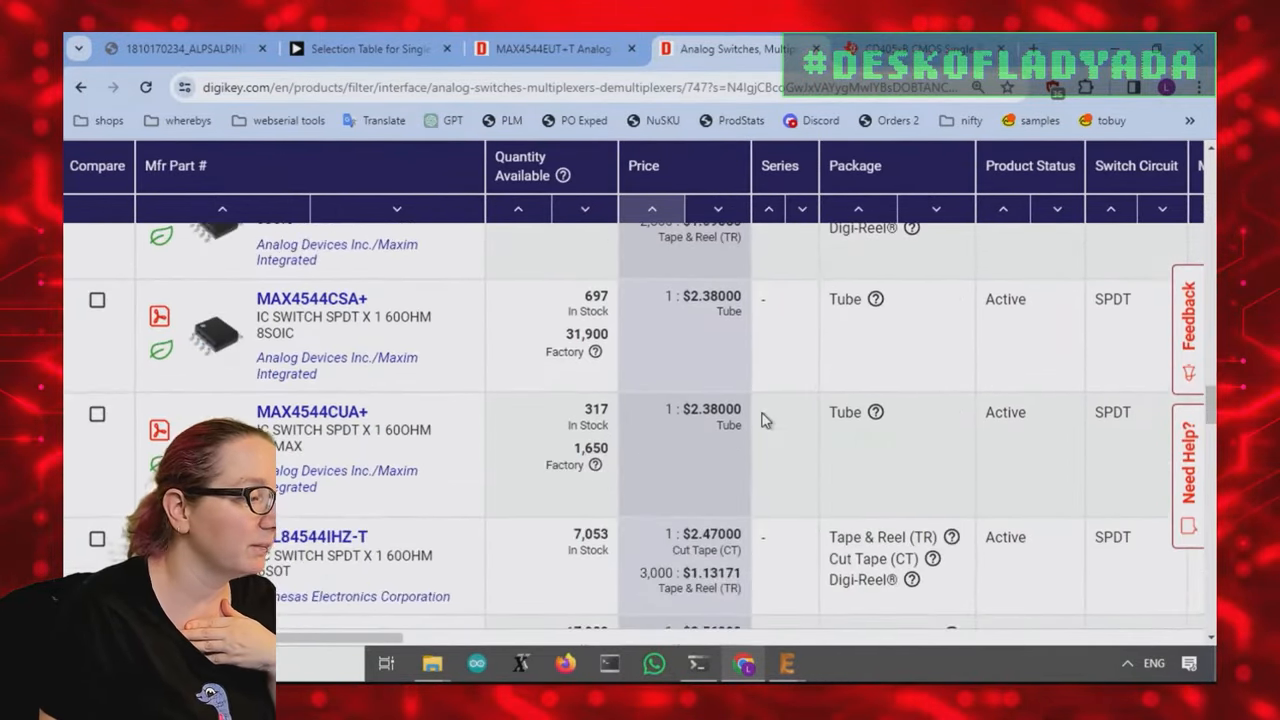
scroll(up, 3)
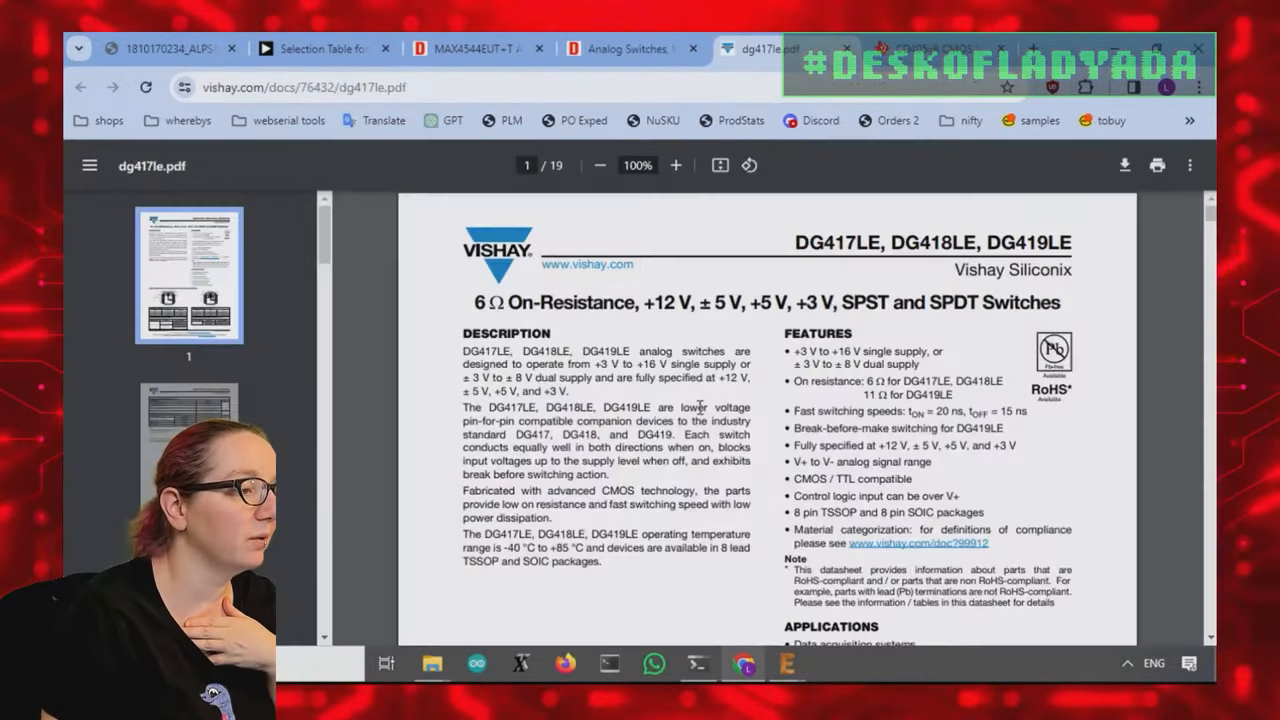
Step: Review DG417LE's 12 V, 5 V and 3 V specs, then open the MAX4544EUT+T datasheet
scroll(down, 3)
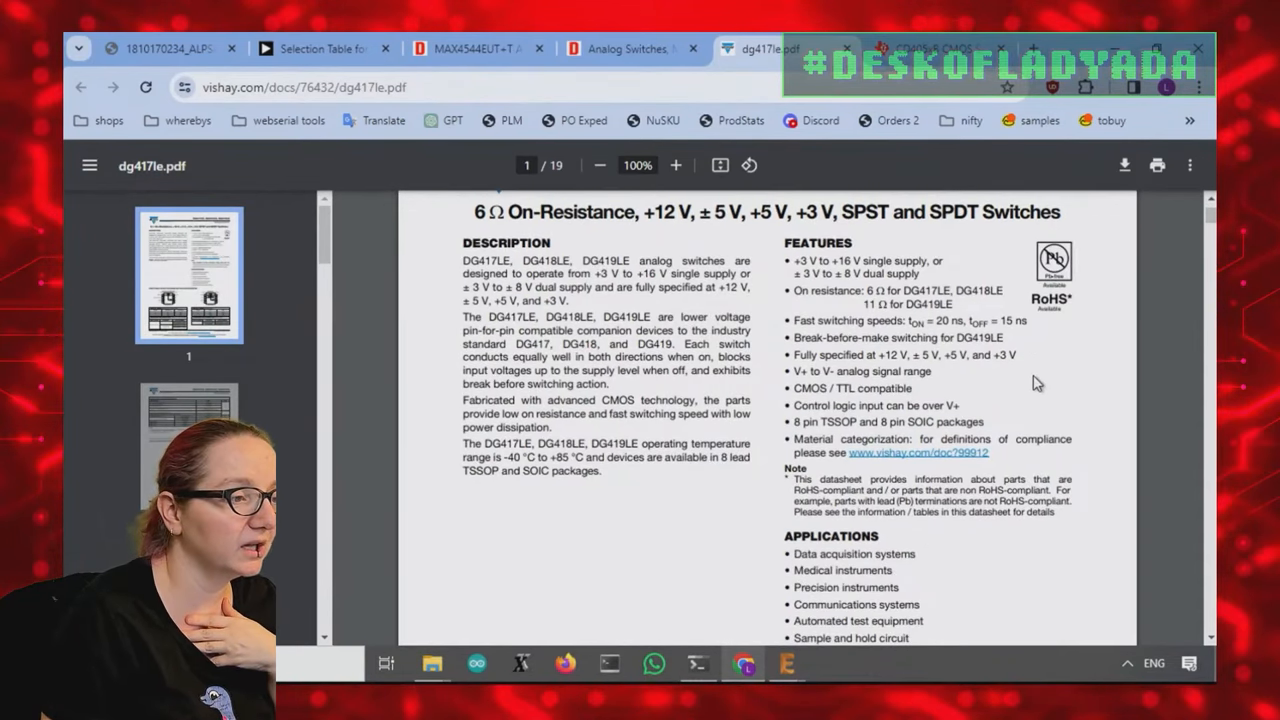
scroll(down, 3)
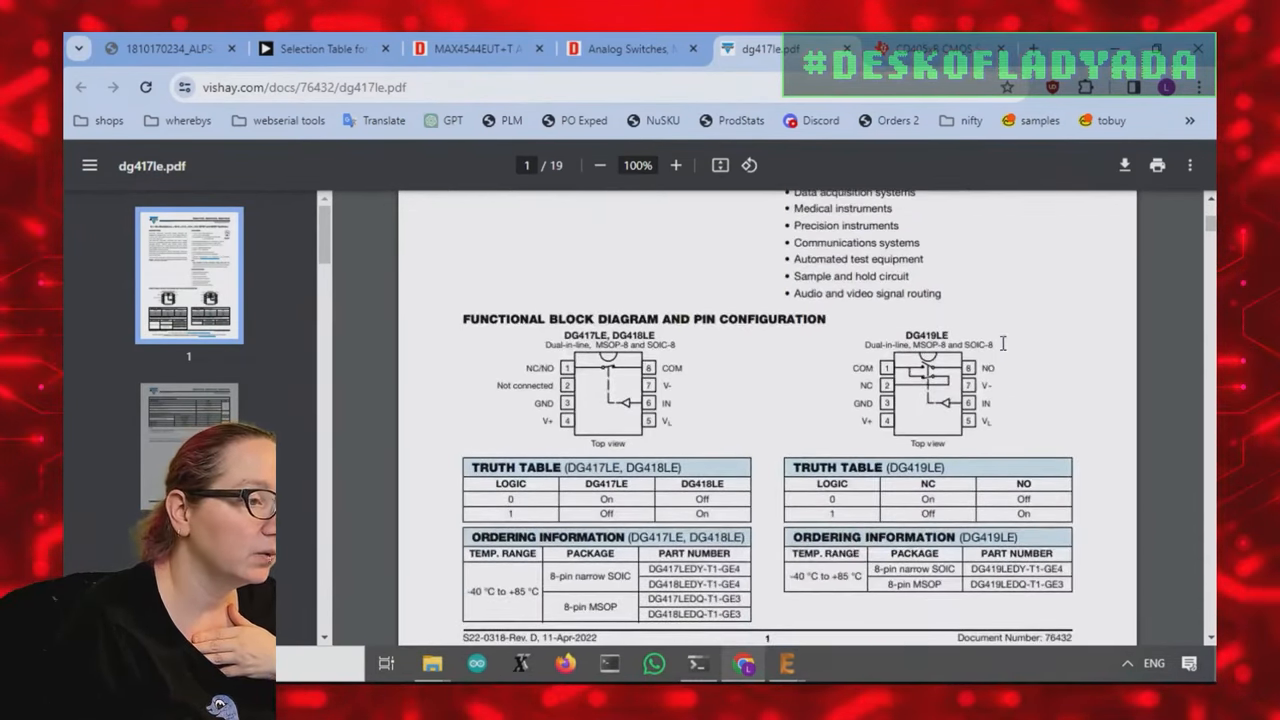
scroll(down, 3)
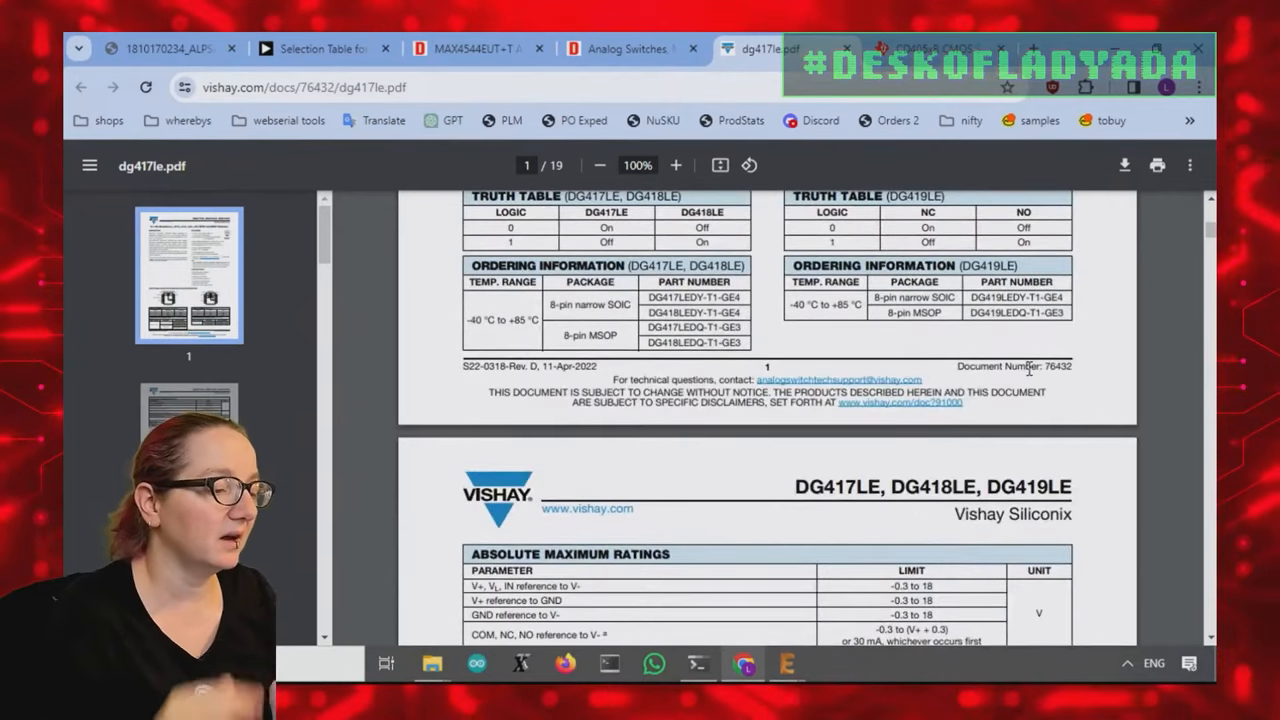
scroll(down, 3)
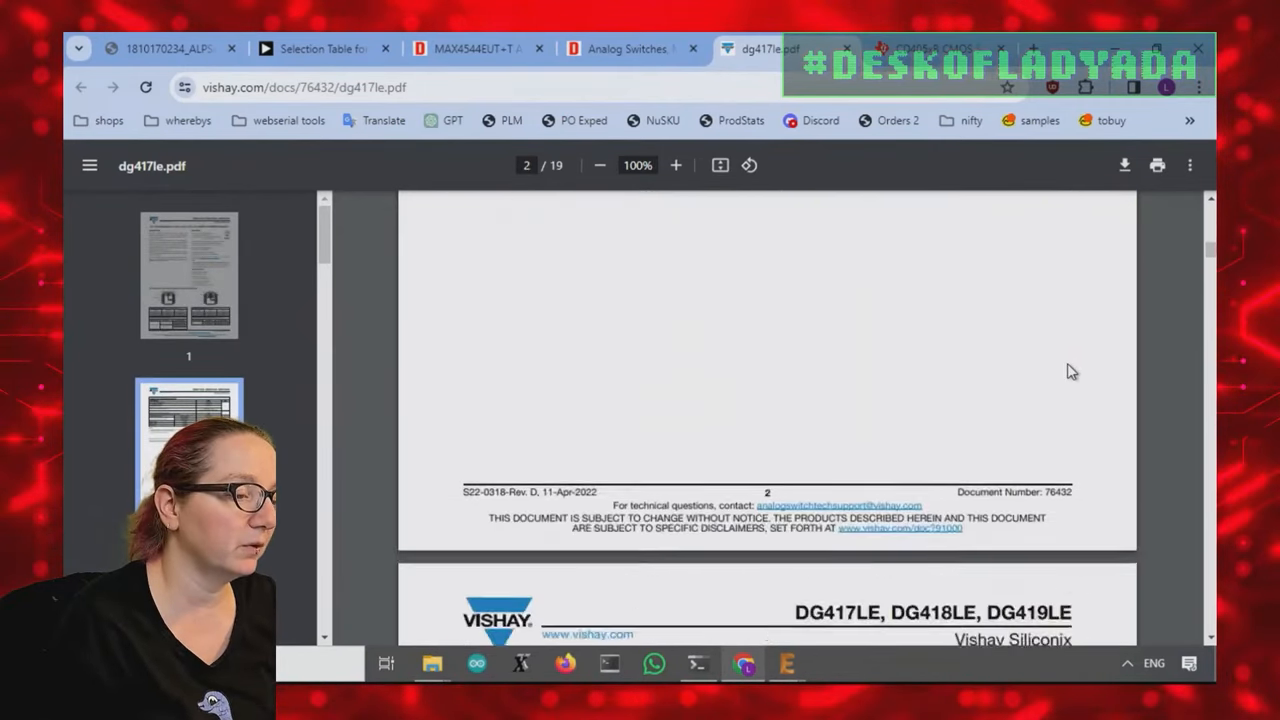
scroll(down, 3)
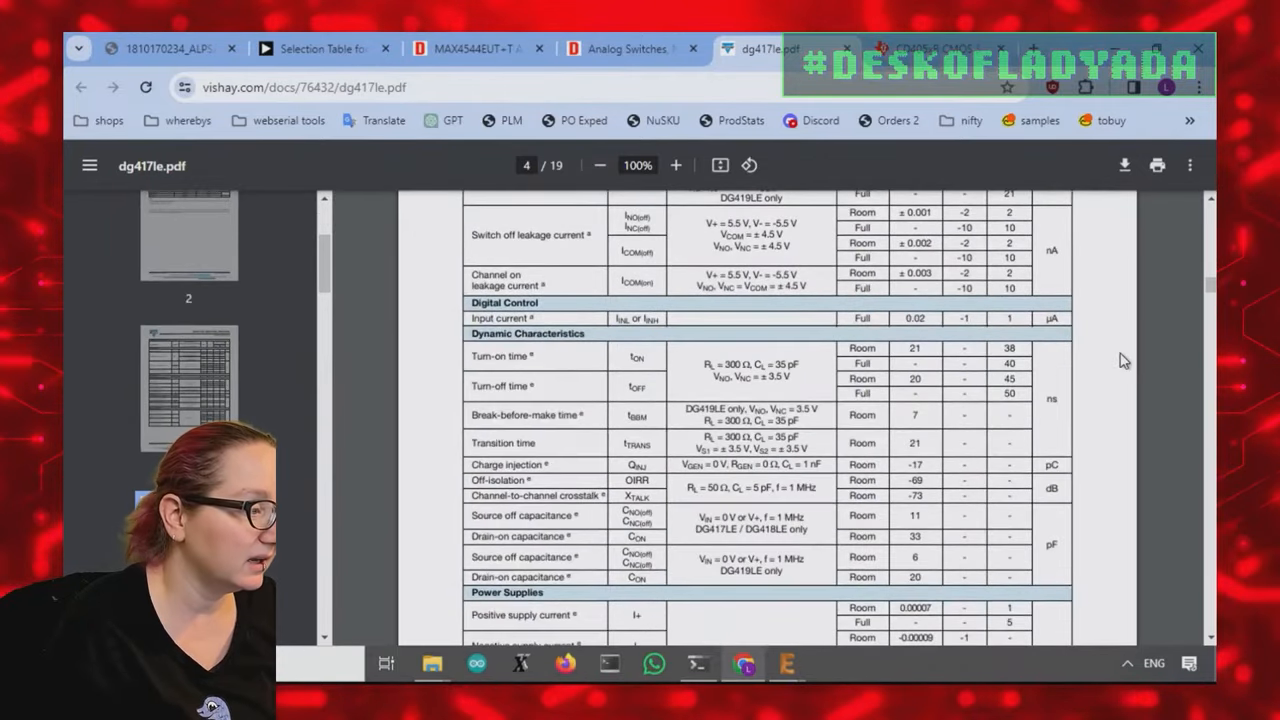
scroll(down, 3)
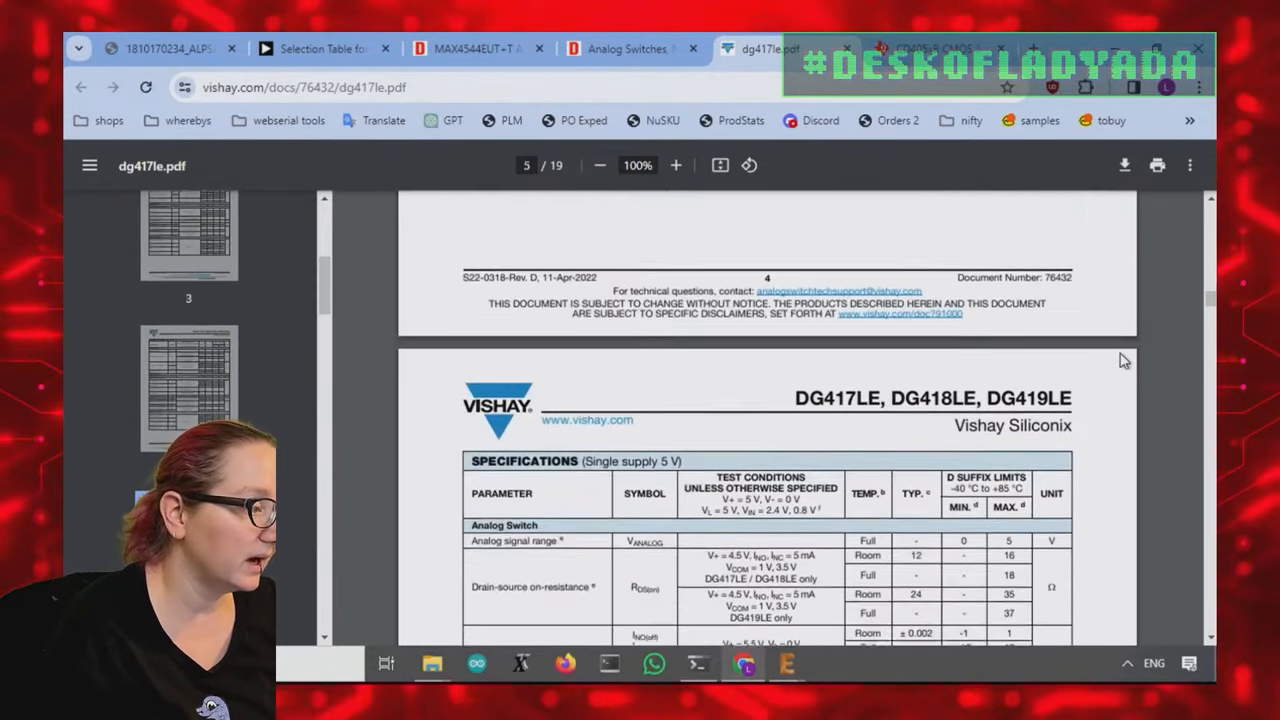
scroll(down, 3)
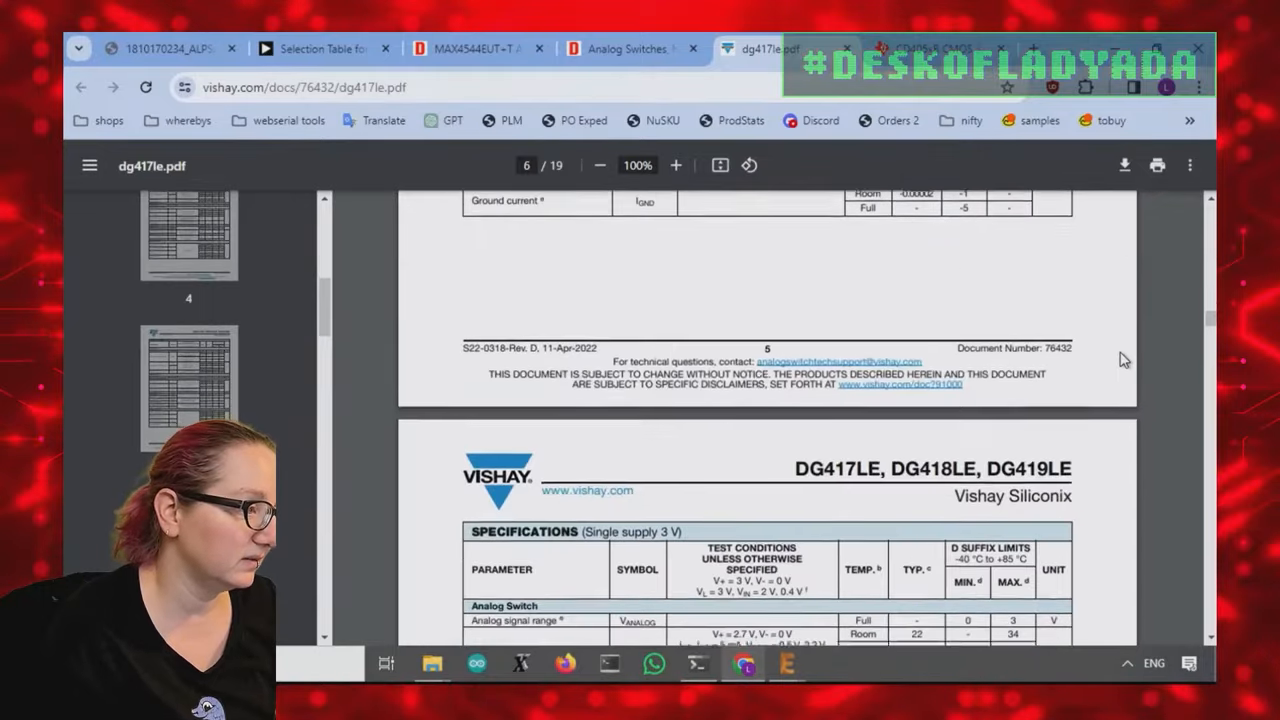
scroll(down, 3)
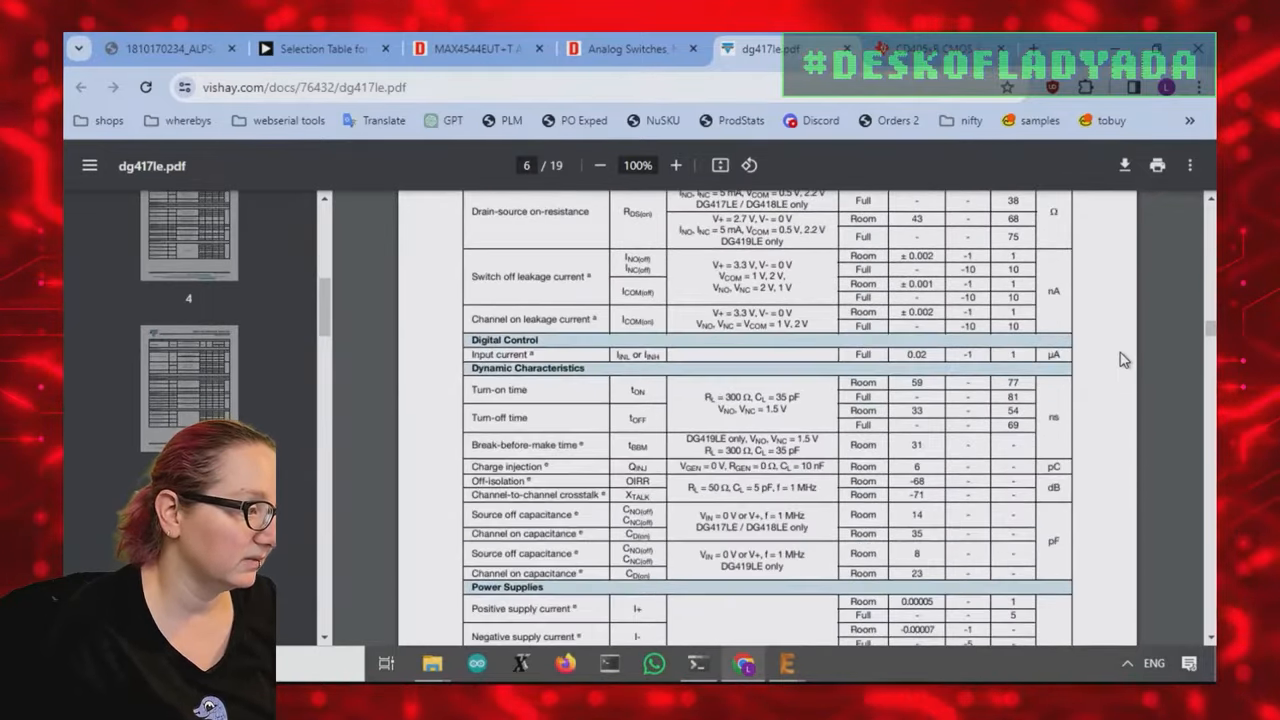
scroll(down, 3)
text(vin)
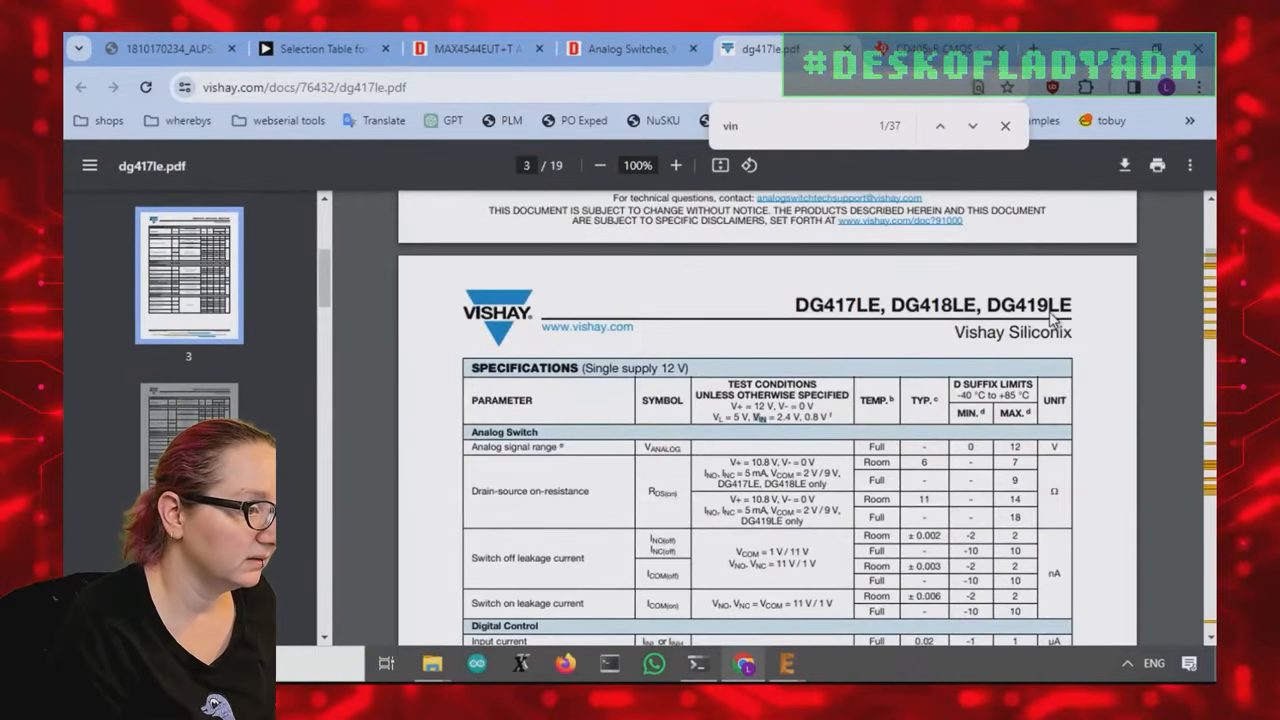
scroll(down, 3)
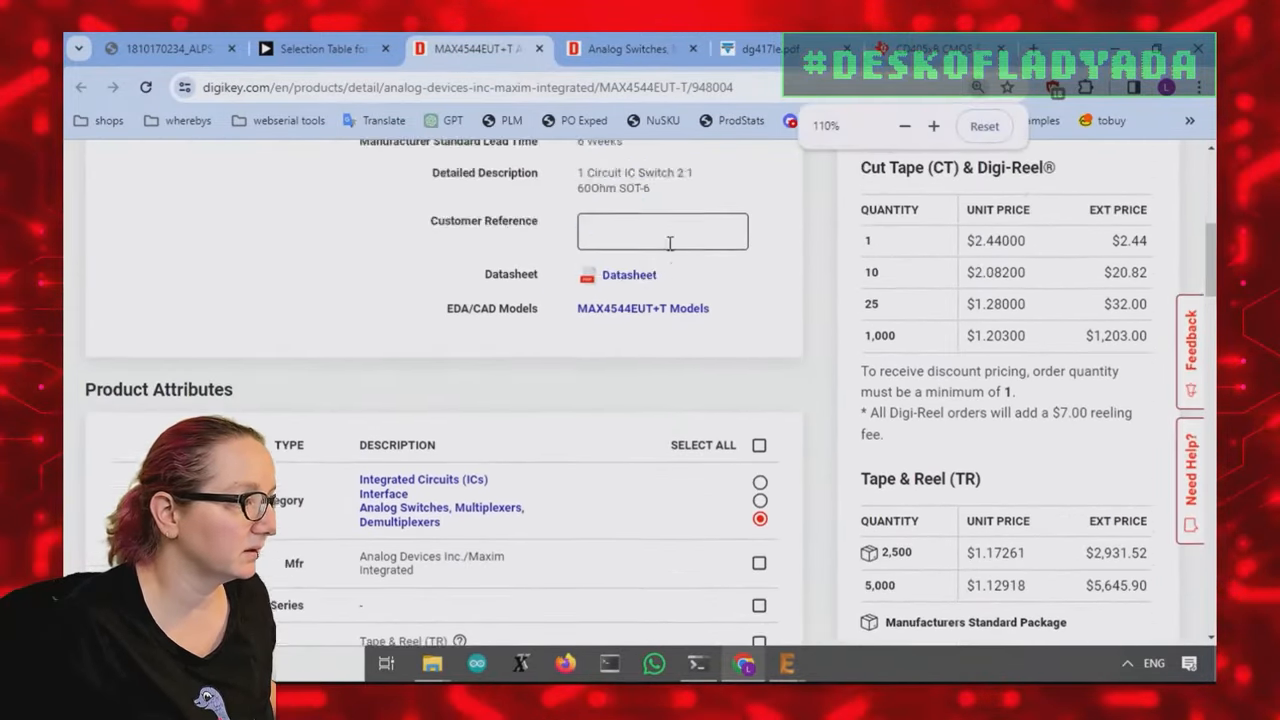
click(629, 274)
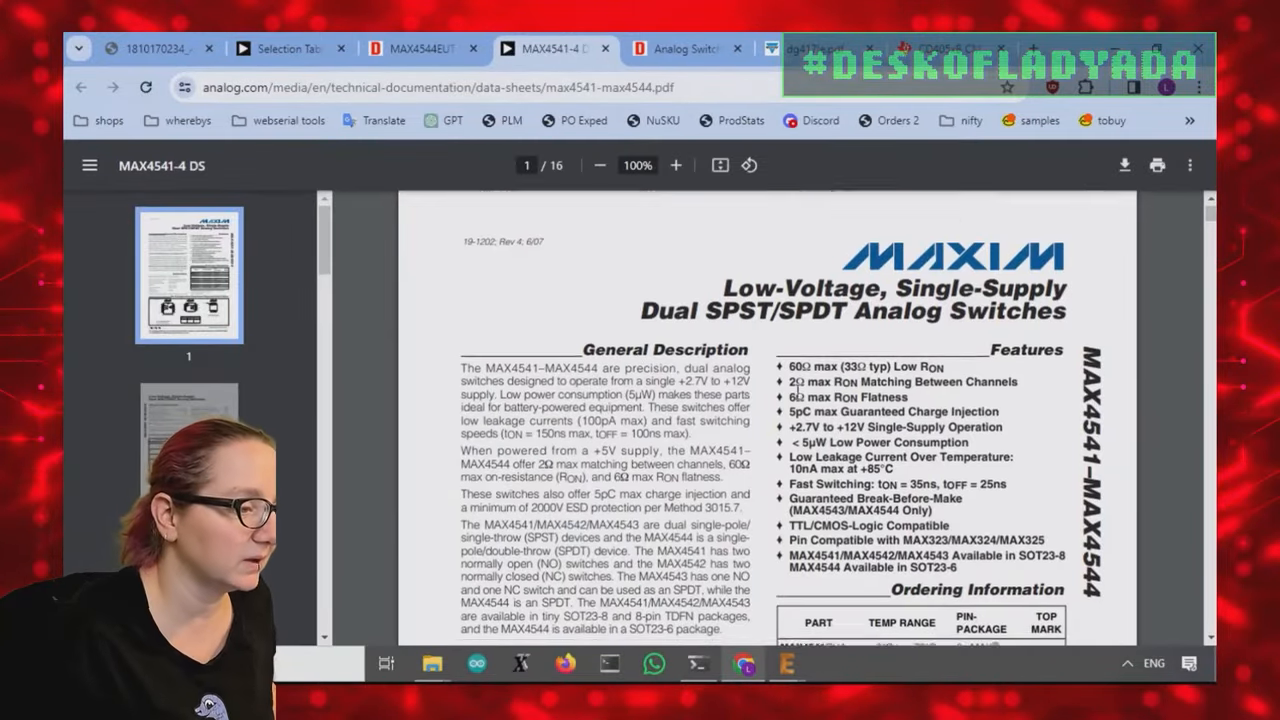
Step: Scroll the MAX4541–MAX4544 datasheet to the Logic Input rows and zoom in twice
scroll(down, 3)
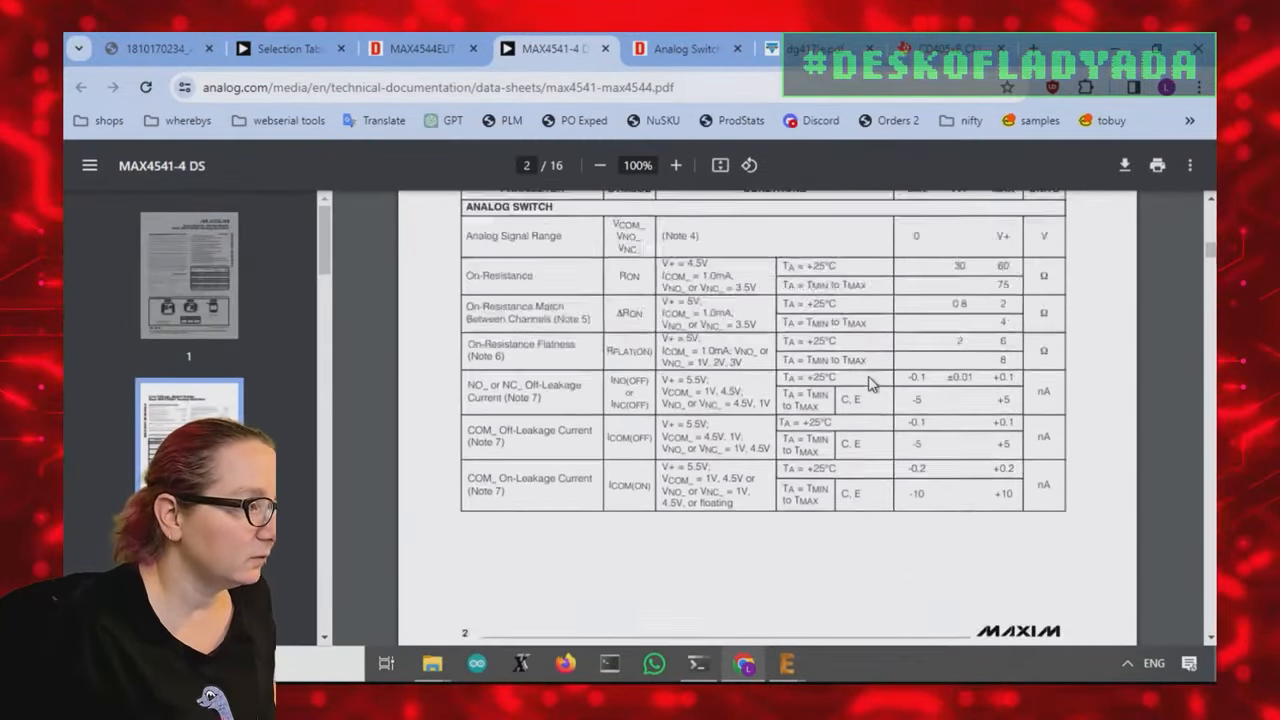
scroll(down, 3)
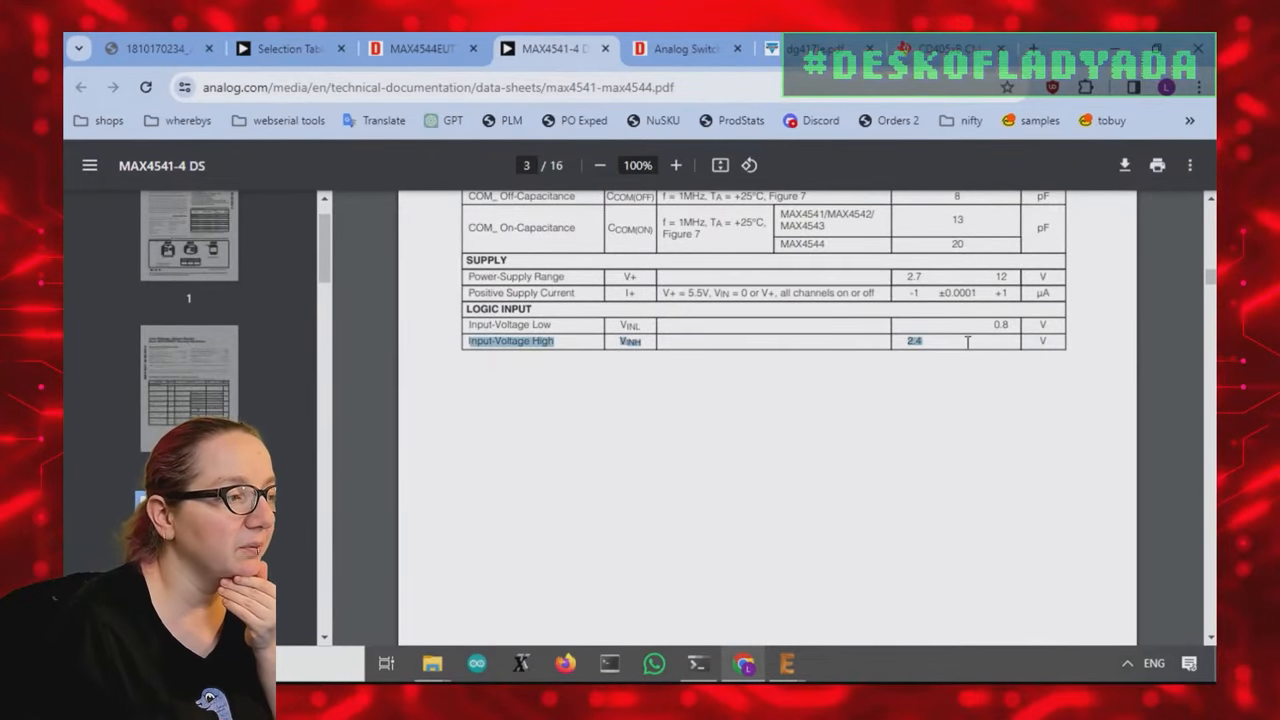
scroll(up, 3)
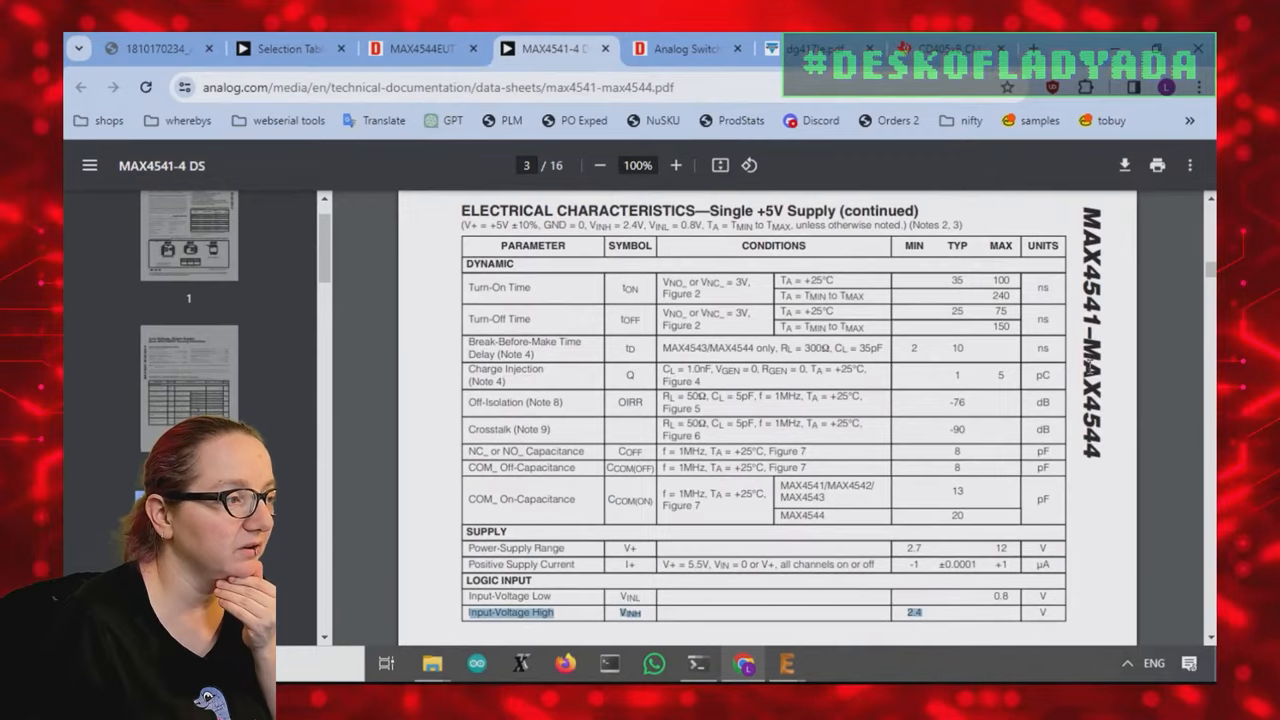
scroll(down, 3)
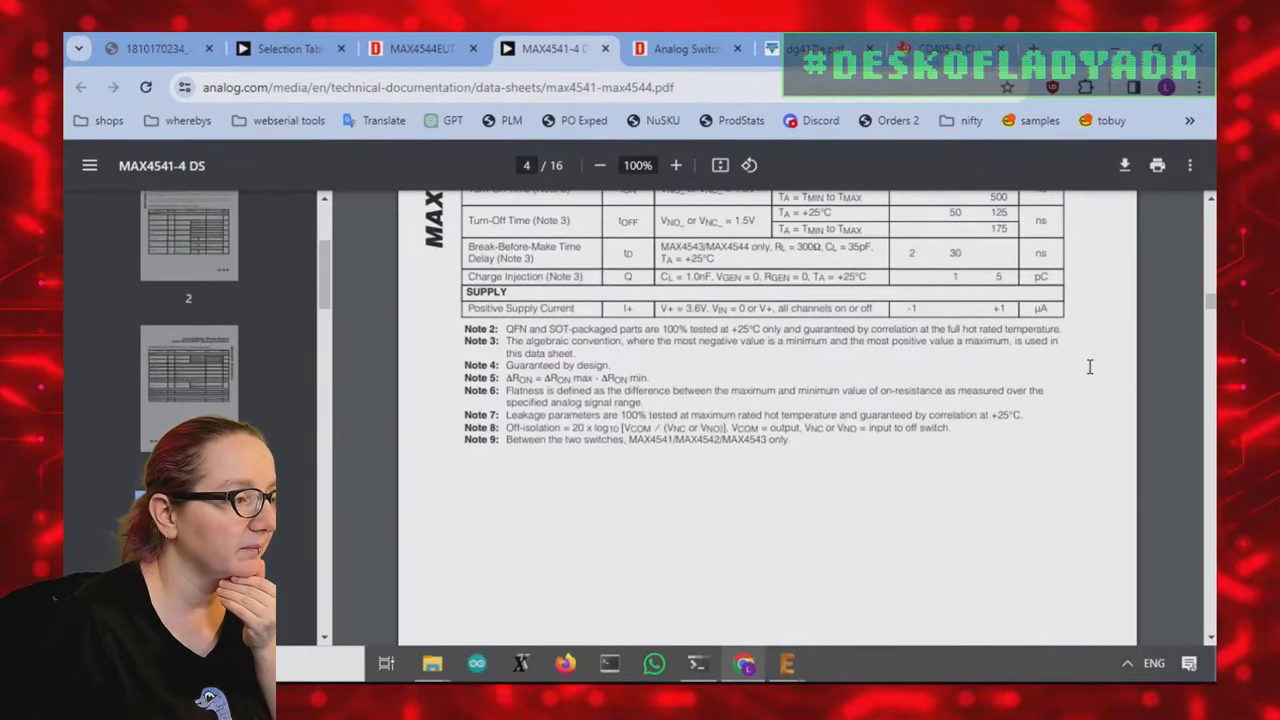
scroll(up, 3)
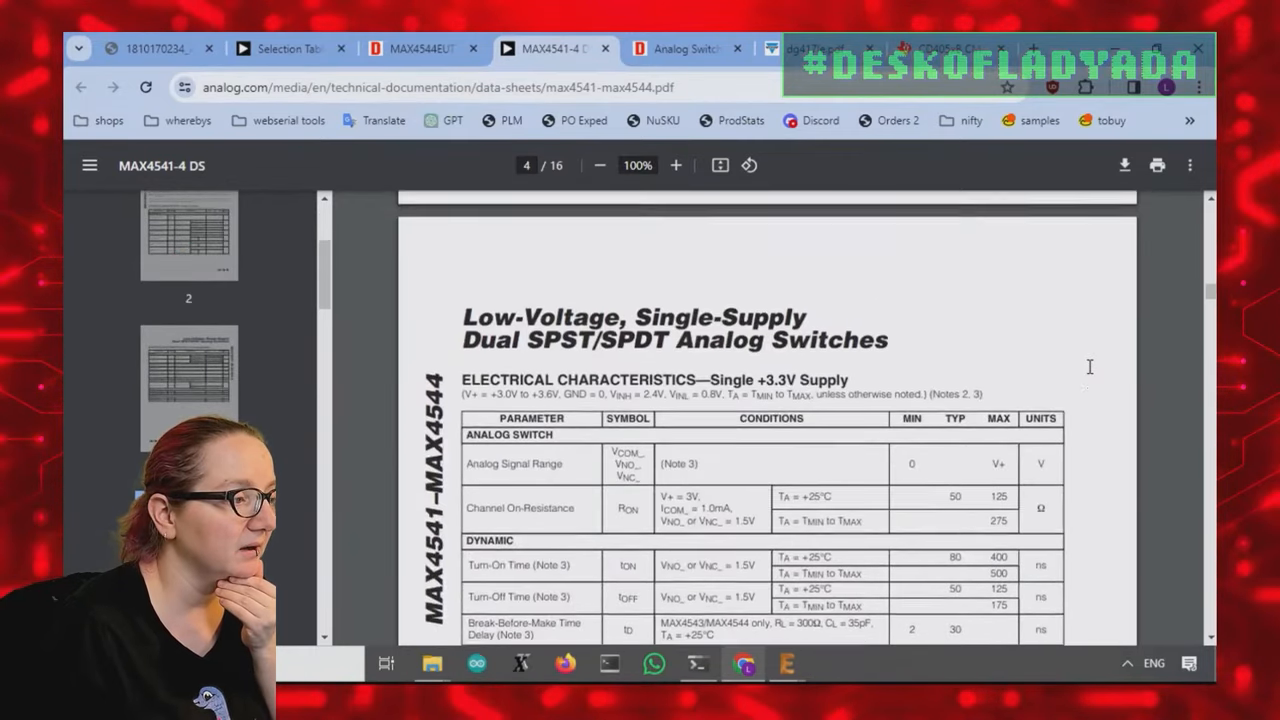
scroll(up, 3)
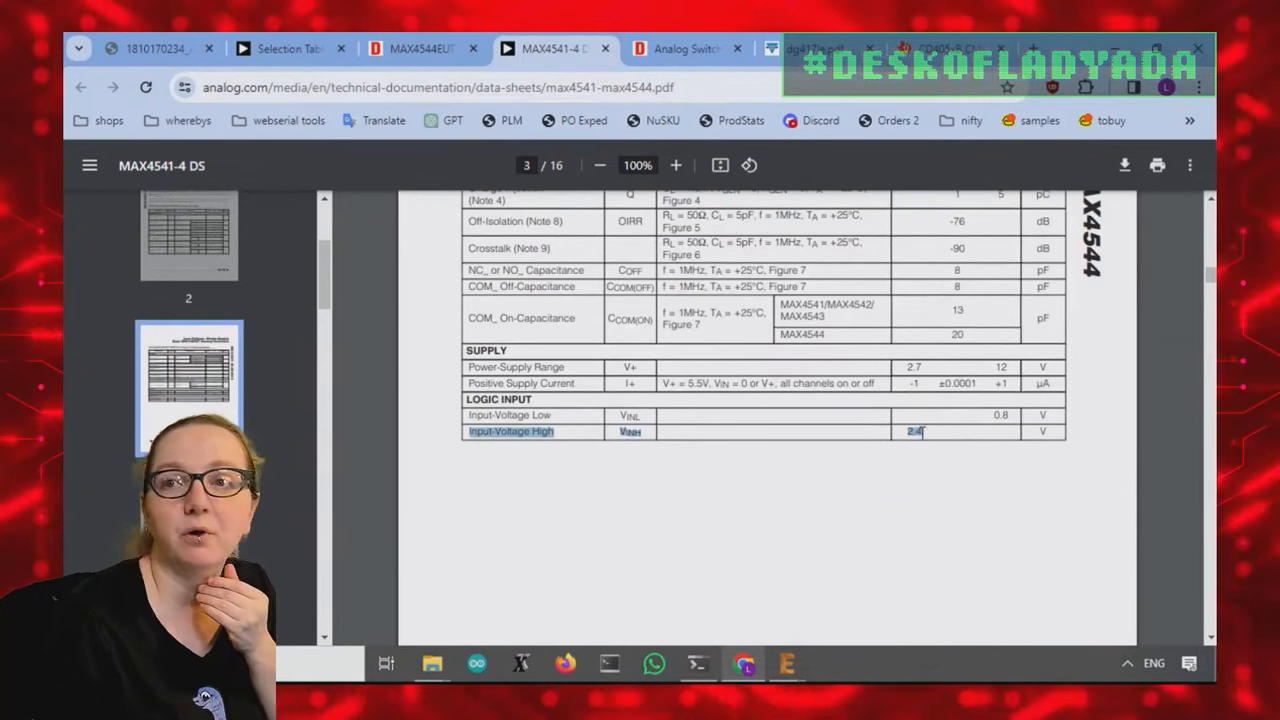
click(675, 165)
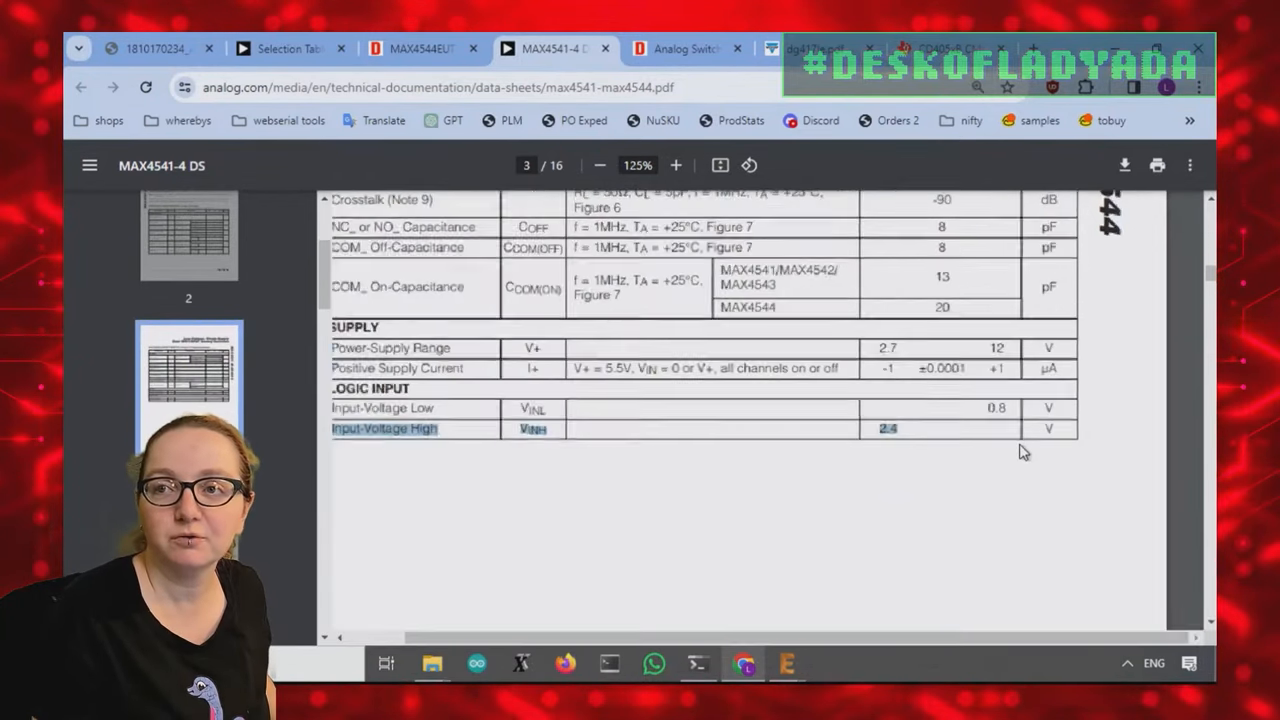
click(676, 165)
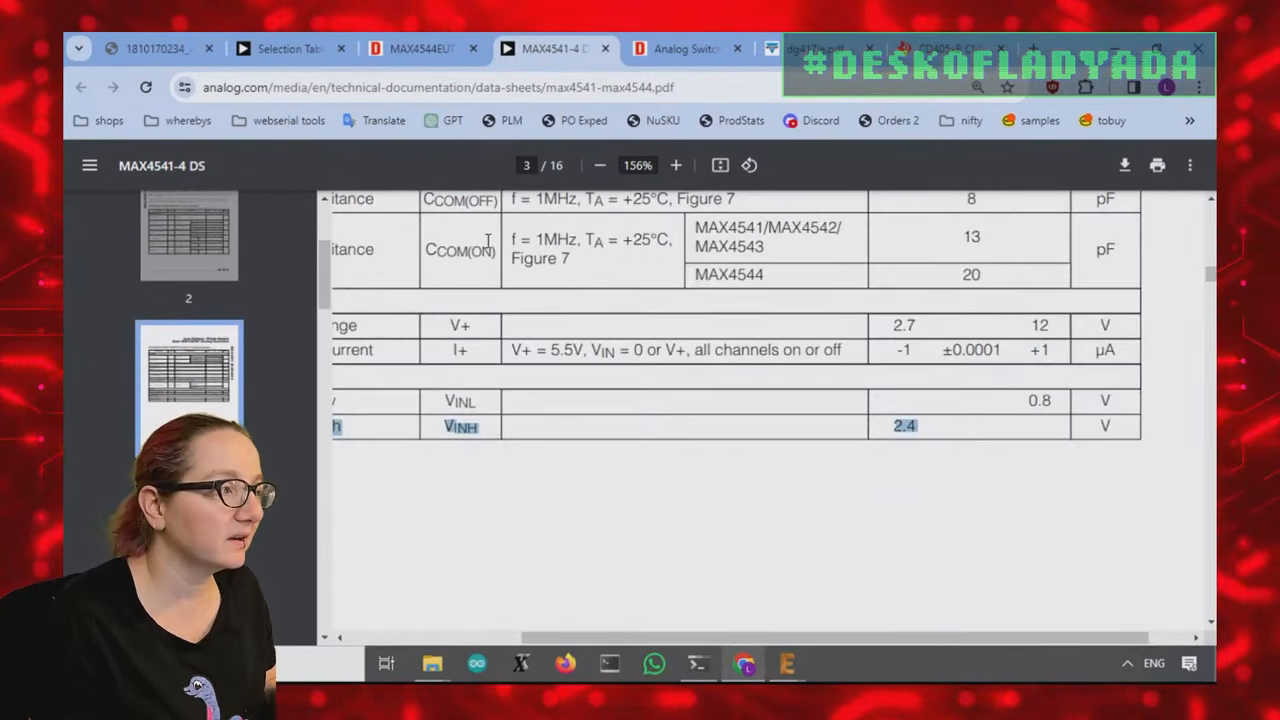
Step: Leave the MAX4544EUT+T page for the Analog Switches results, scrolled to the table top
click(420, 48)
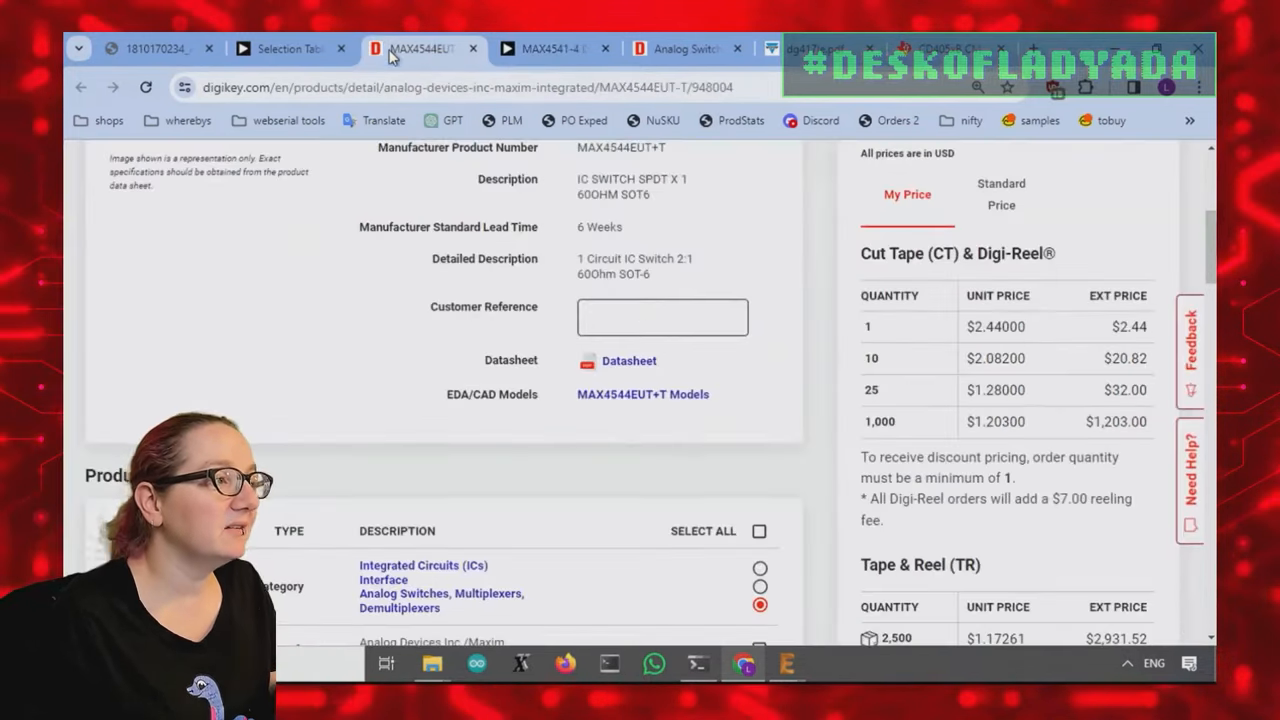
scroll(up, 3)
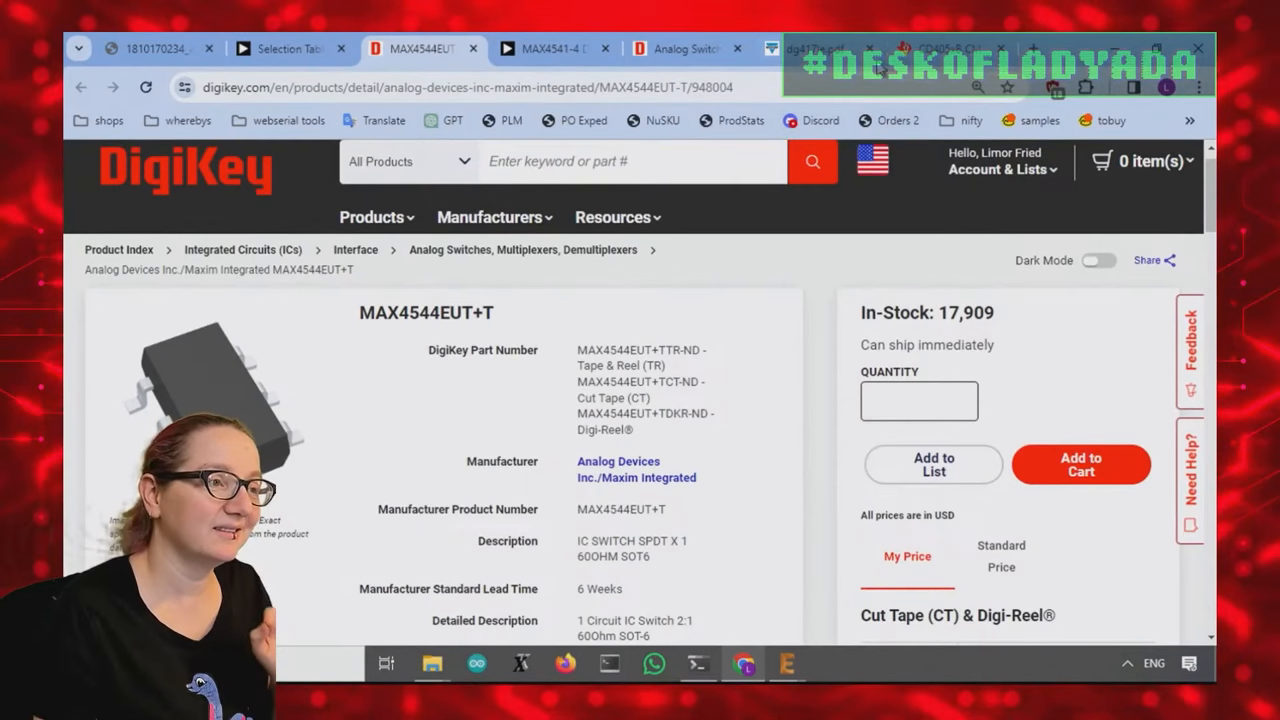
click(685, 48)
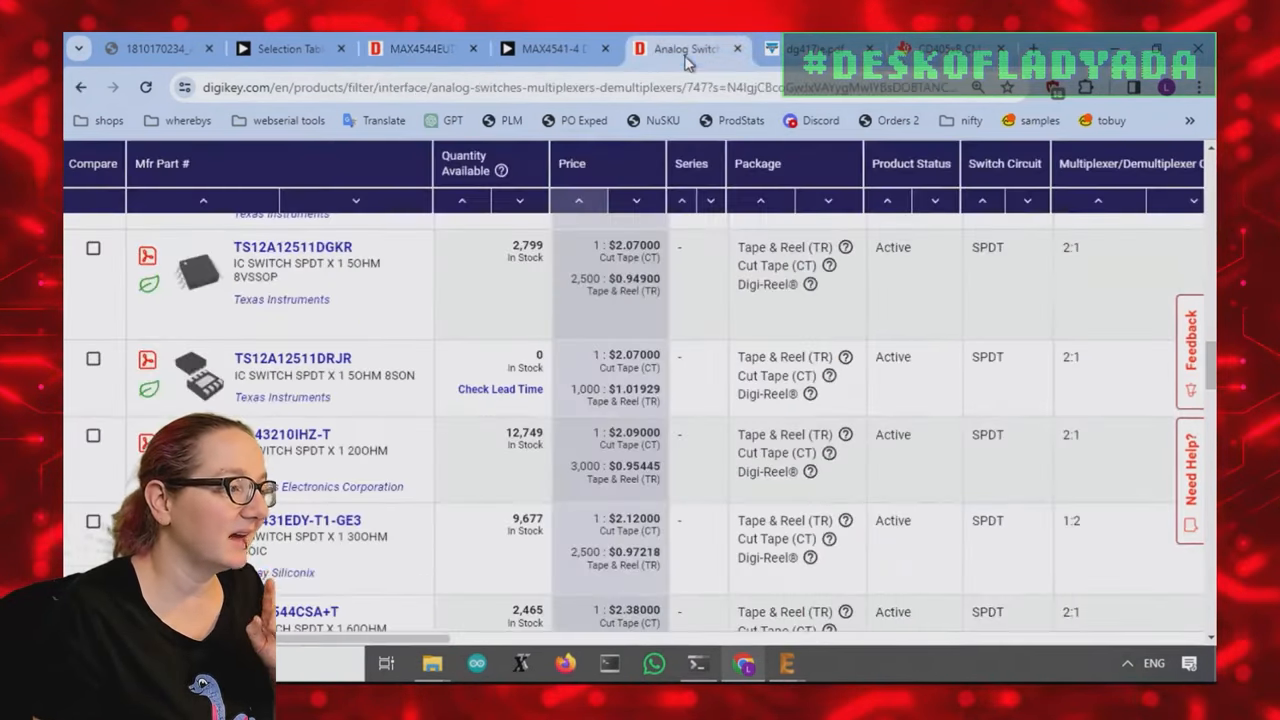
scroll(up, 3)
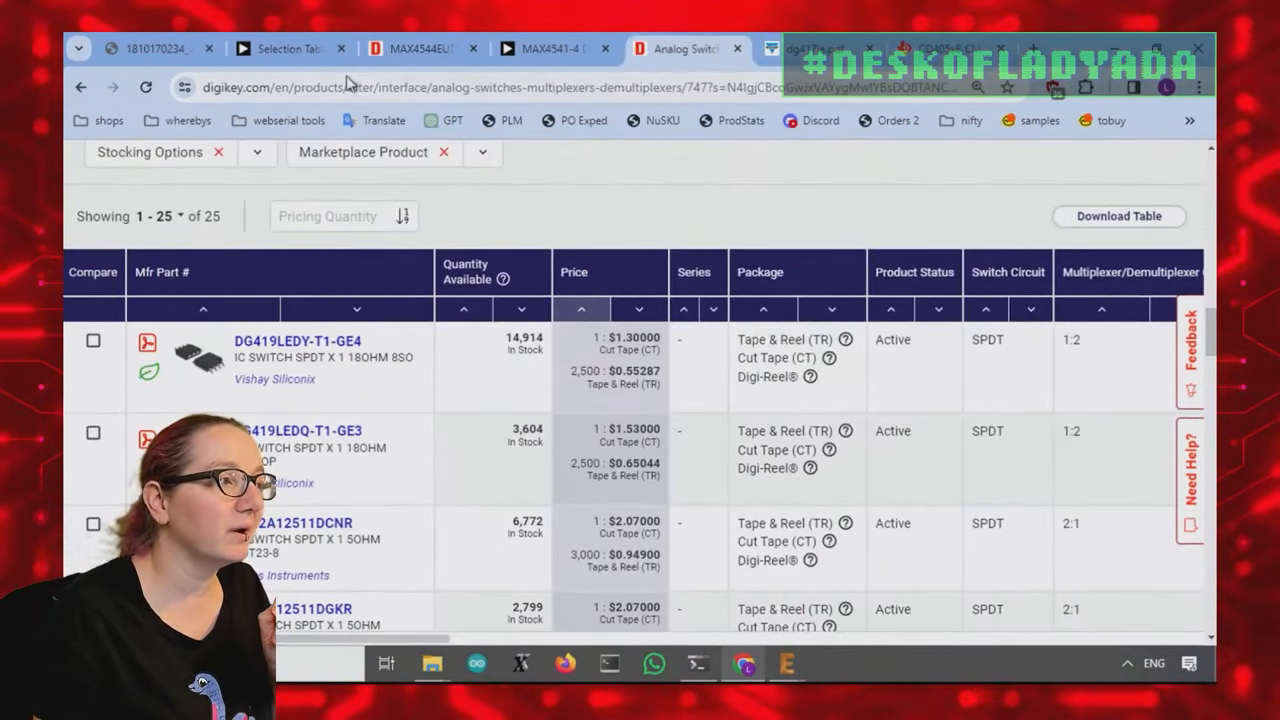
click(415, 48)
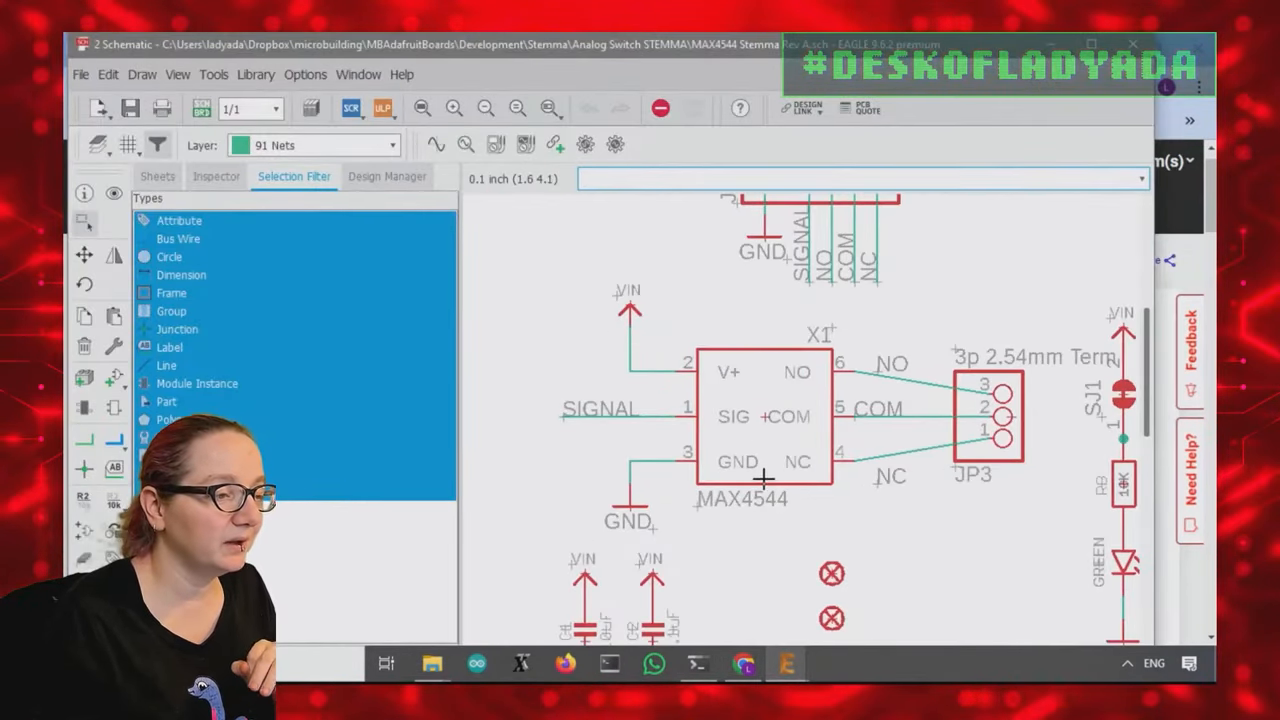
mouse_move(915, 490)
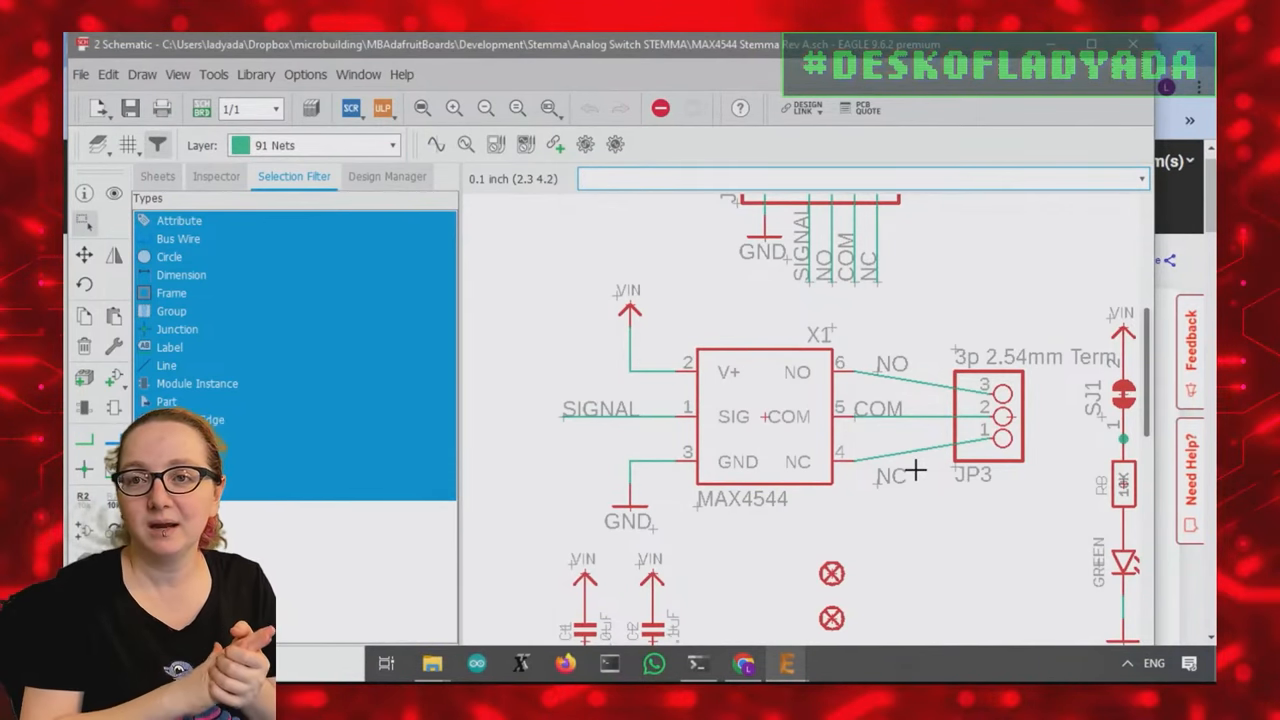
Step: Bring up the EAGLE schematic with MAX4544 wired to the JP3 3-pin terminal block
click(860, 178)
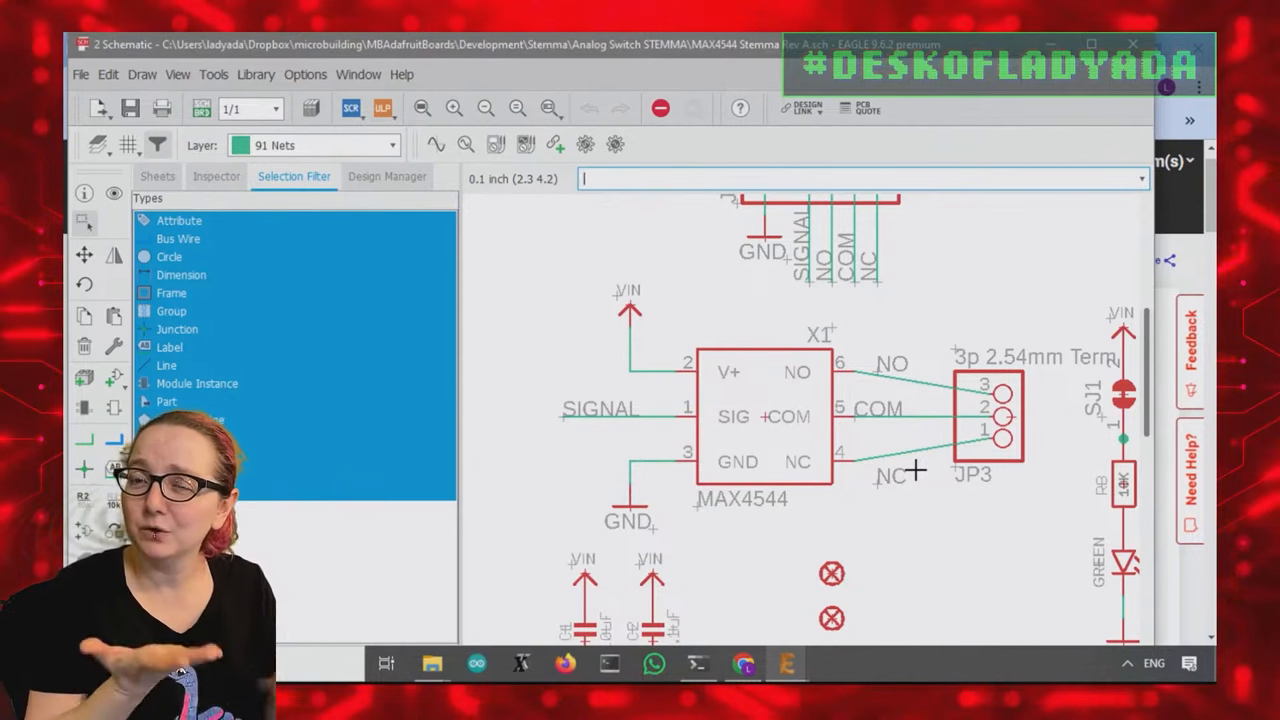